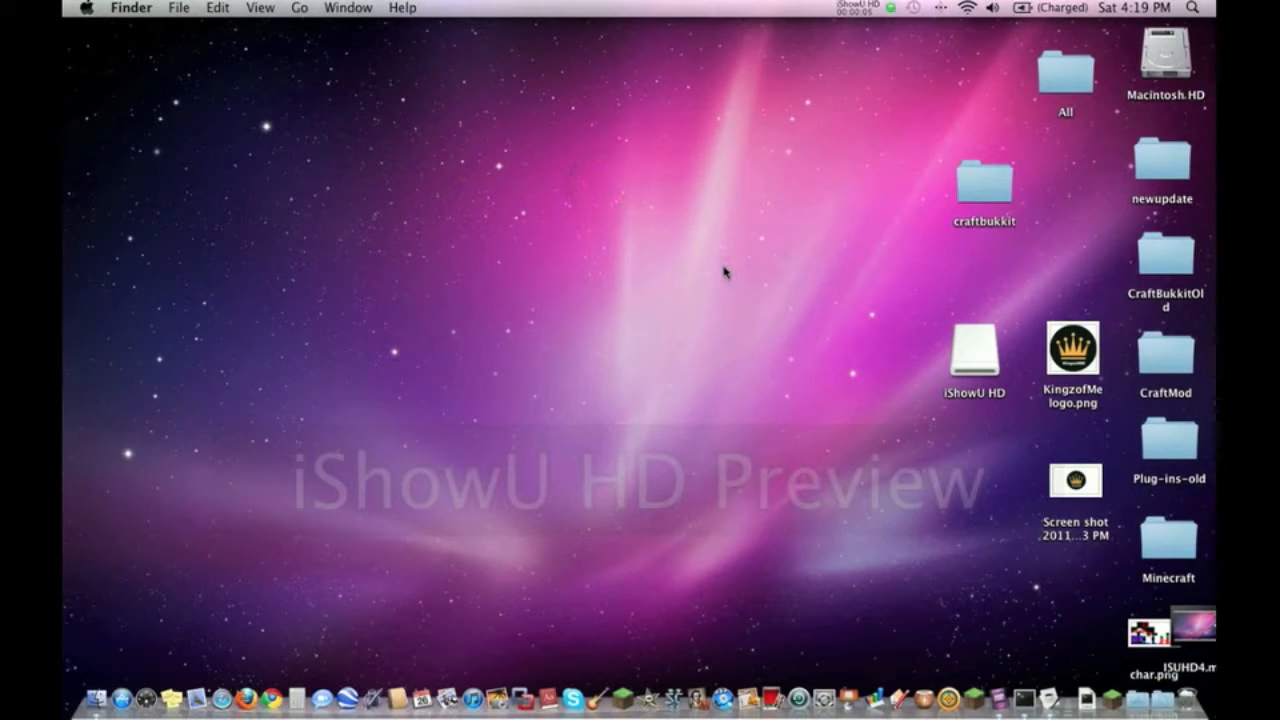
mouse_move(966, 338)
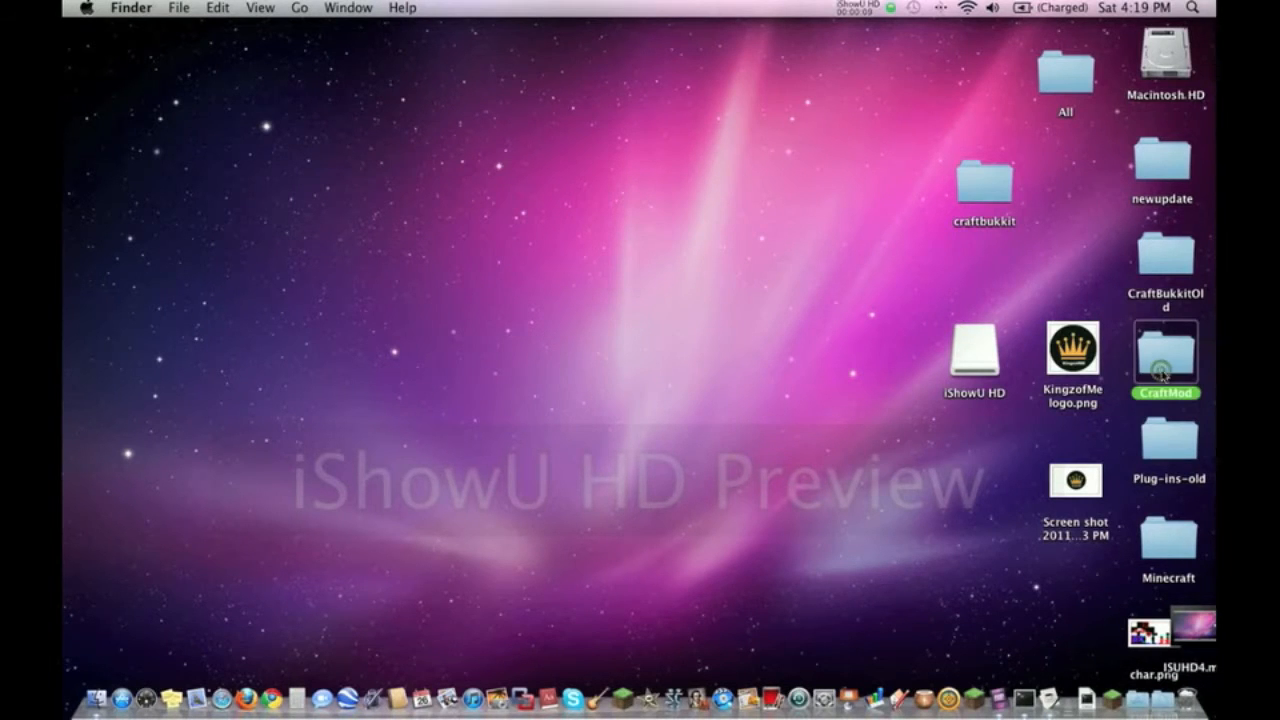
Browse the CraftMod server's plugins directory down to the Permissions plugin folder.
double_click(1164, 356)
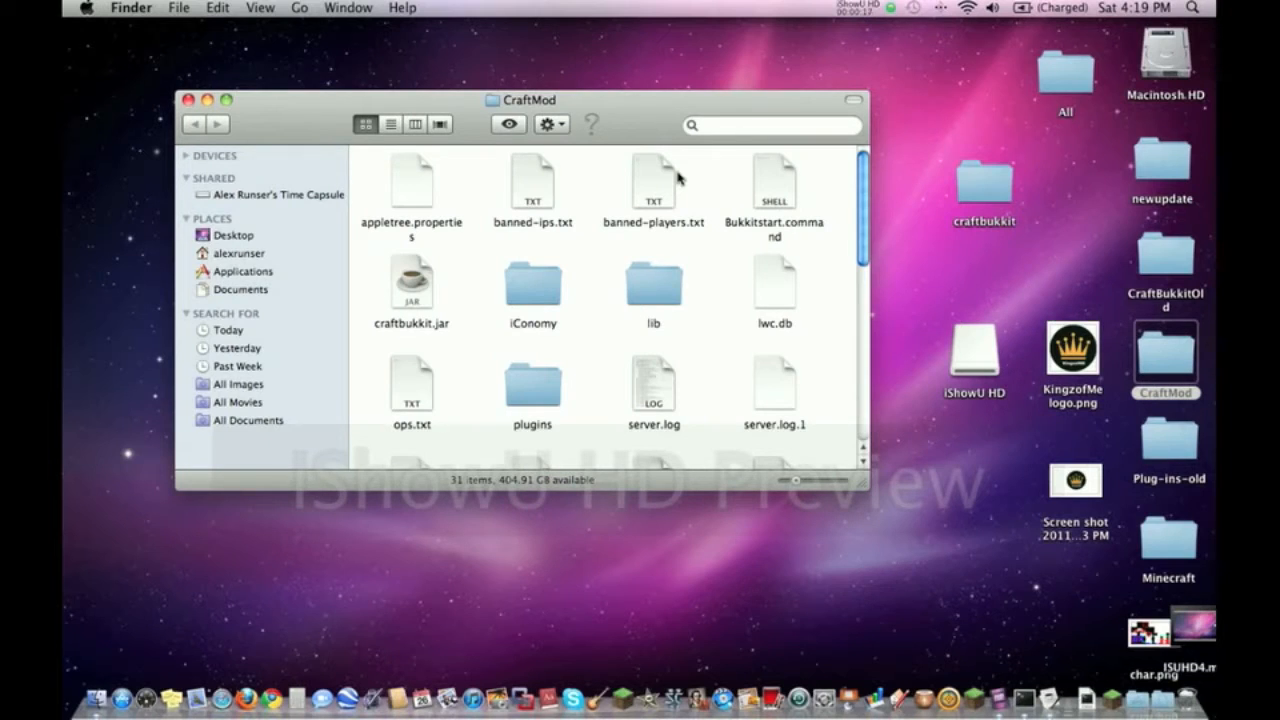
mouse_move(558, 296)
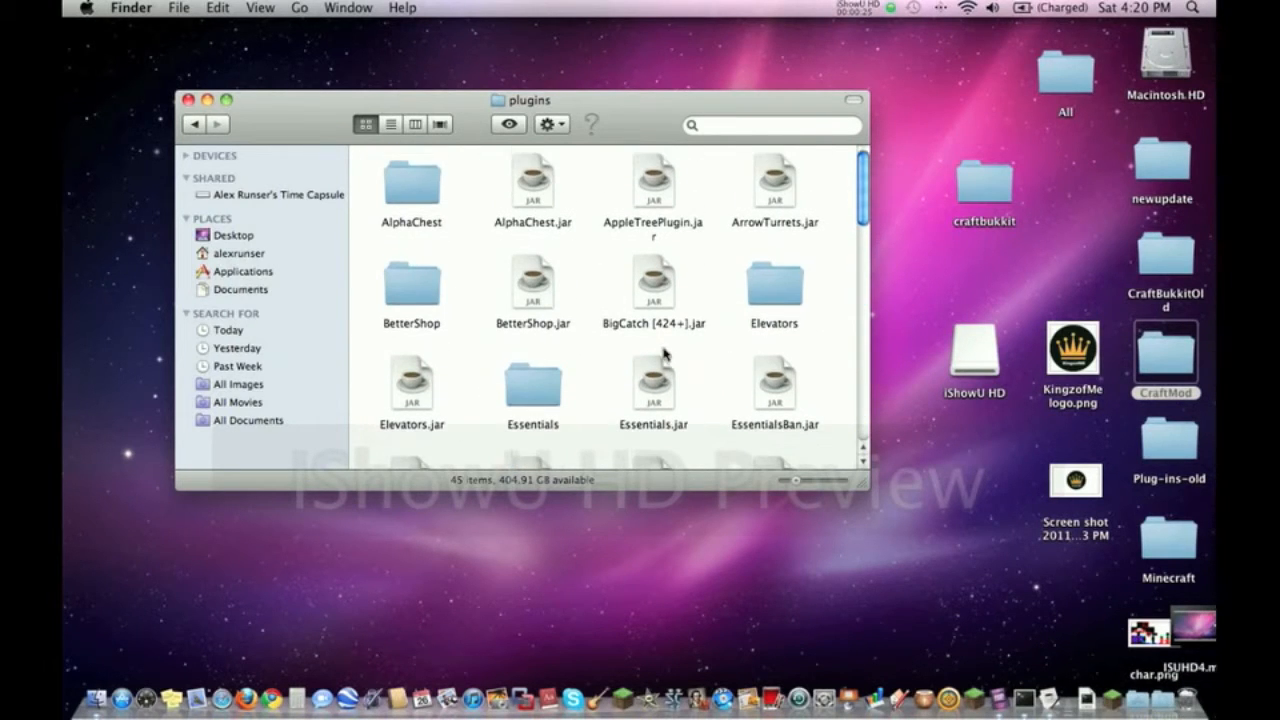
scroll(down, 3)
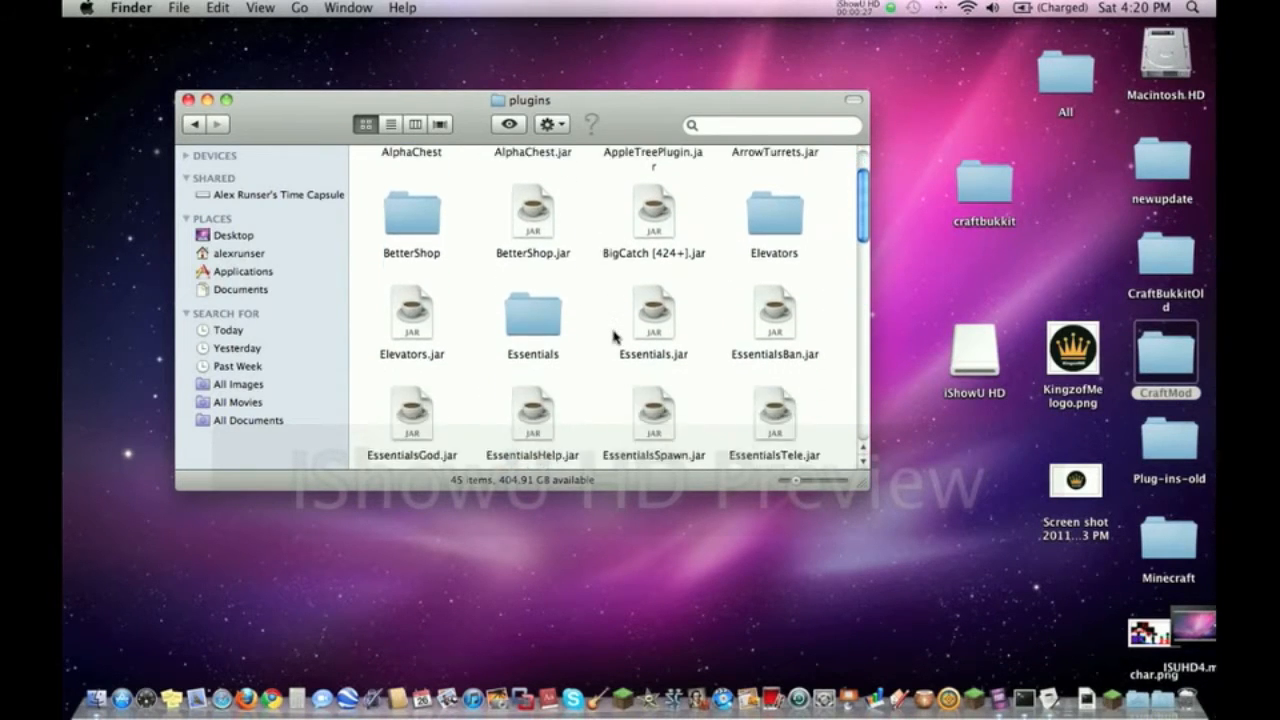
scroll(down, 3)
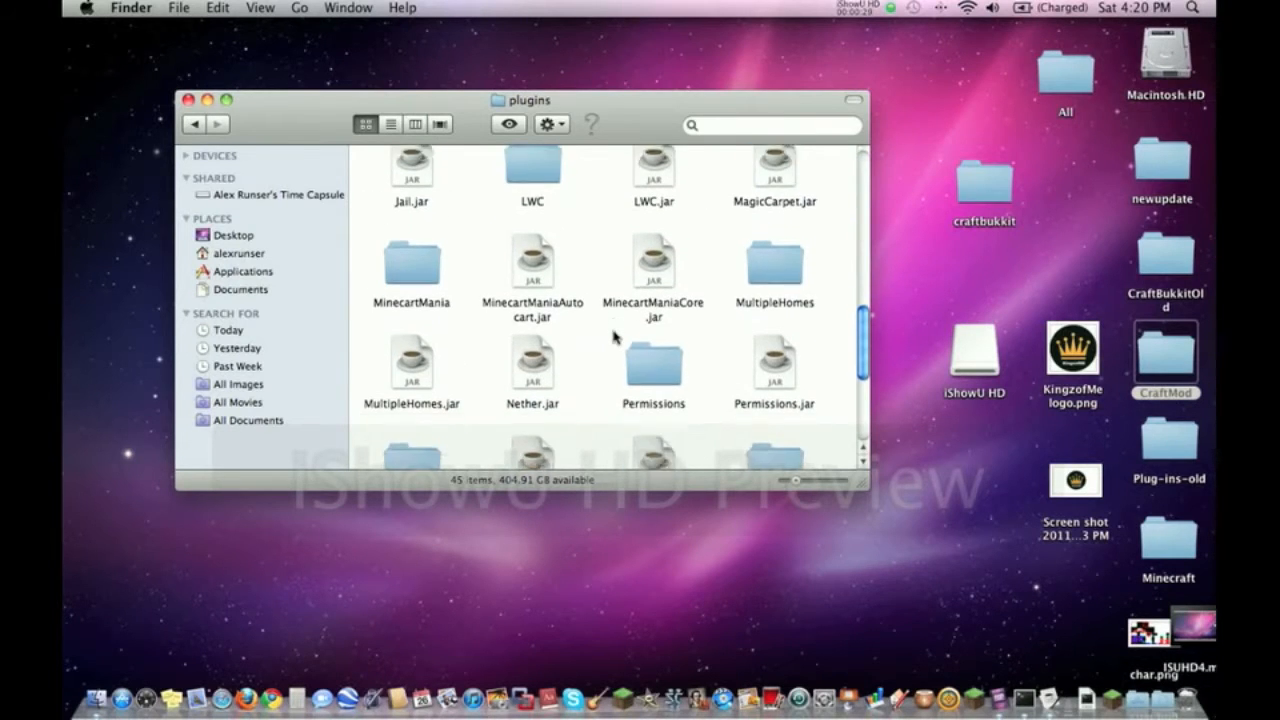
scroll(down, 3)
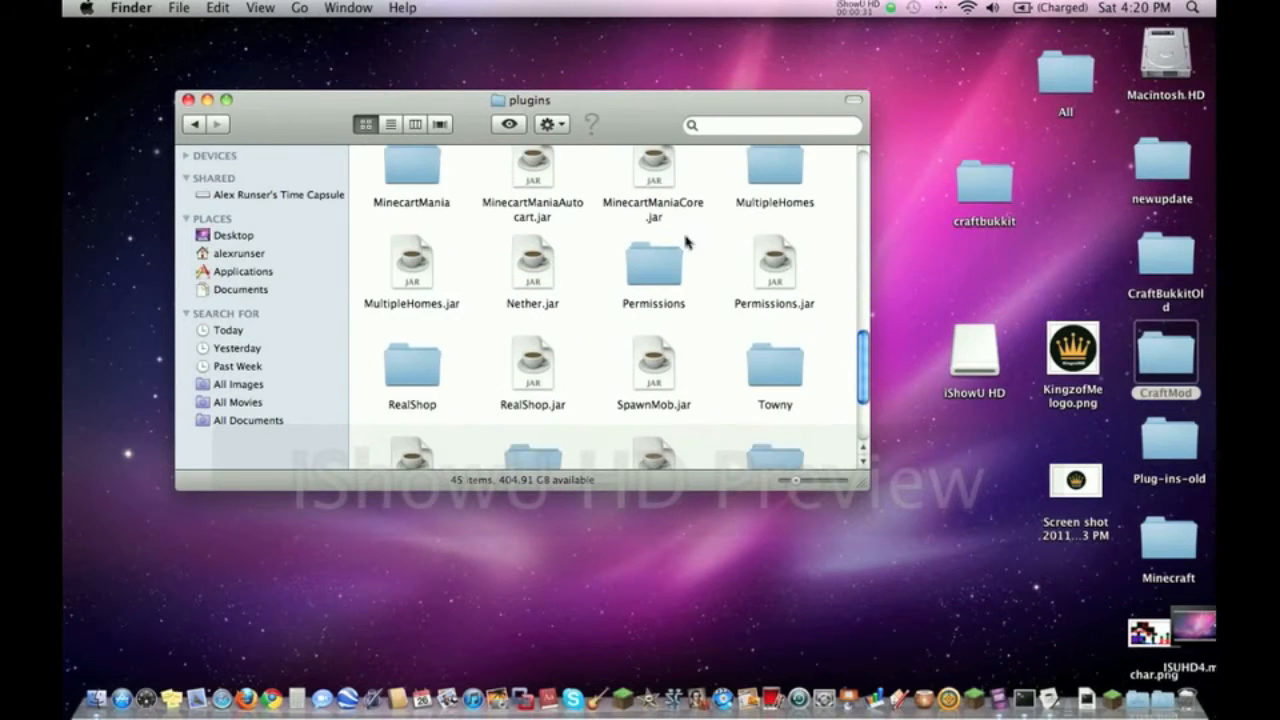
click(772, 262)
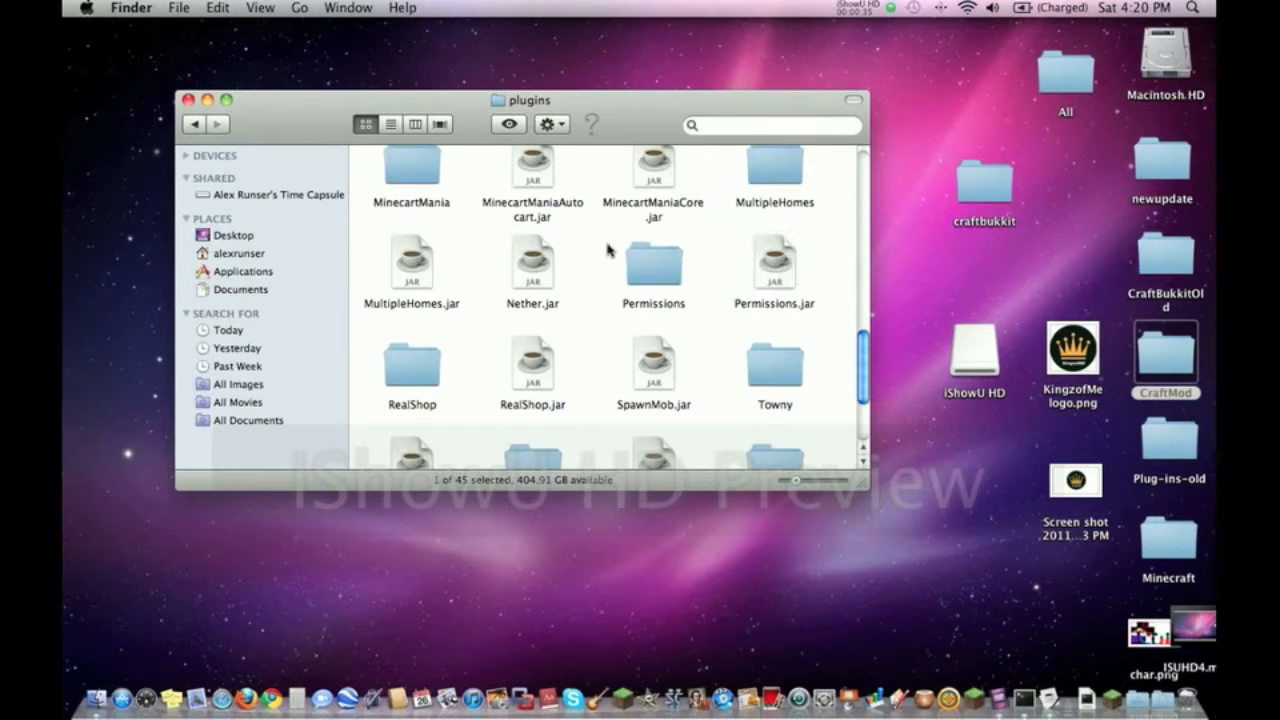
click(652, 264)
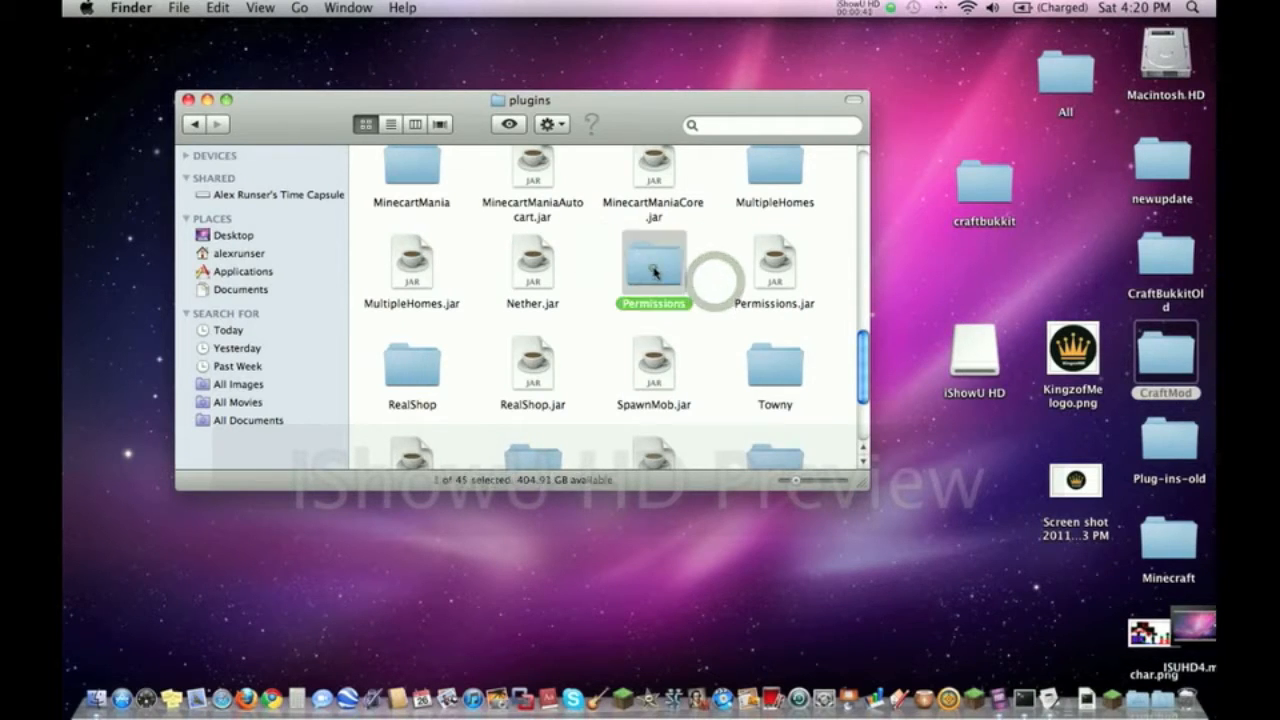
Launch the Permissions folder's world.yml with TextEdit via Open With.
double_click(652, 262)
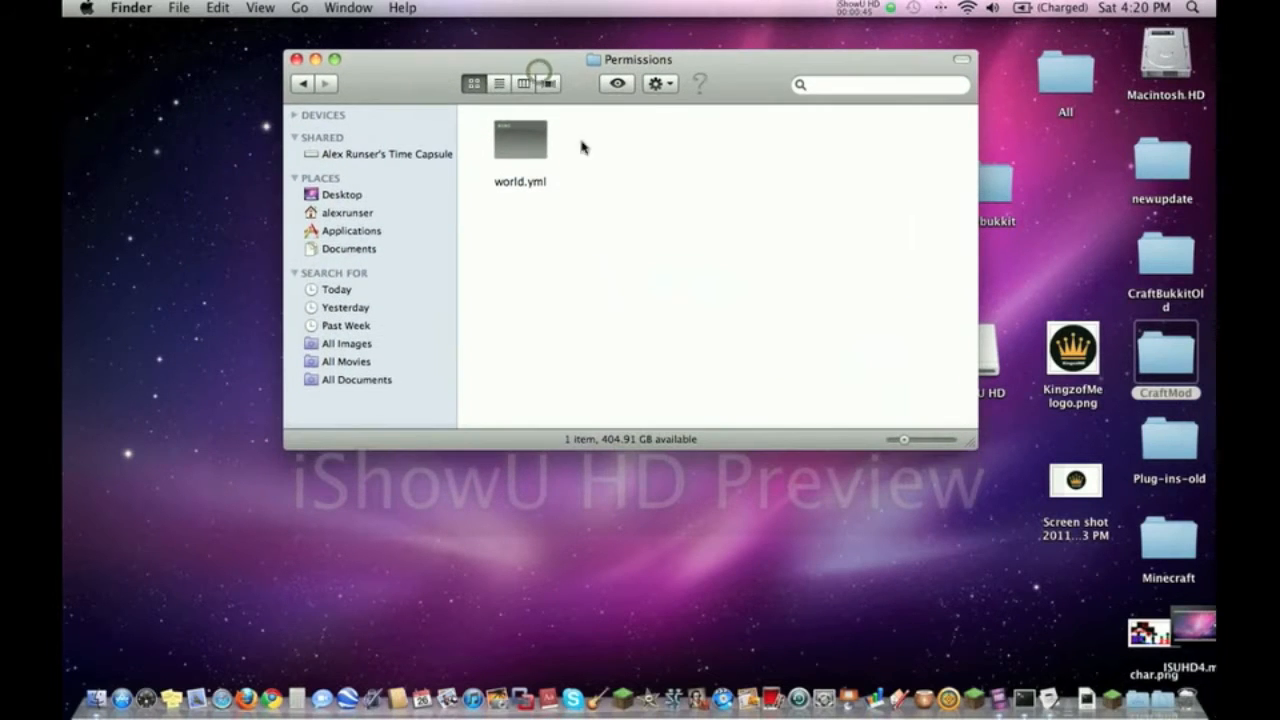
mouse_move(678, 212)
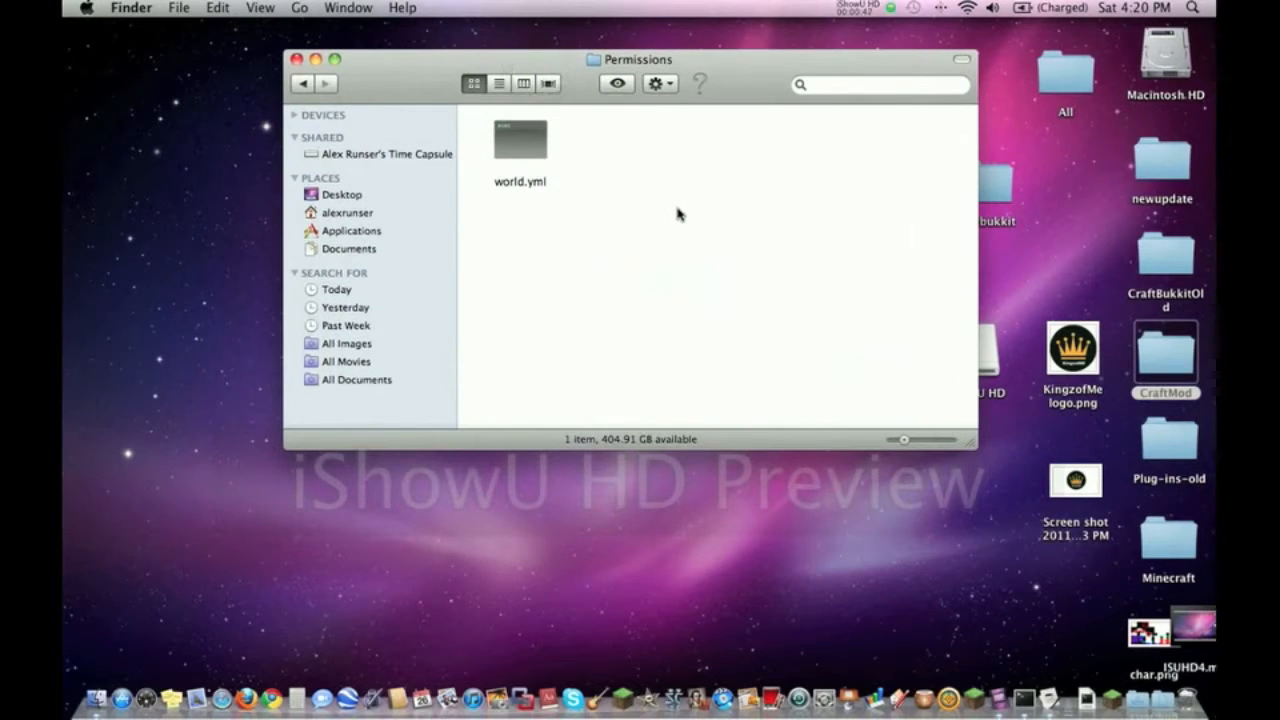
mouse_move(680, 184)
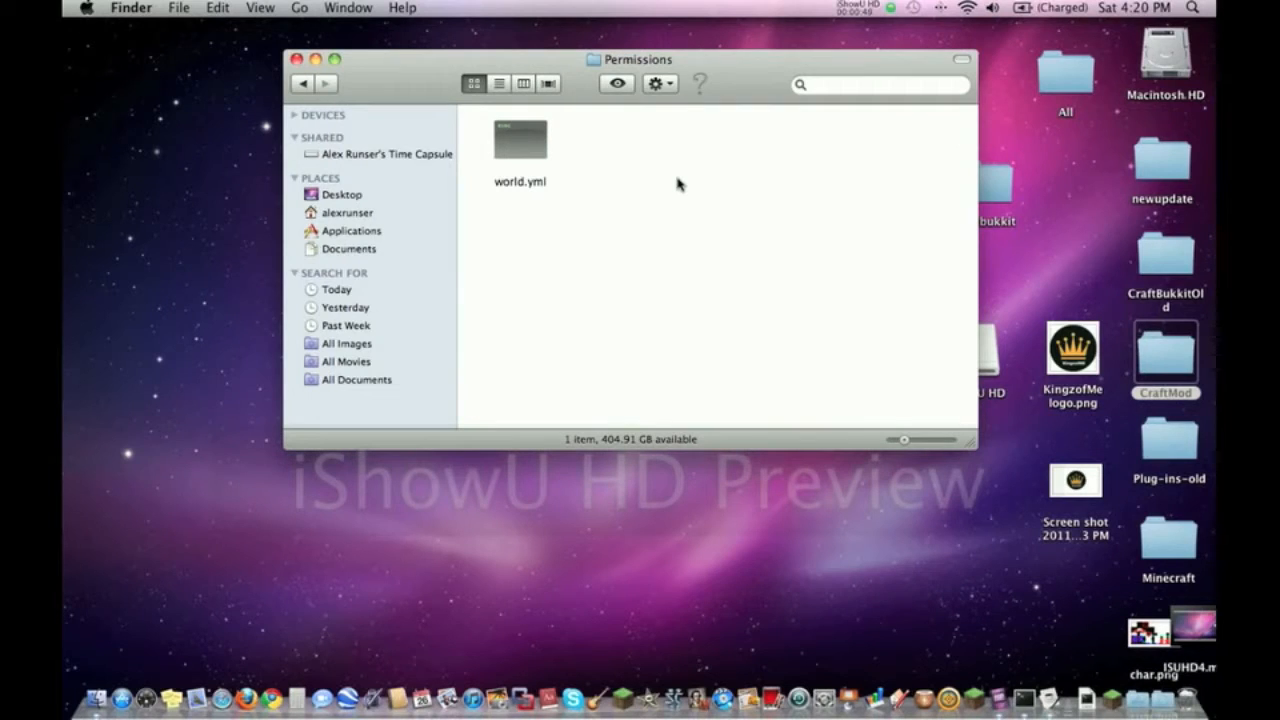
mouse_move(506, 196)
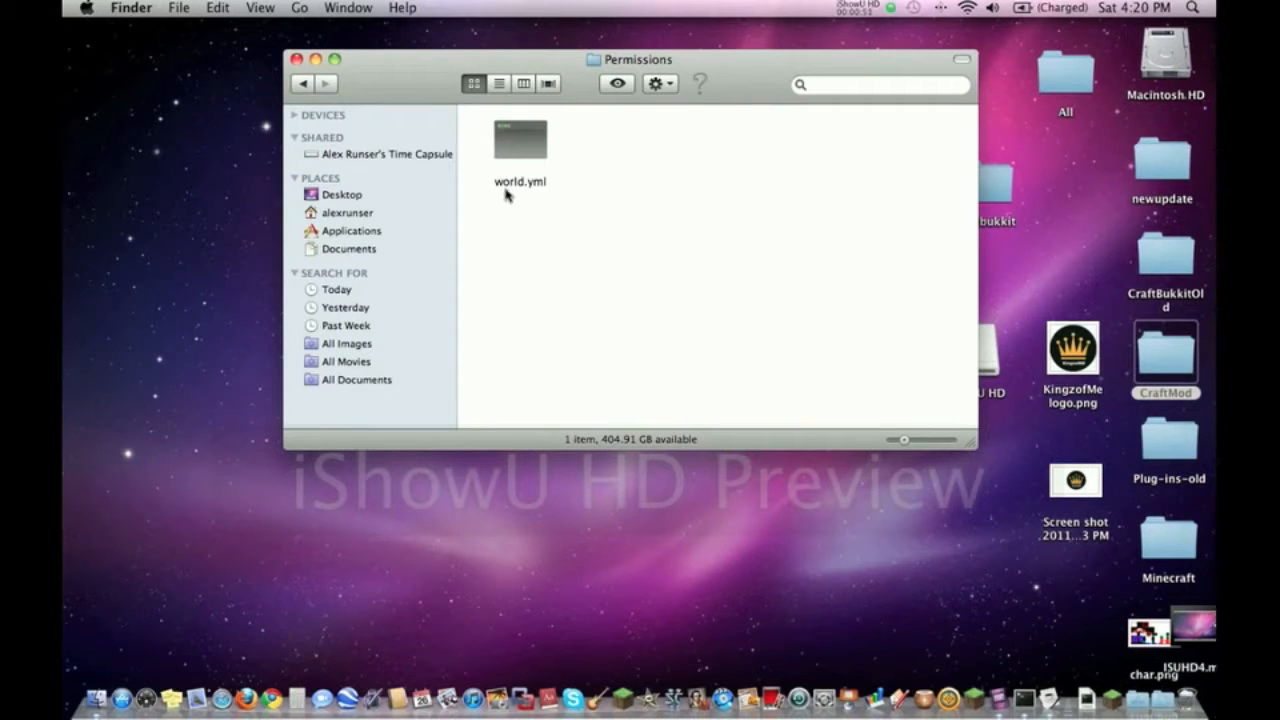
mouse_move(518, 186)
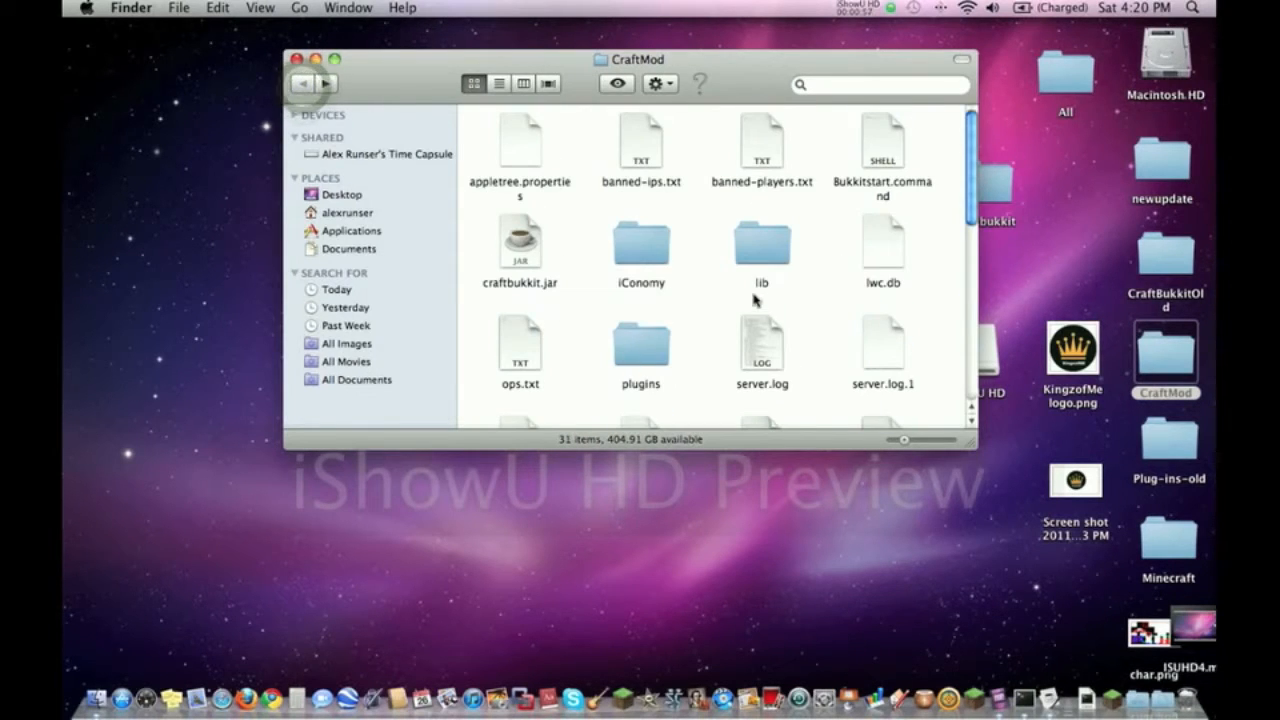
scroll(down, 3)
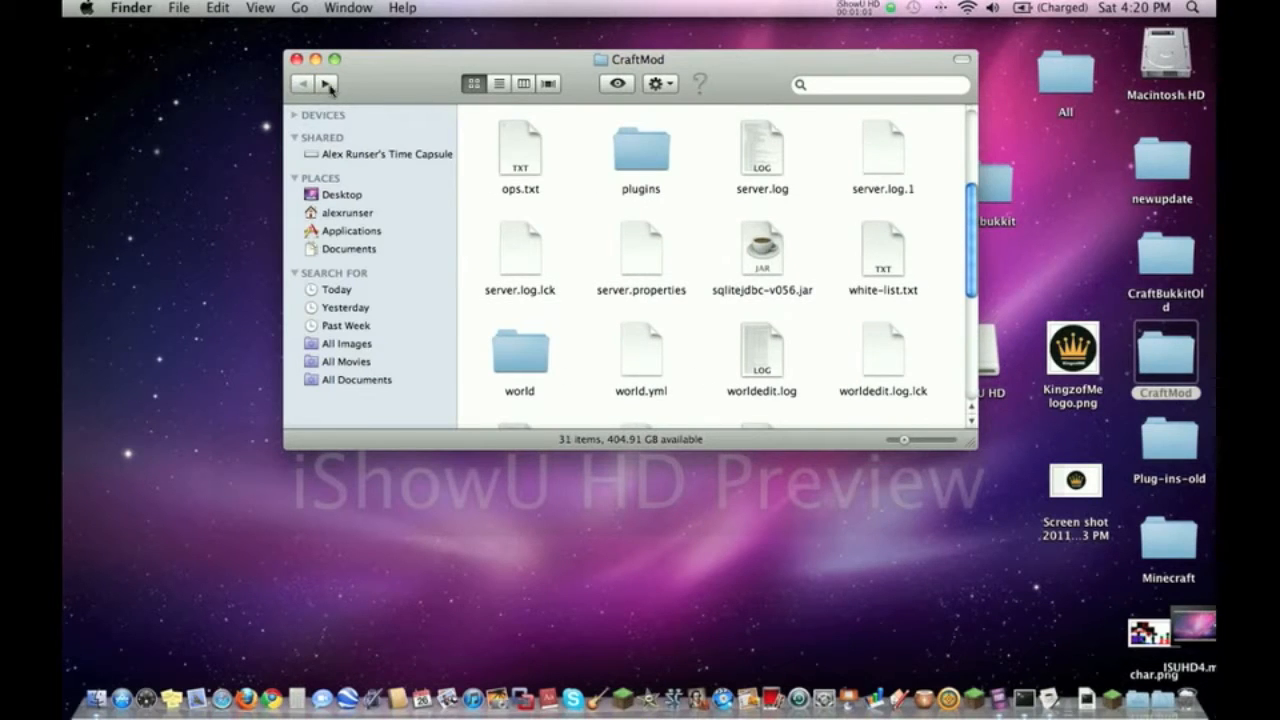
click(326, 84)
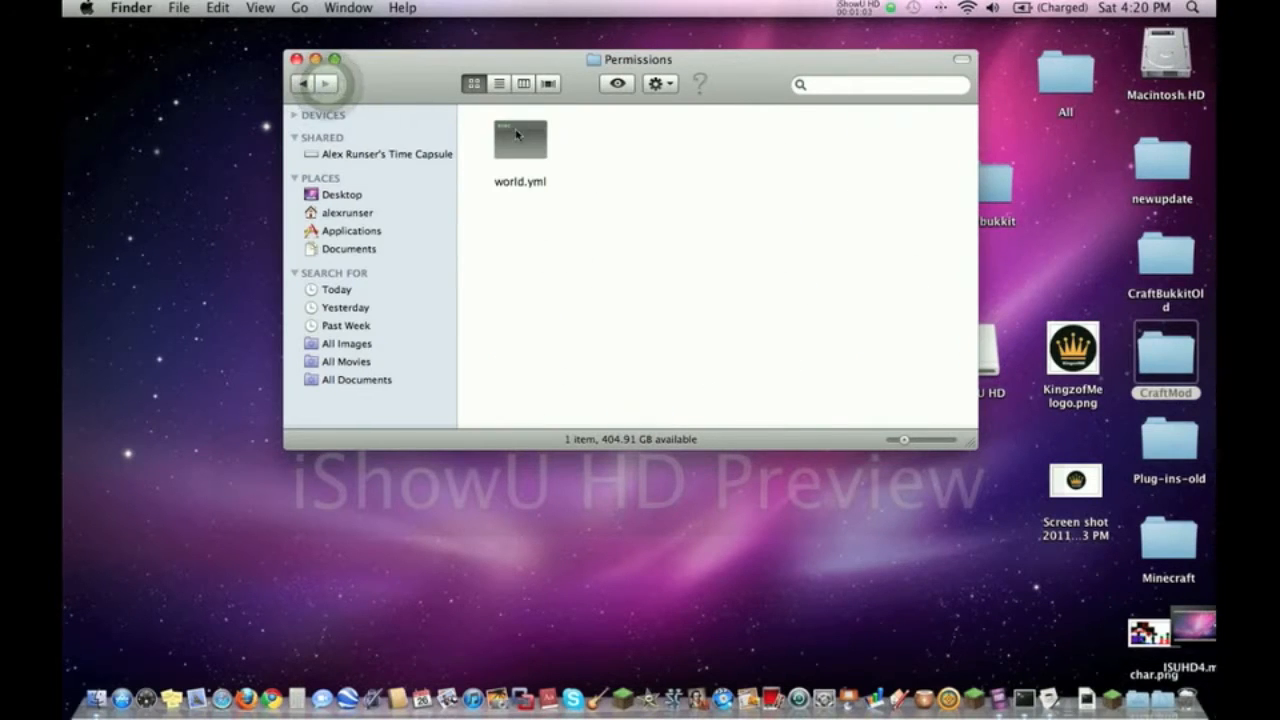
right_click(520, 138)
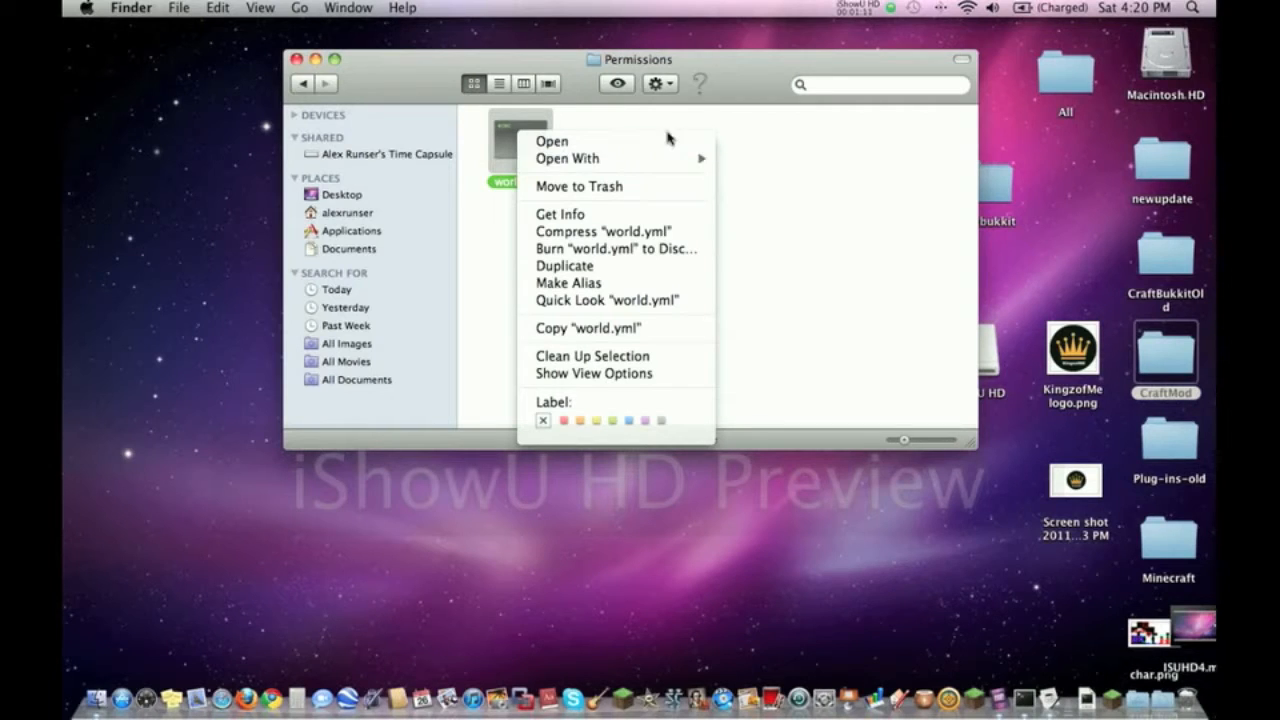
click(552, 140)
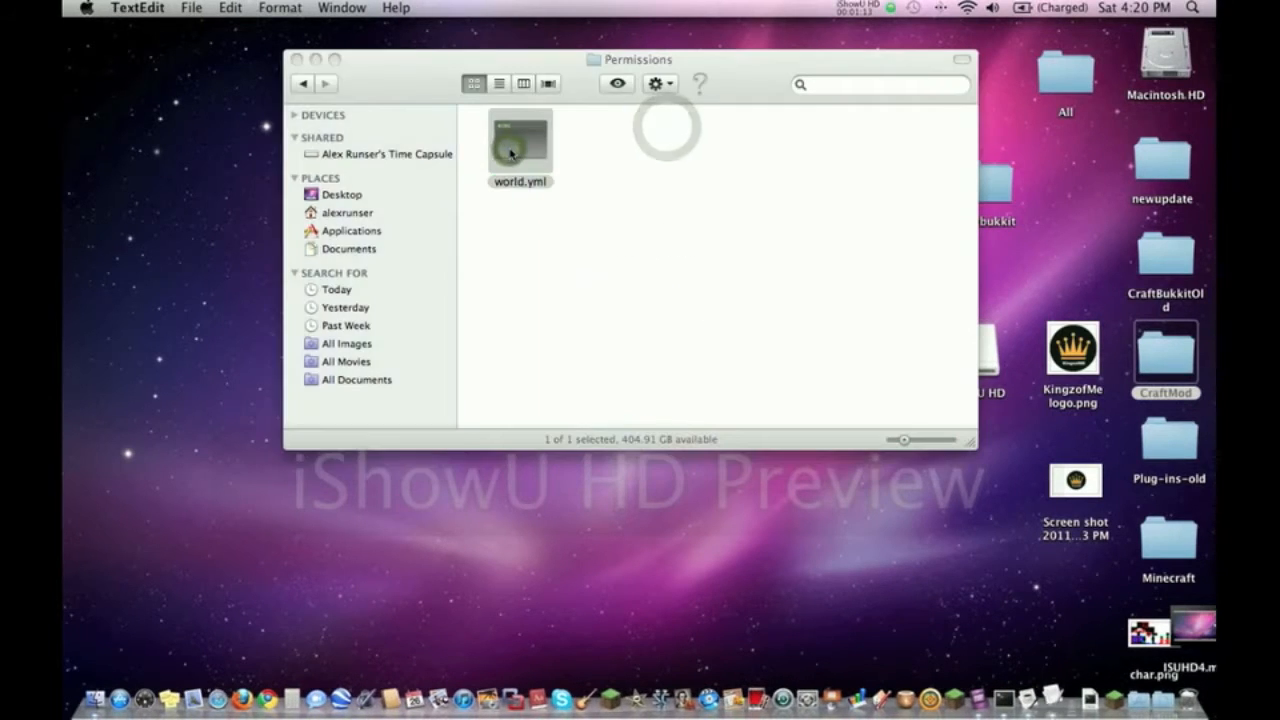
Read world.yml's opening comment block on groups and permissions down to the groups section.
double_click(520, 144)
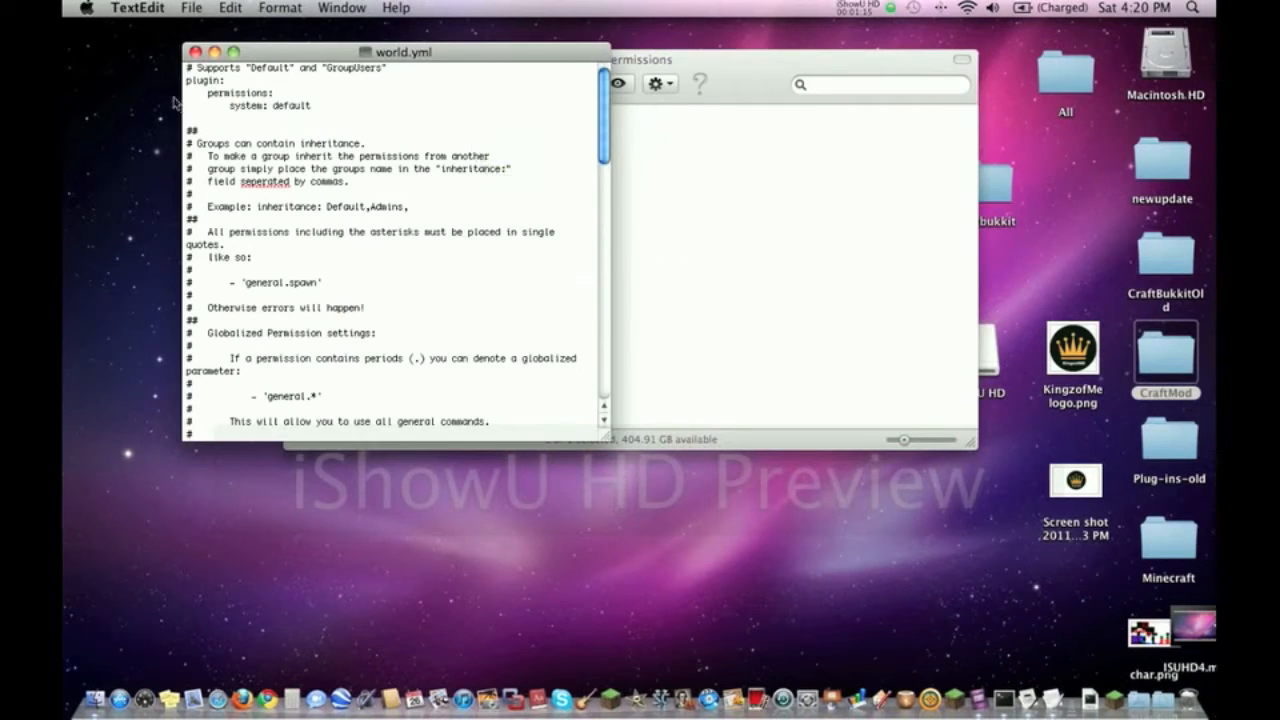
drag(200, 74, 280, 94)
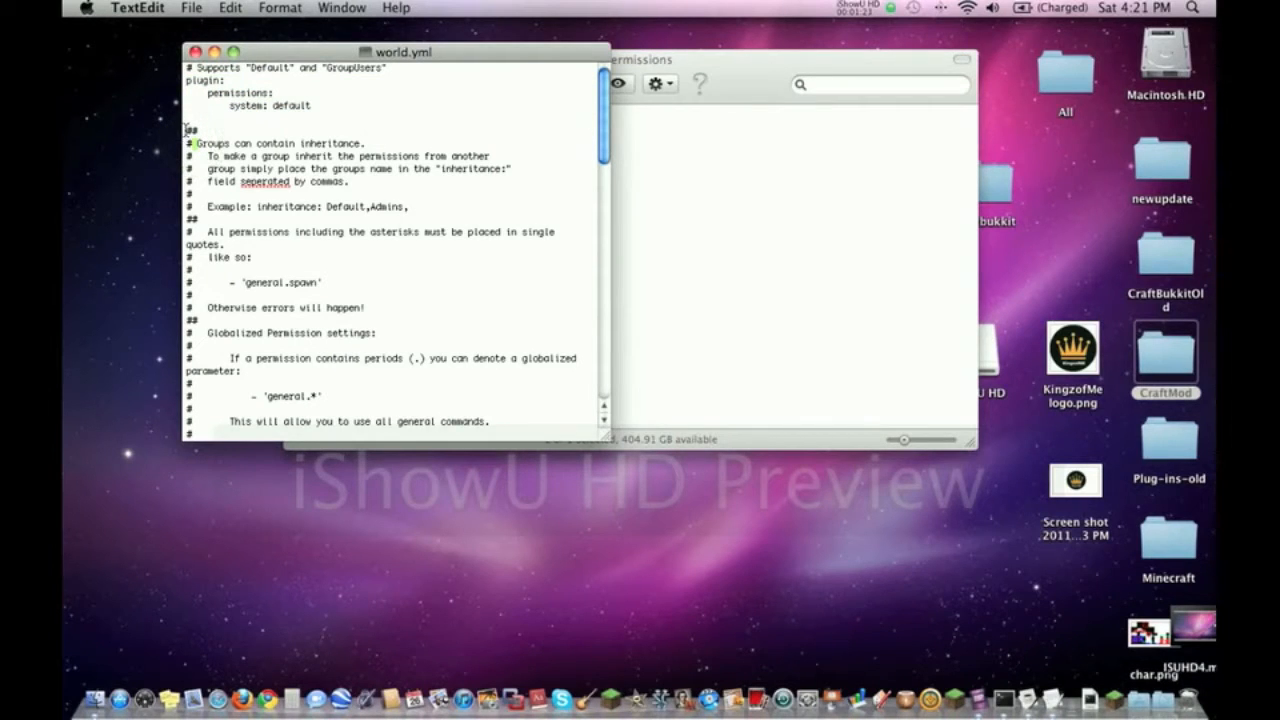
drag(184, 136, 520, 414)
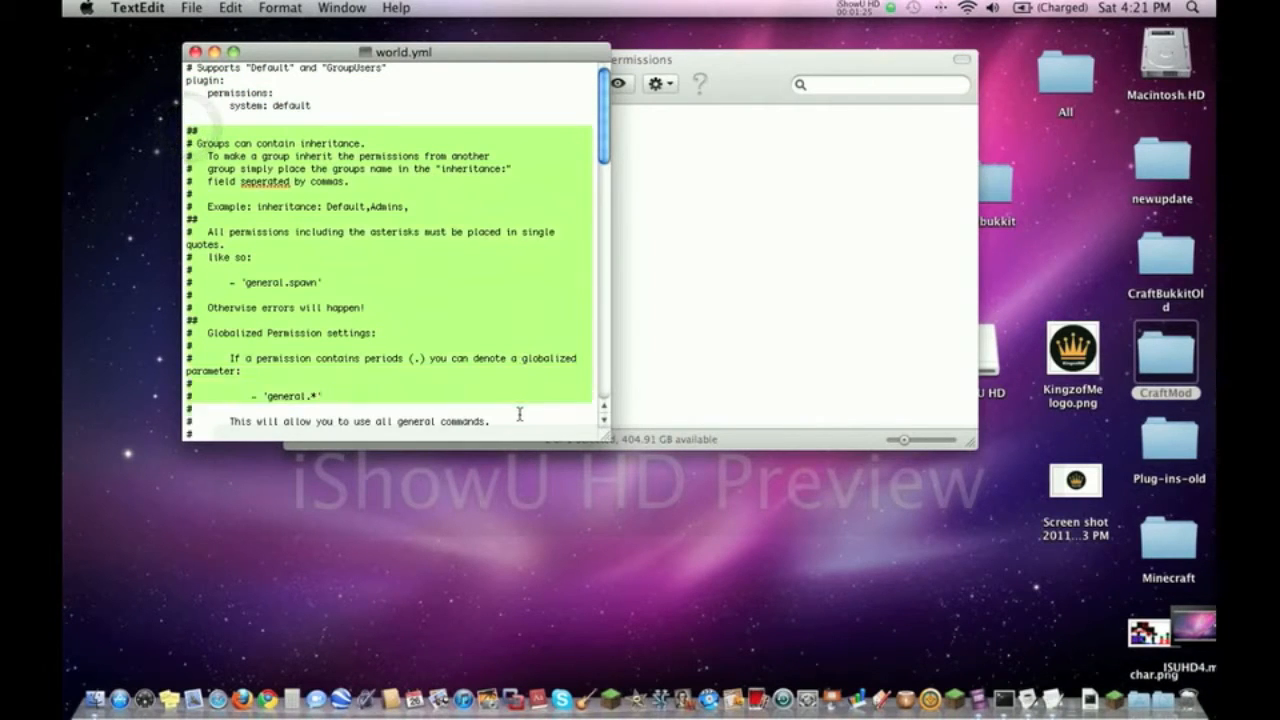
scroll(down, 3)
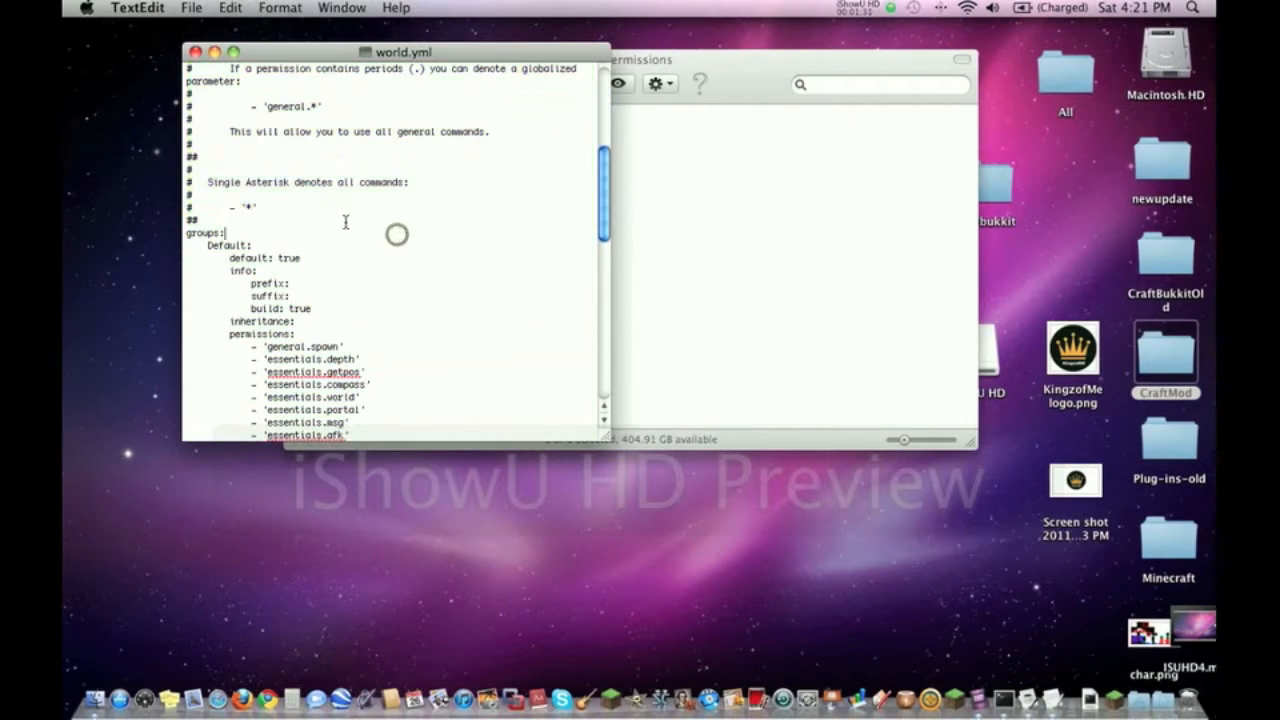
scroll(down, 3)
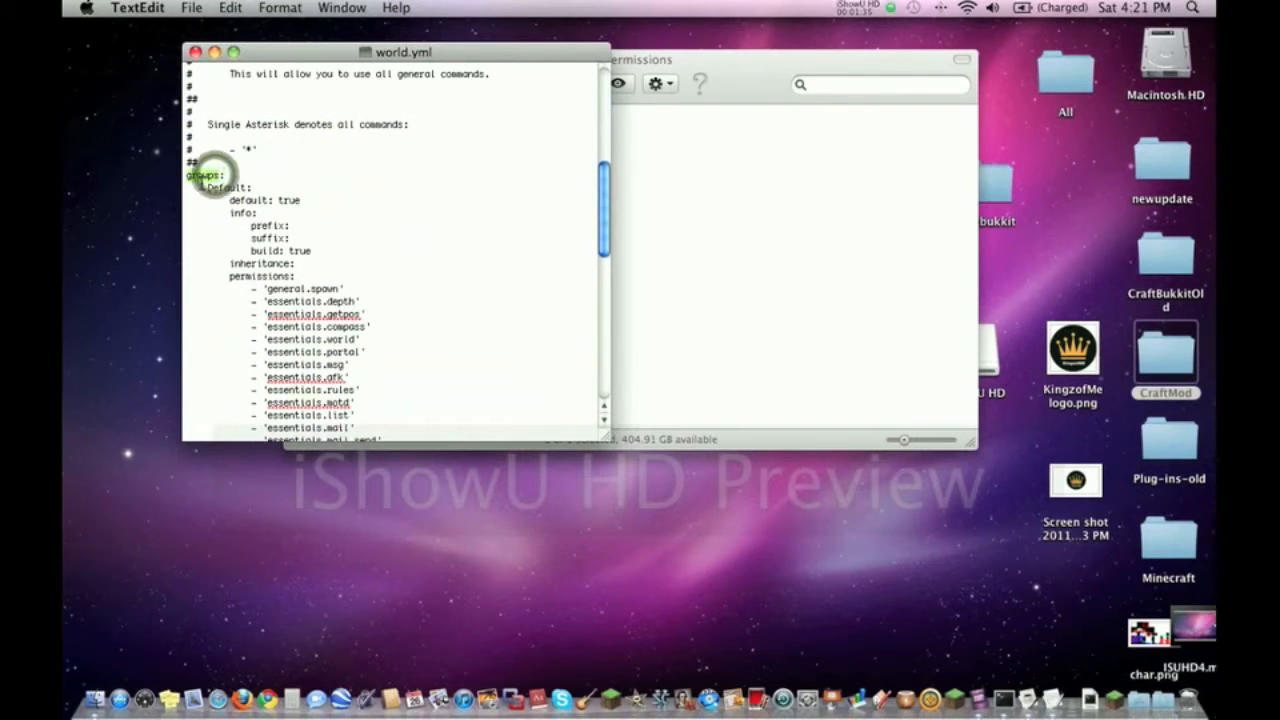
click(204, 176)
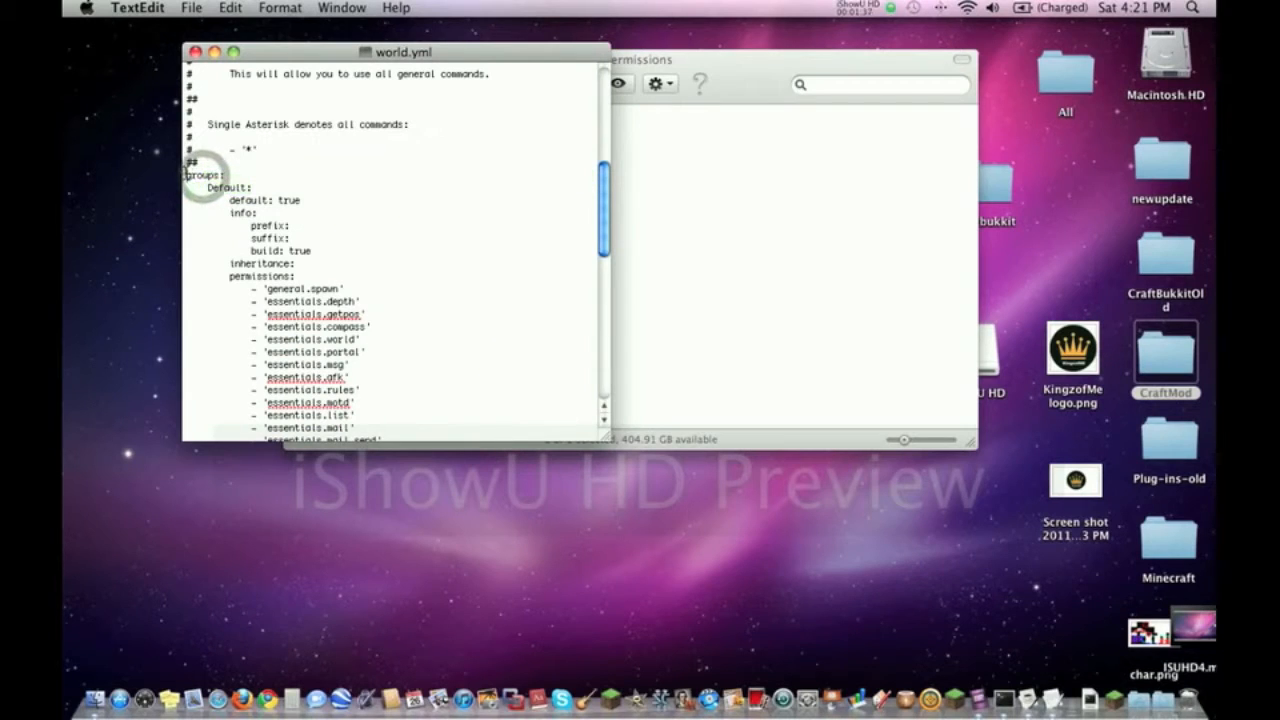
Look over the groups, permissions and users sections, then return to the globalized-permission comments.
scroll(down, 3)
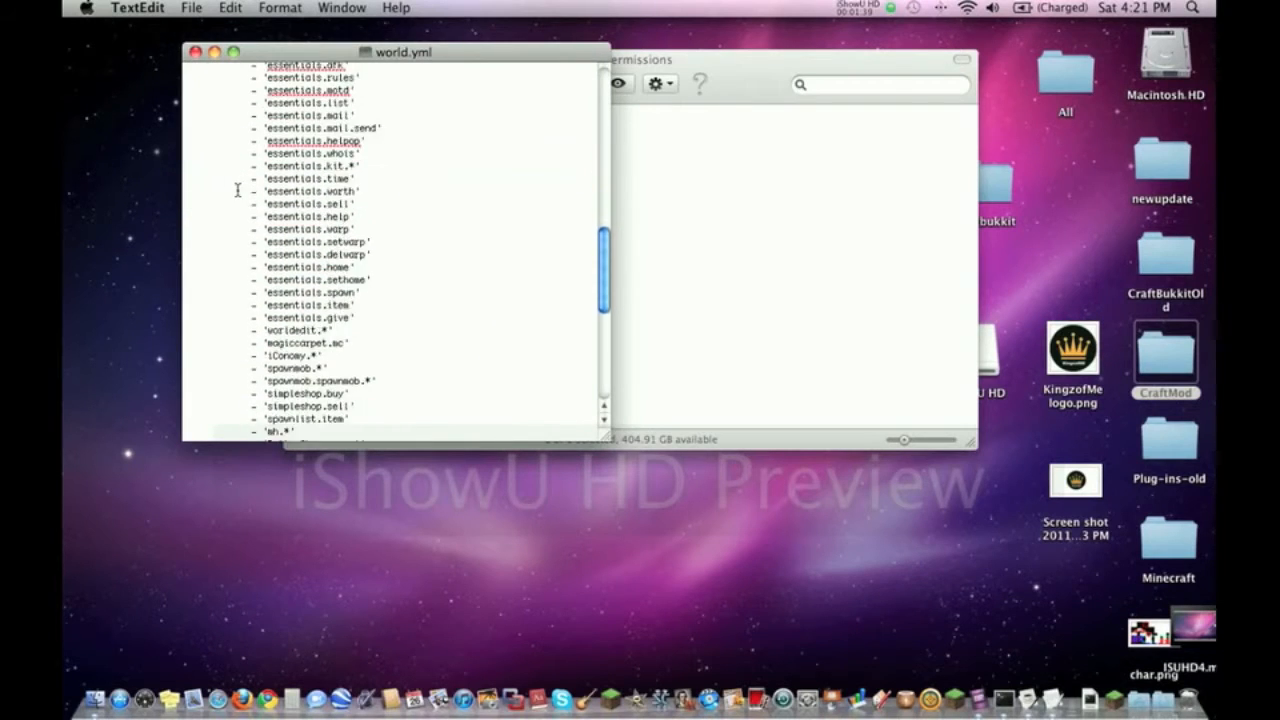
scroll(down, 3)
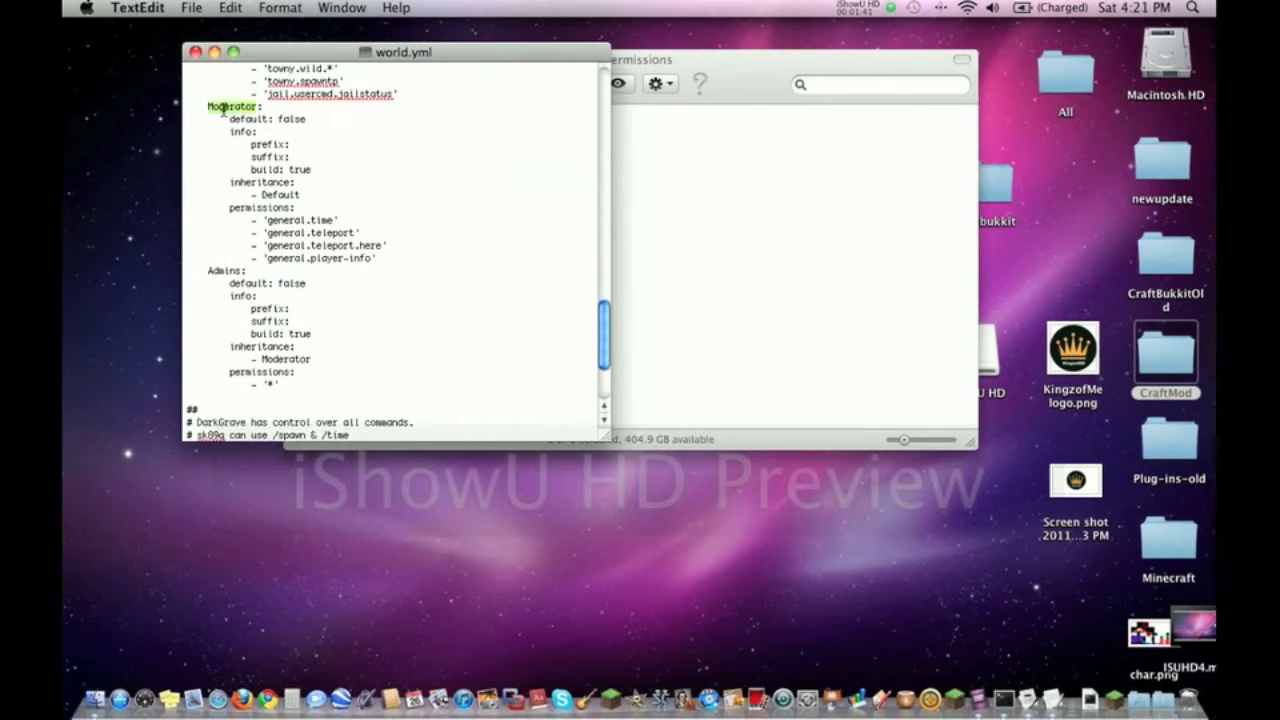
scroll(down, 3)
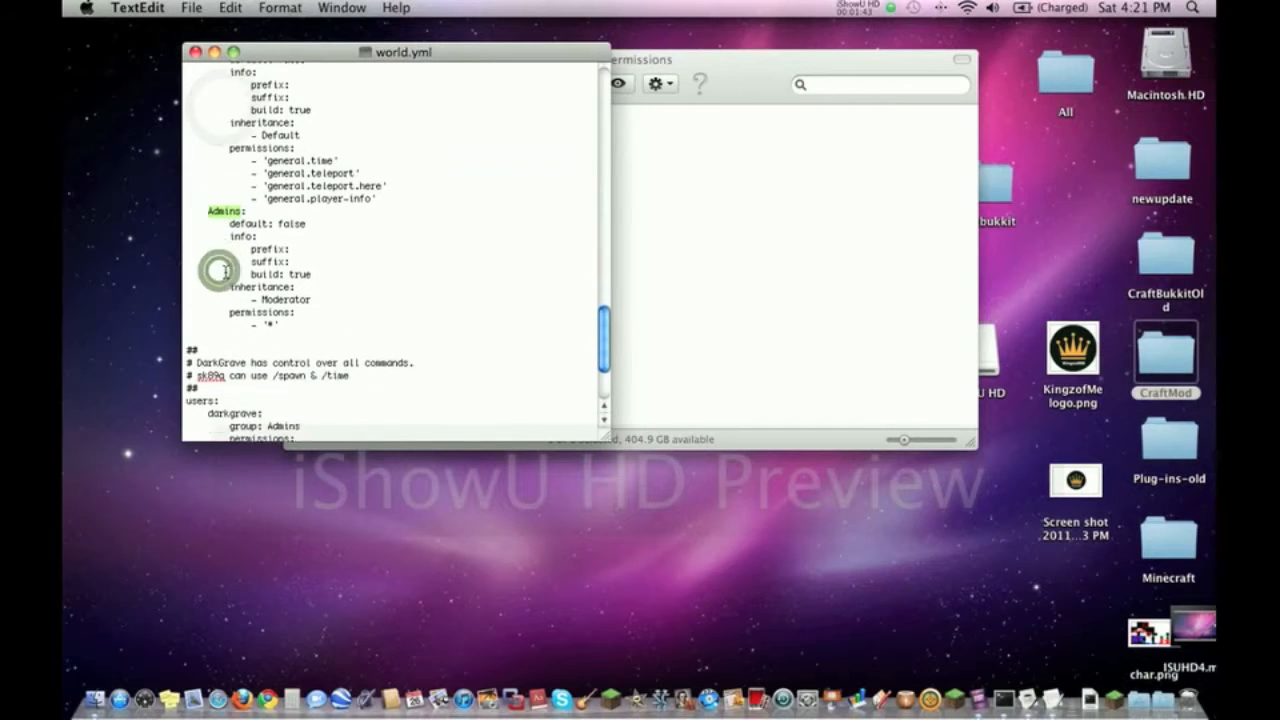
scroll(down, 3)
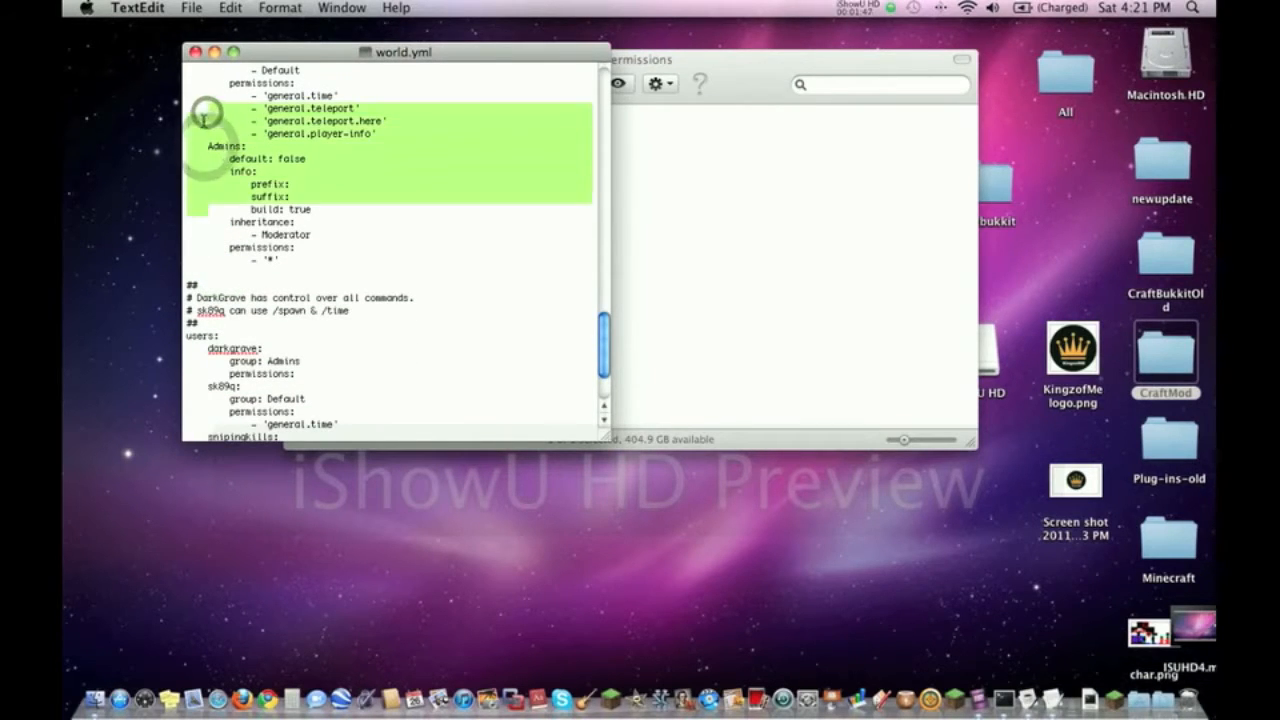
click(204, 158)
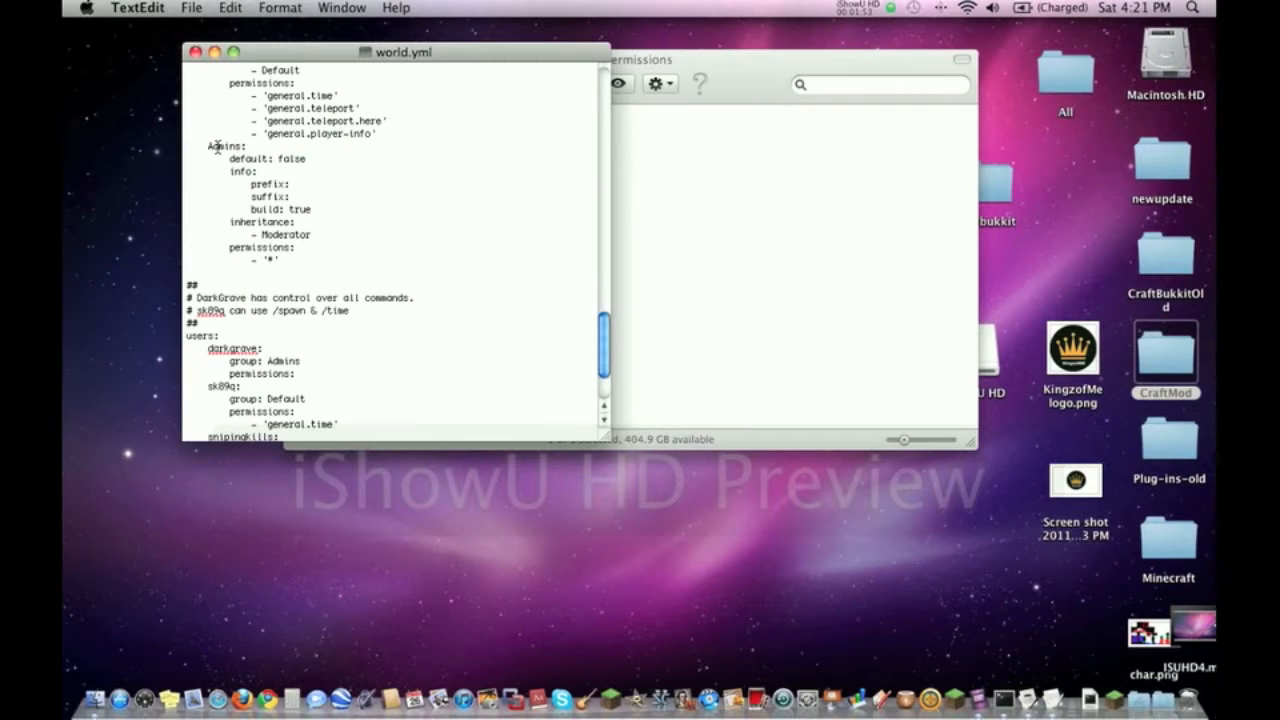
drag(210, 146, 290, 188)
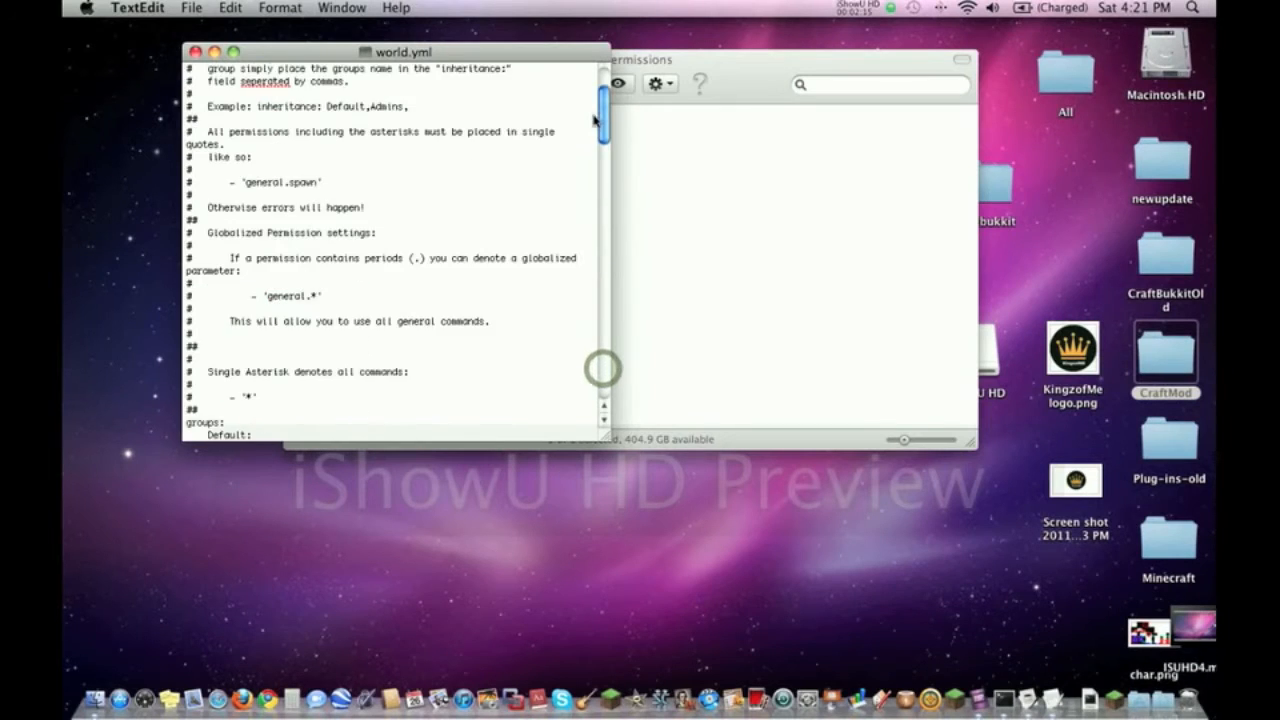
scroll(down, 3)
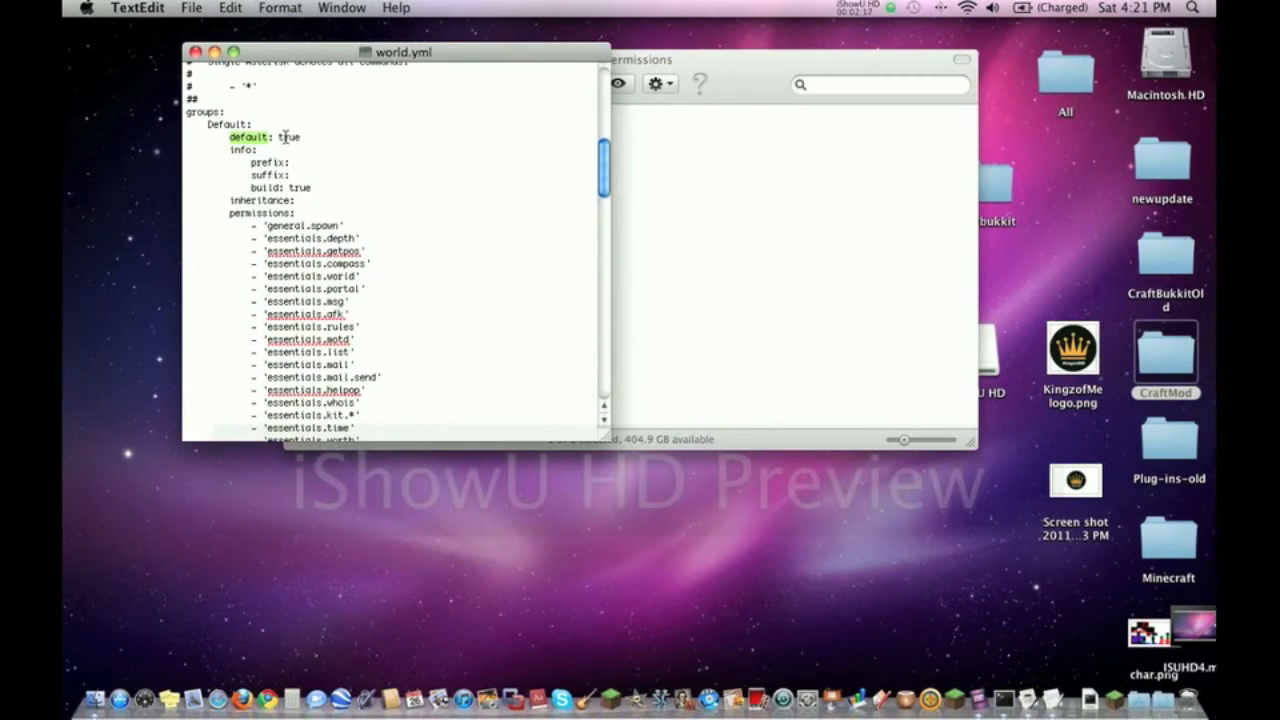
double_click(288, 136)
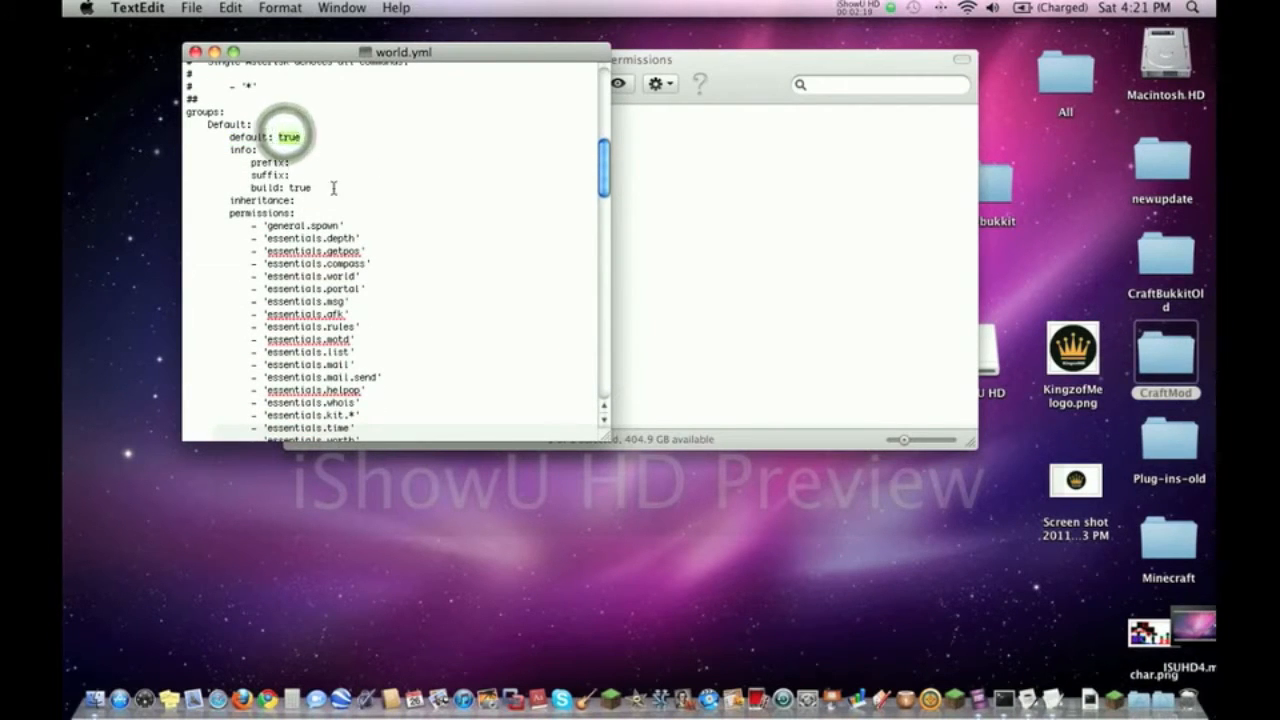
scroll(down, 3)
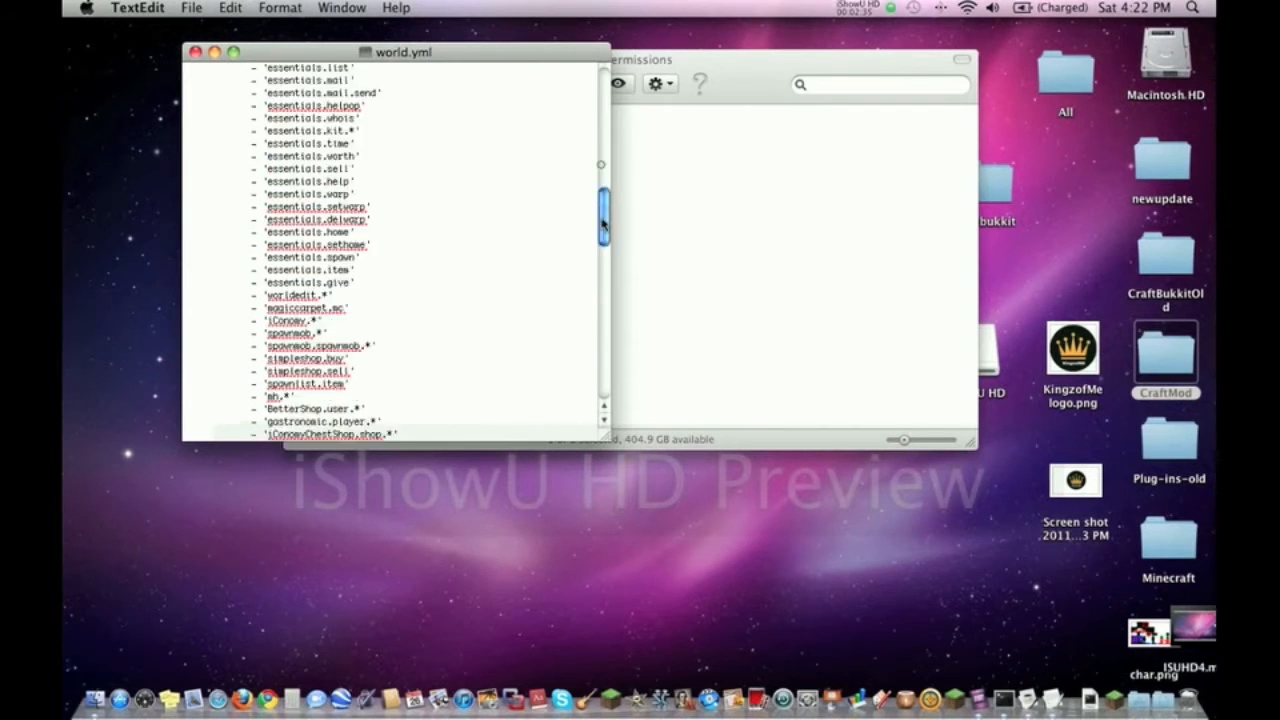
scroll(down, 3)
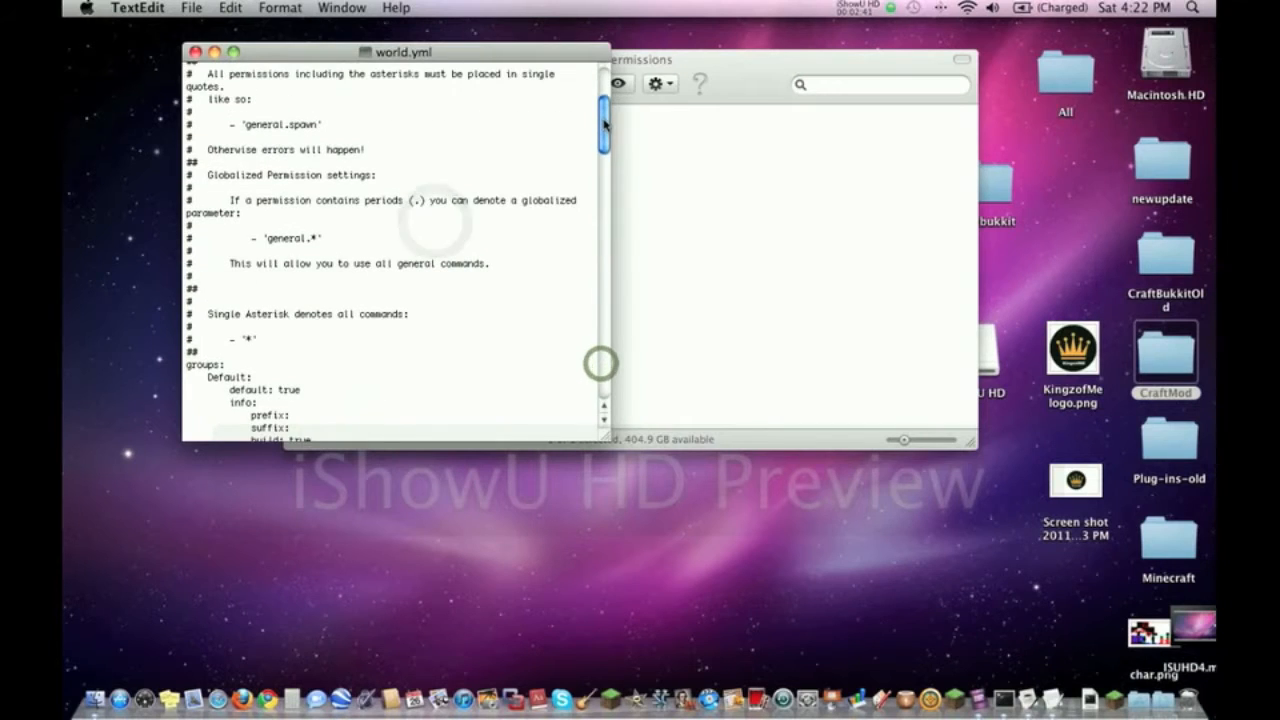
scroll(down, 3)
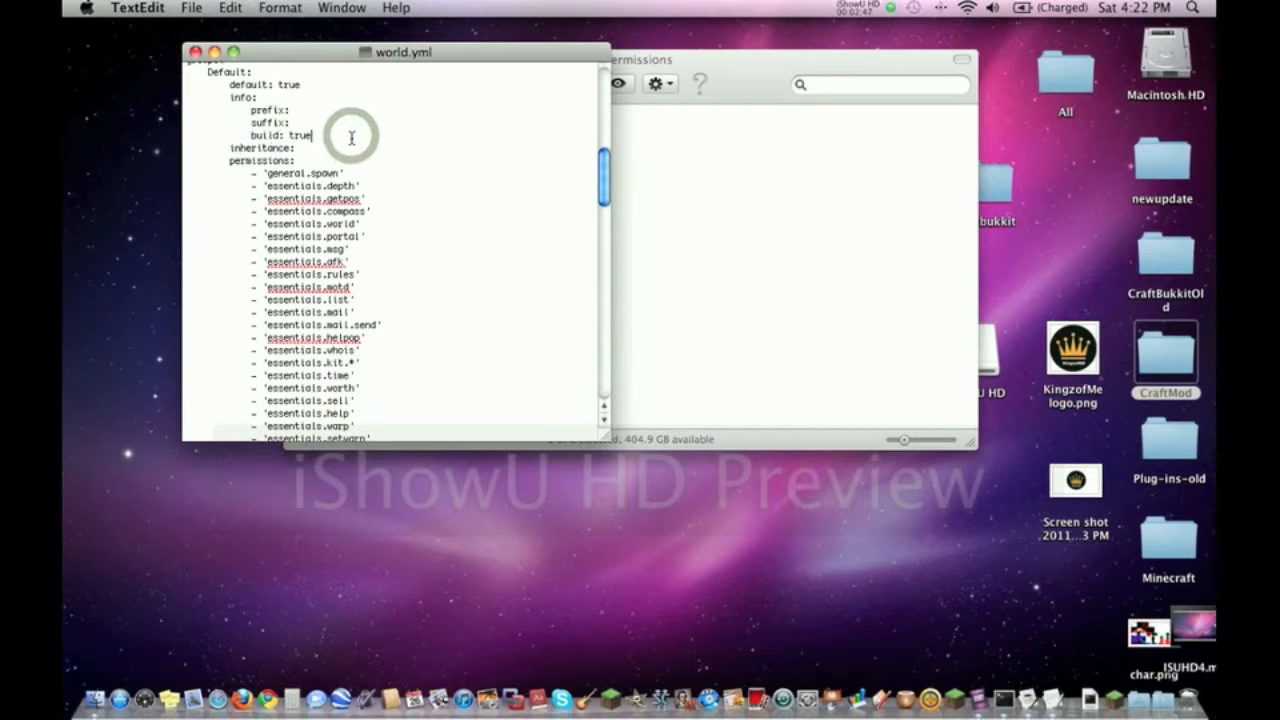
double_click(260, 148)
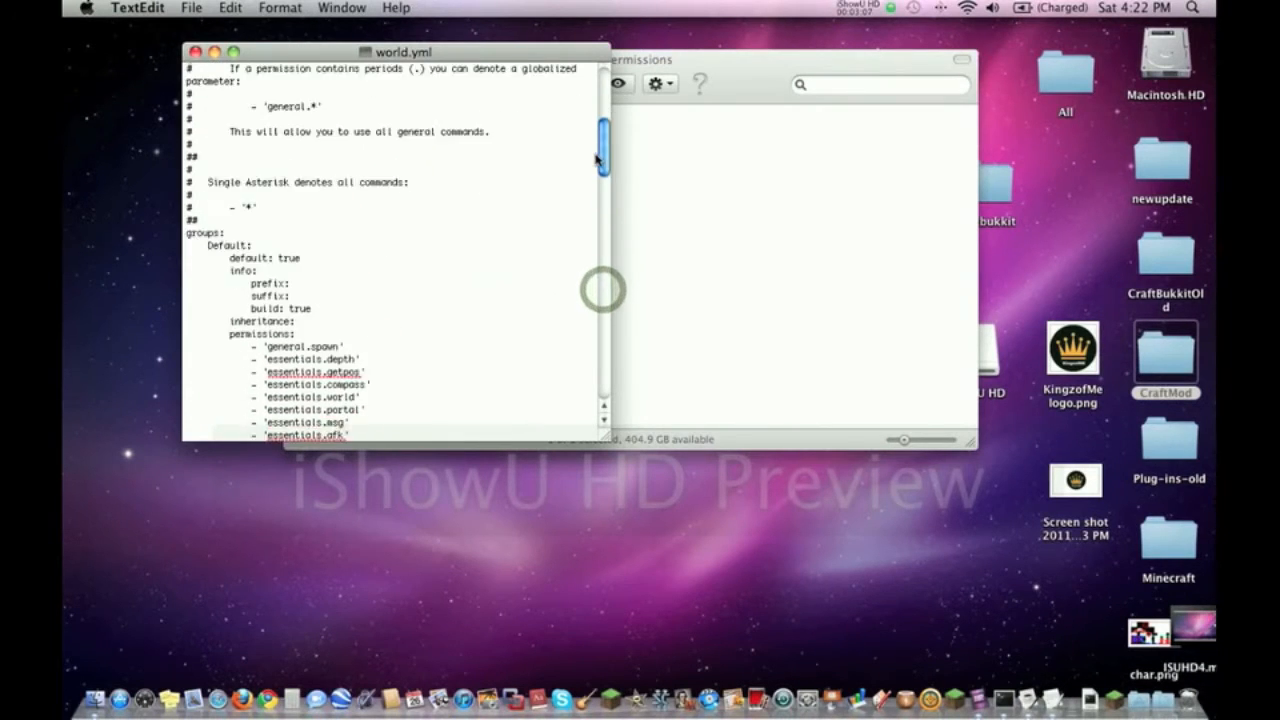
scroll(down, 3)
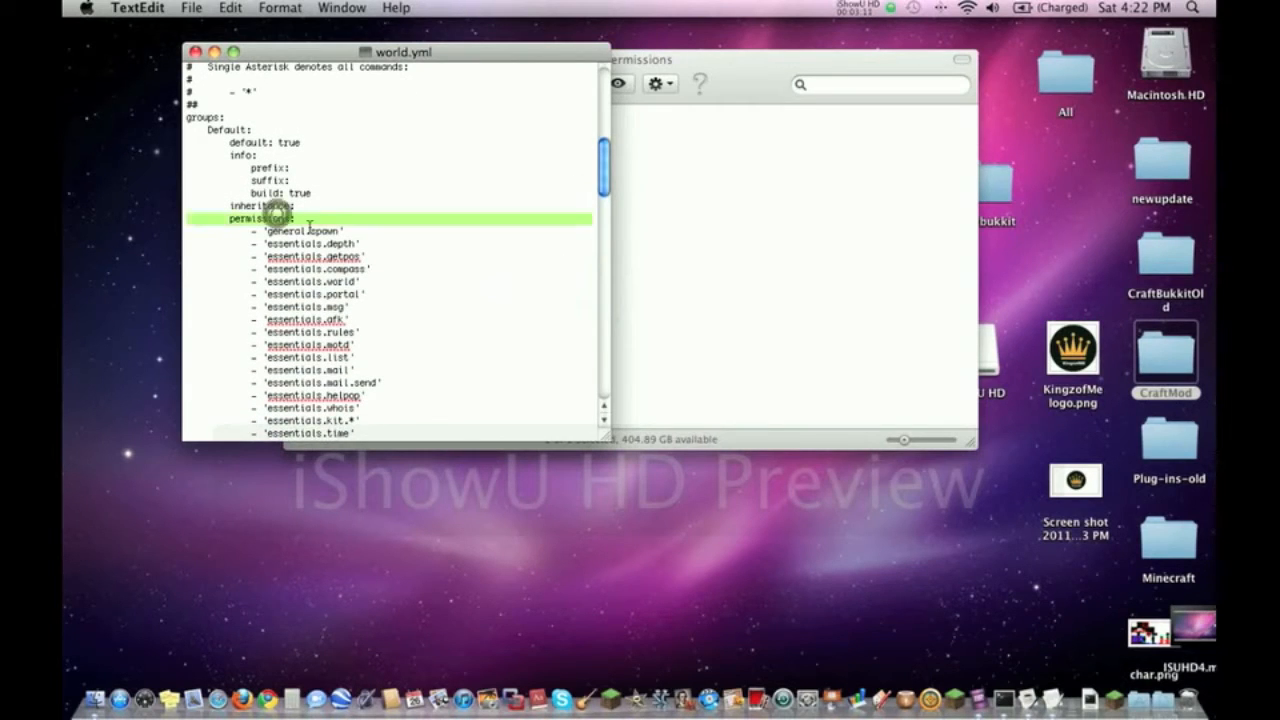
click(400, 224)
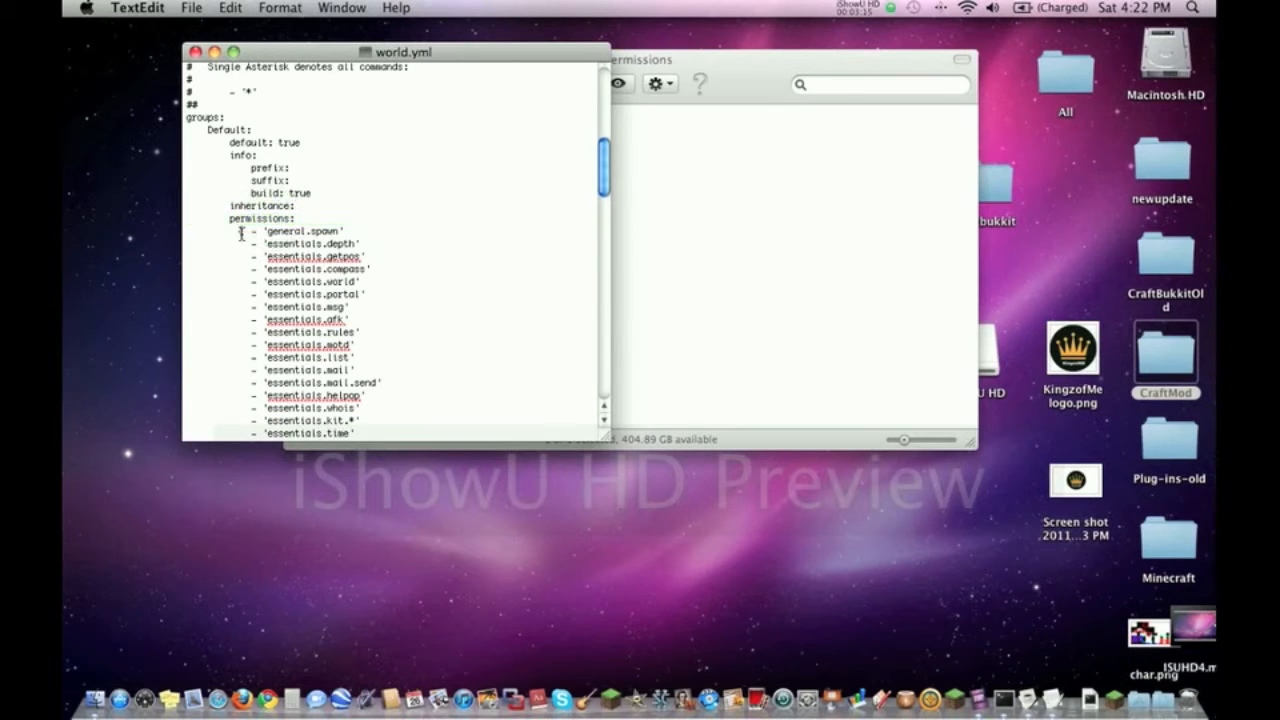
drag(240, 232, 392, 444)
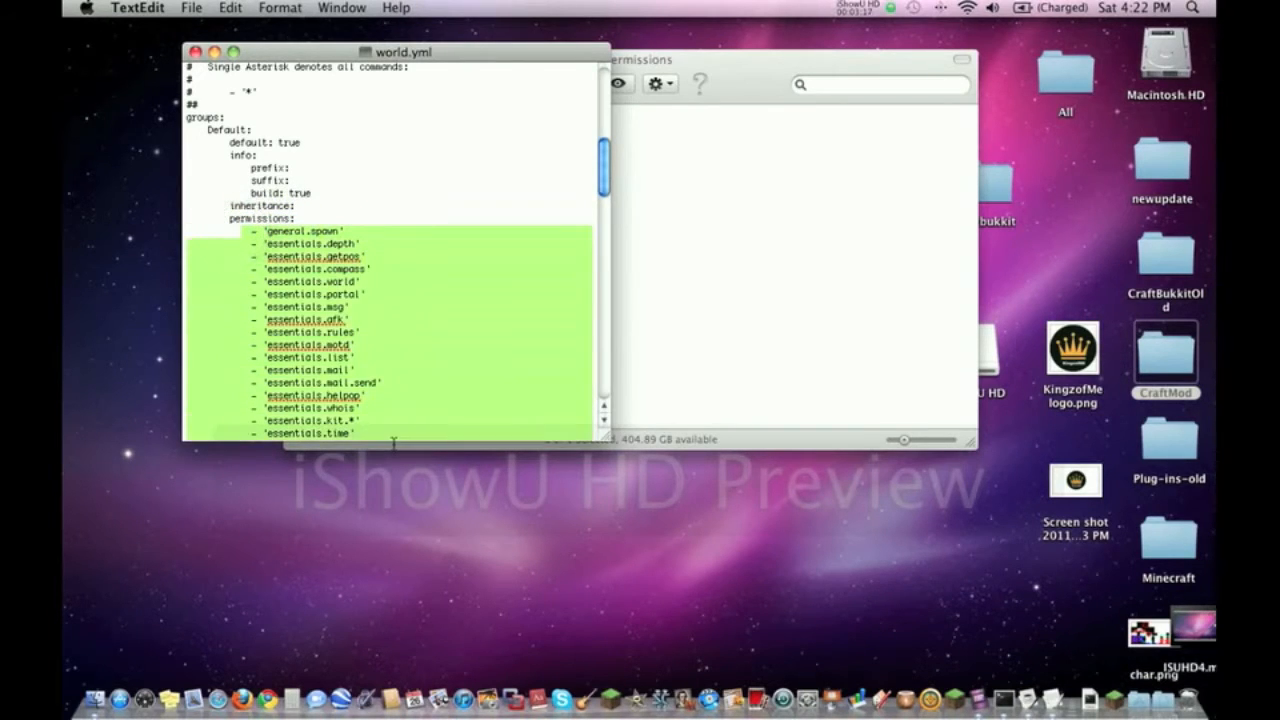
scroll(down, 3)
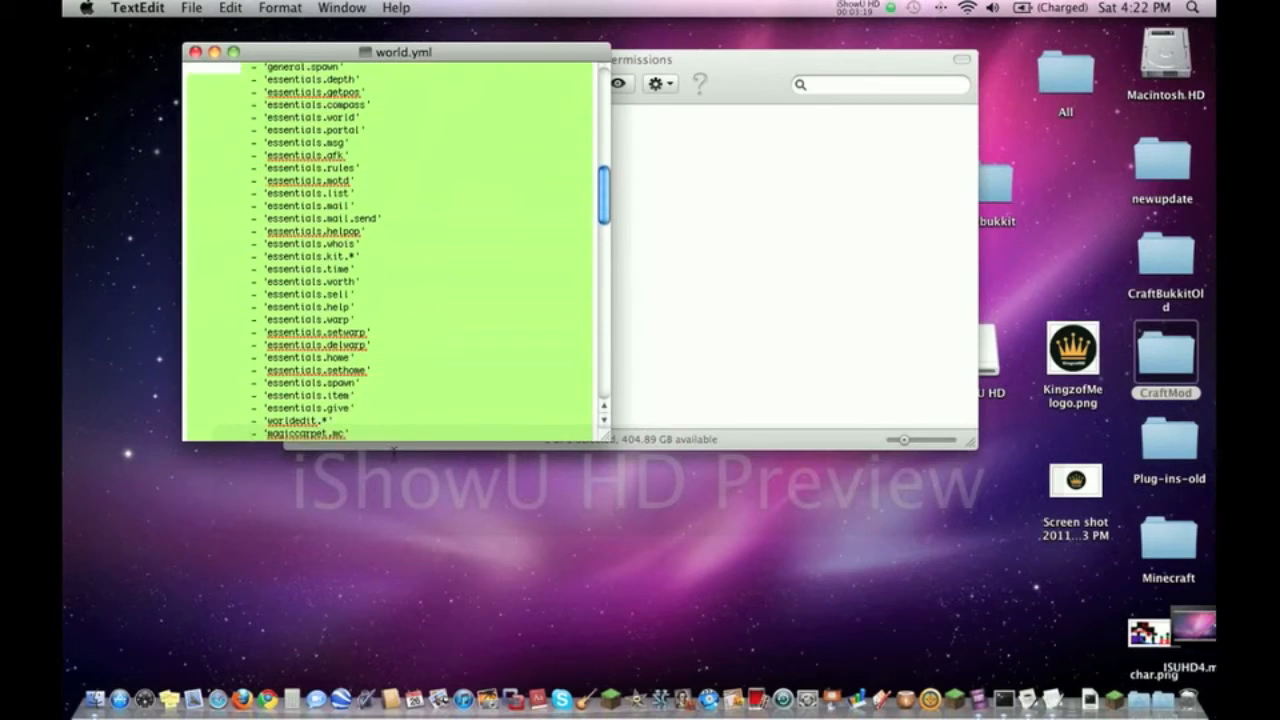
scroll(down, 3)
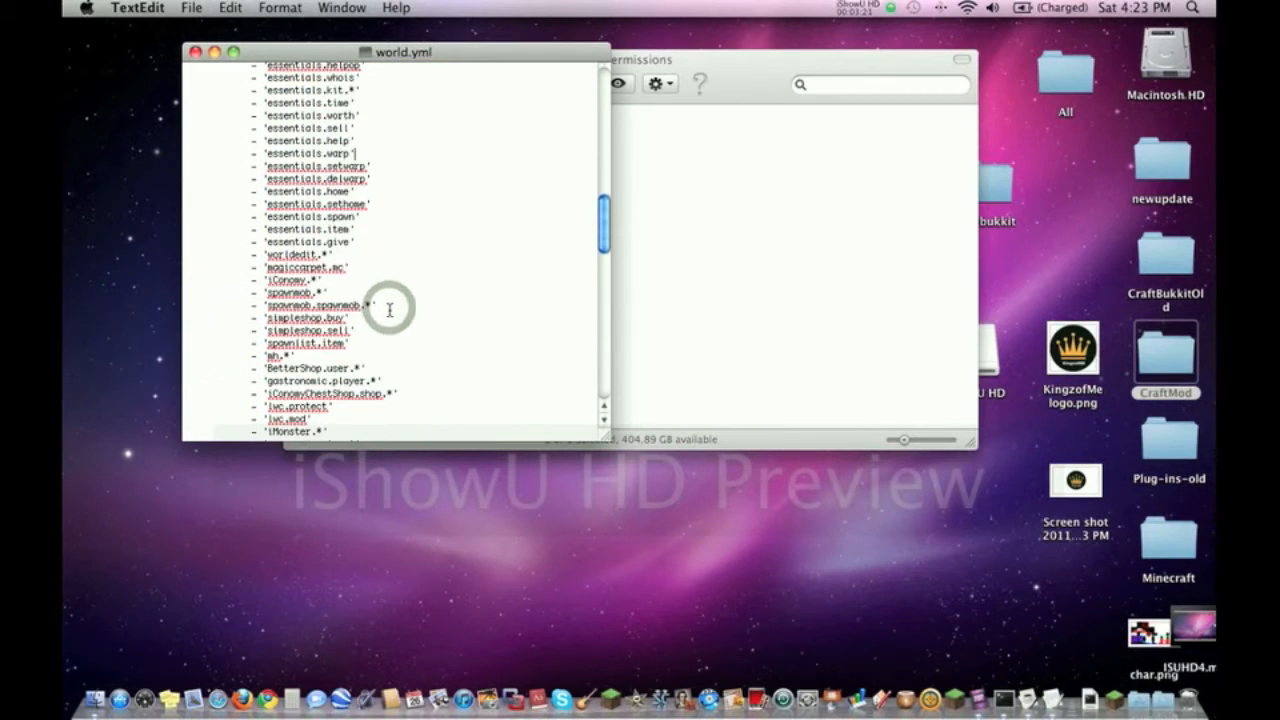
drag(356, 278, 424, 404)
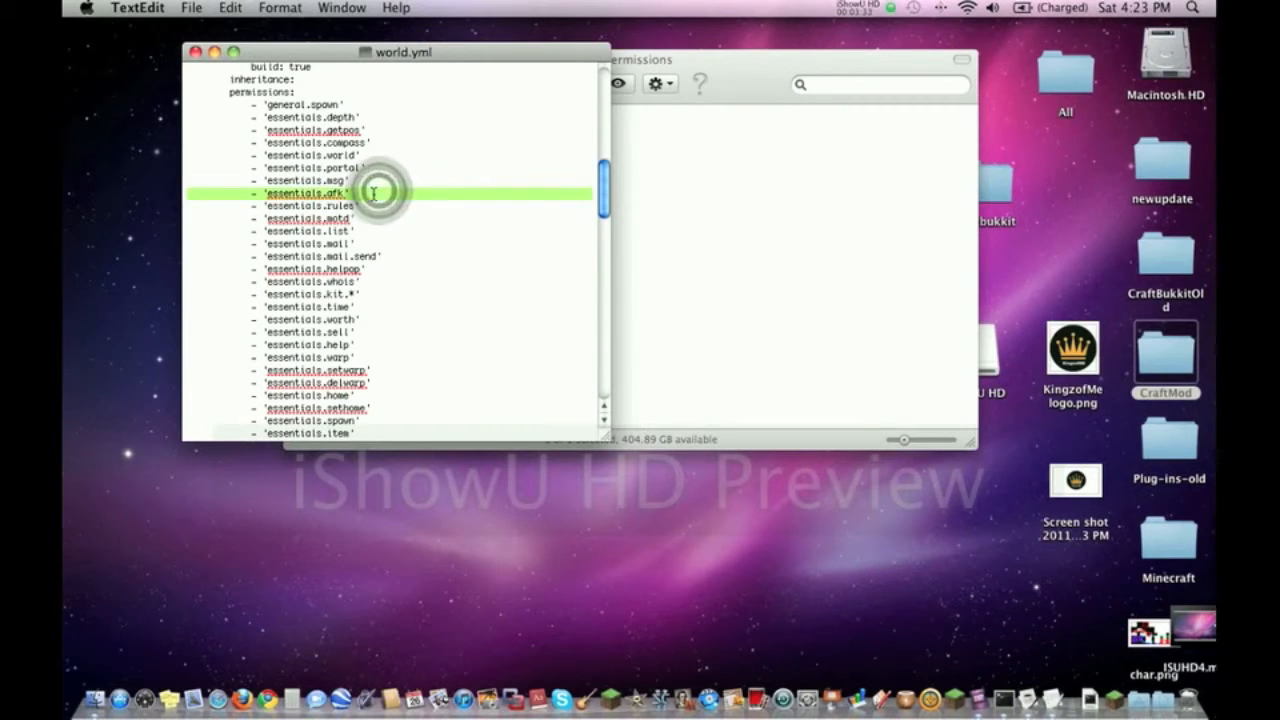
click(376, 192)
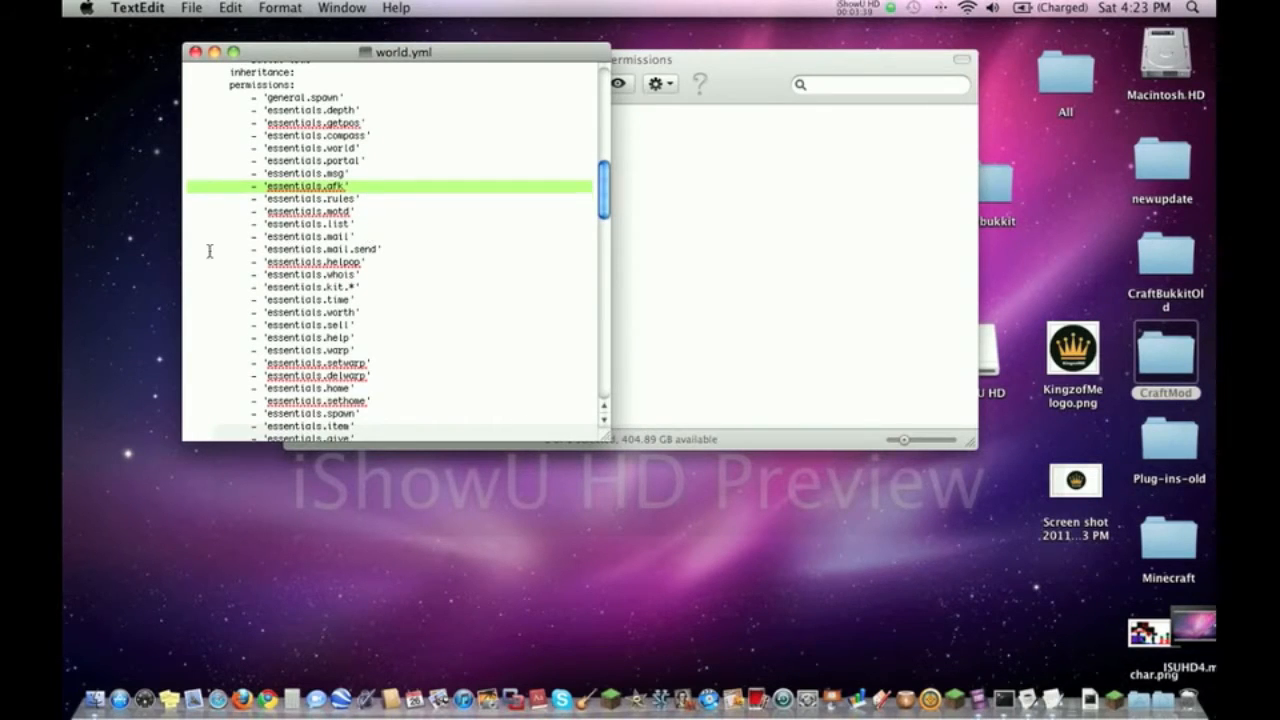
scroll(down, 3)
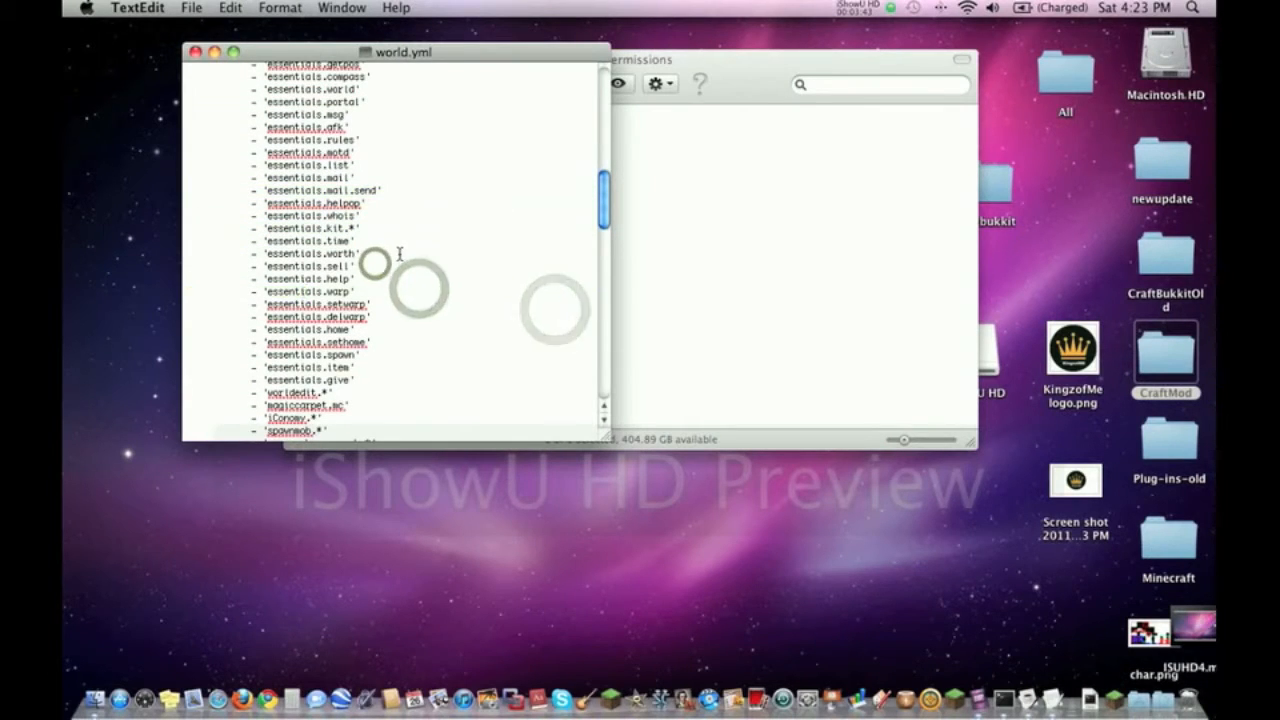
scroll(down, 3)
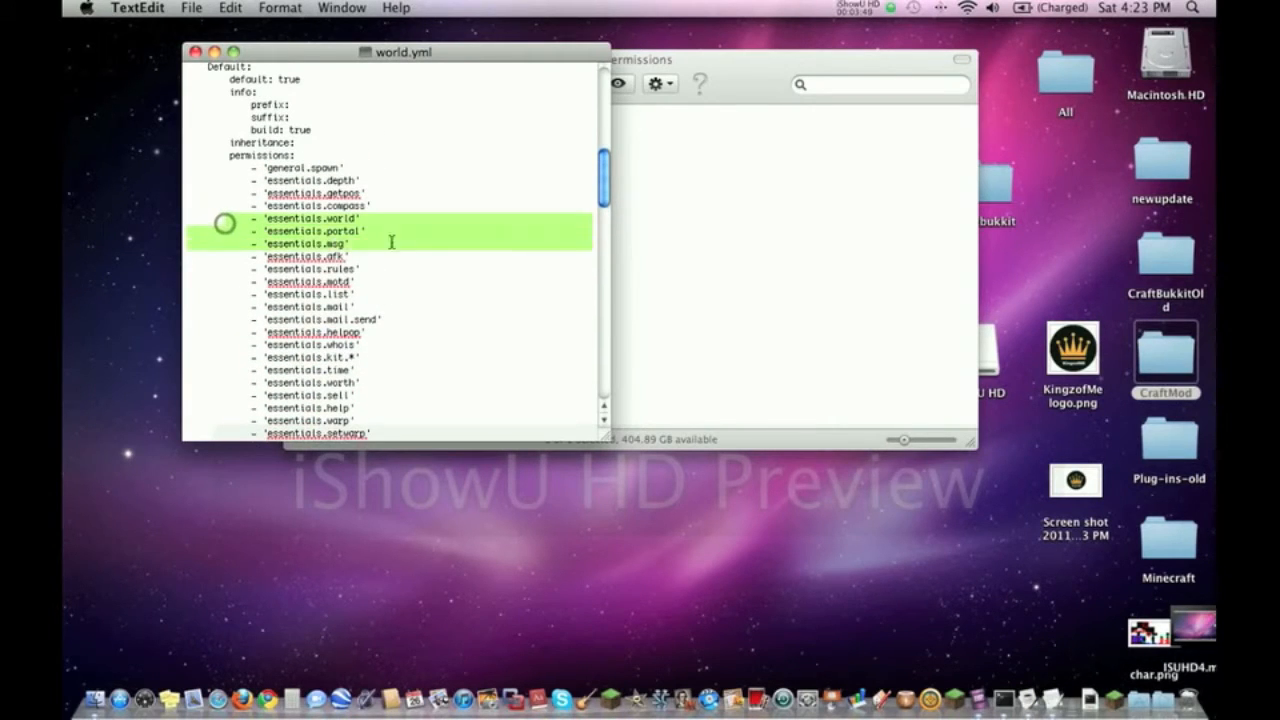
drag(392, 242, 484, 424)
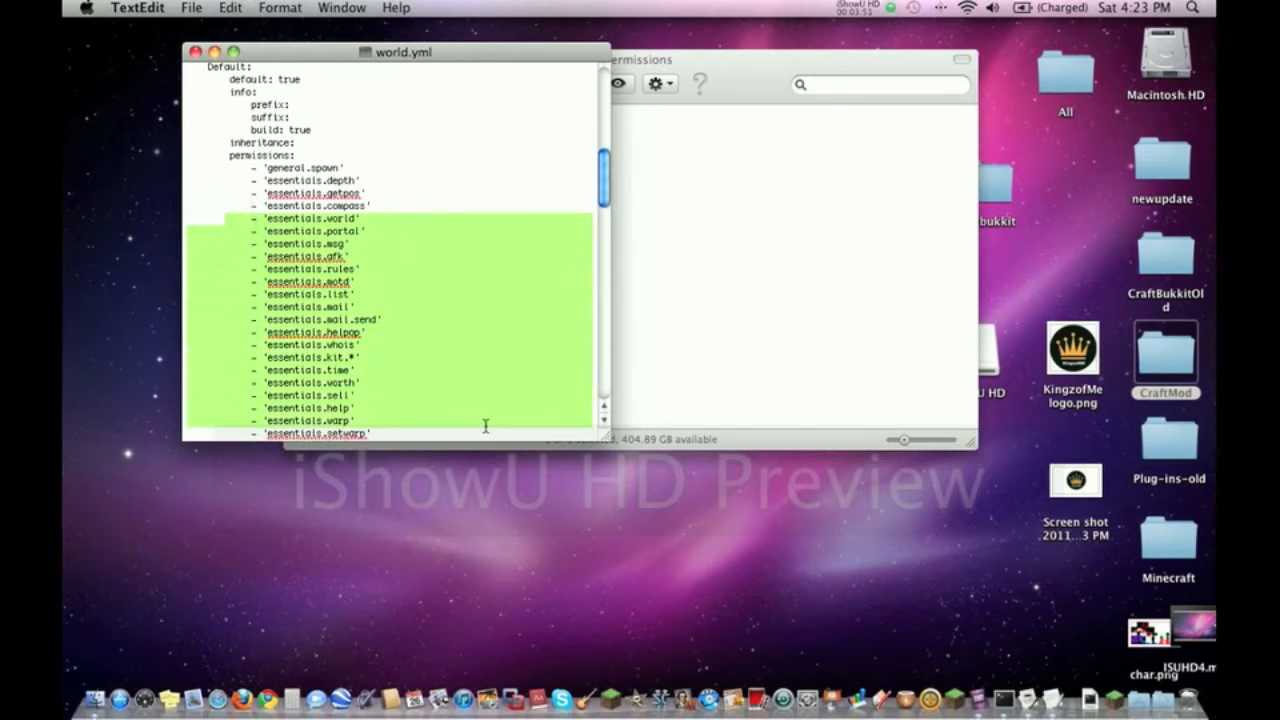
scroll(down, 3)
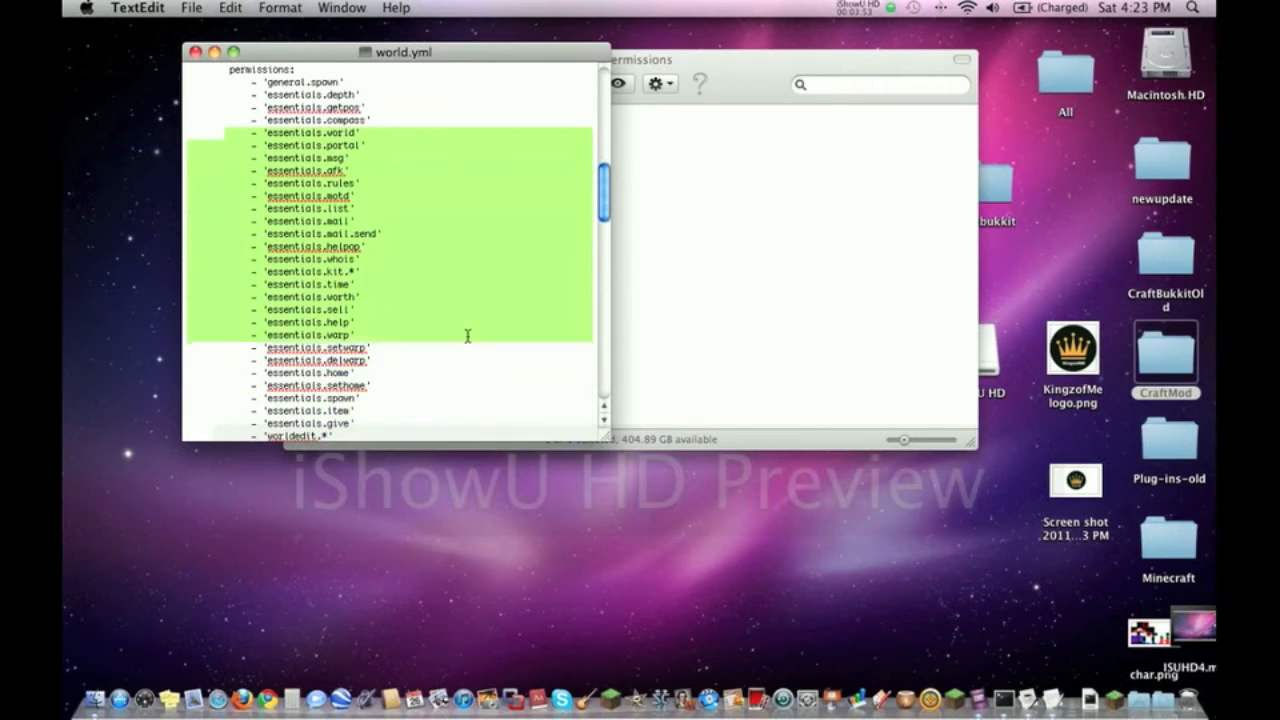
click(376, 228)
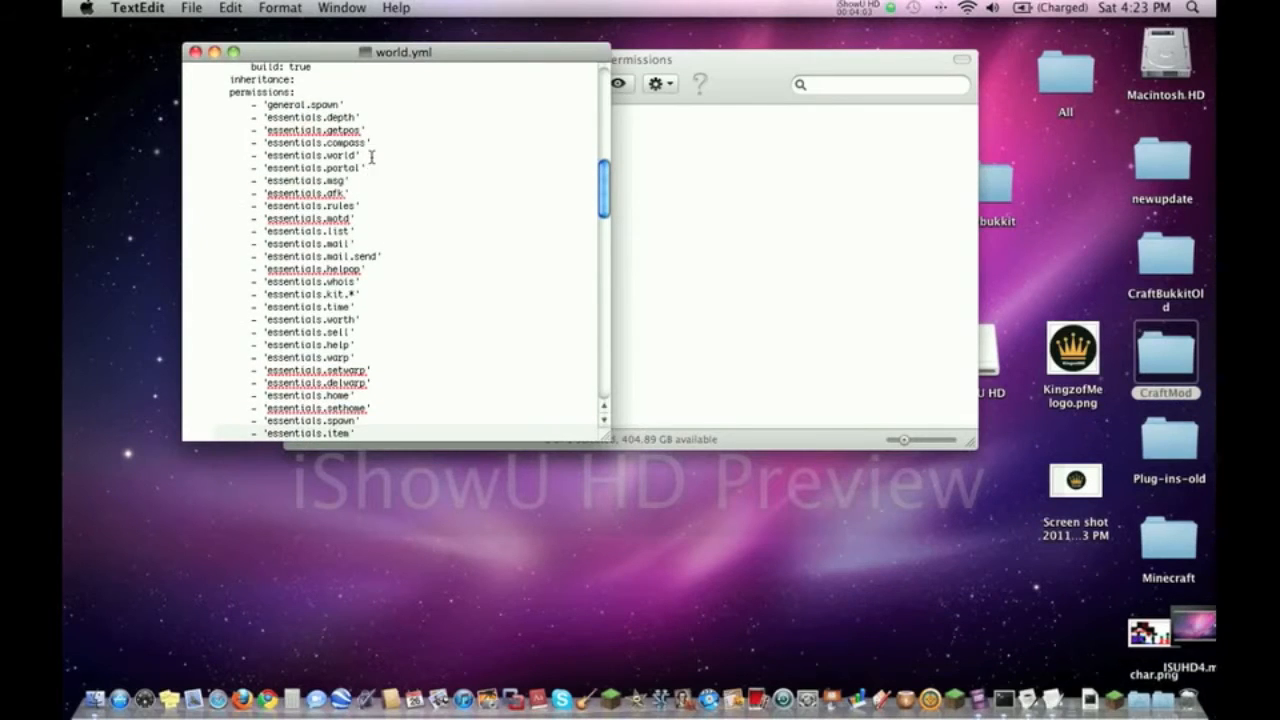
double_click(314, 116)
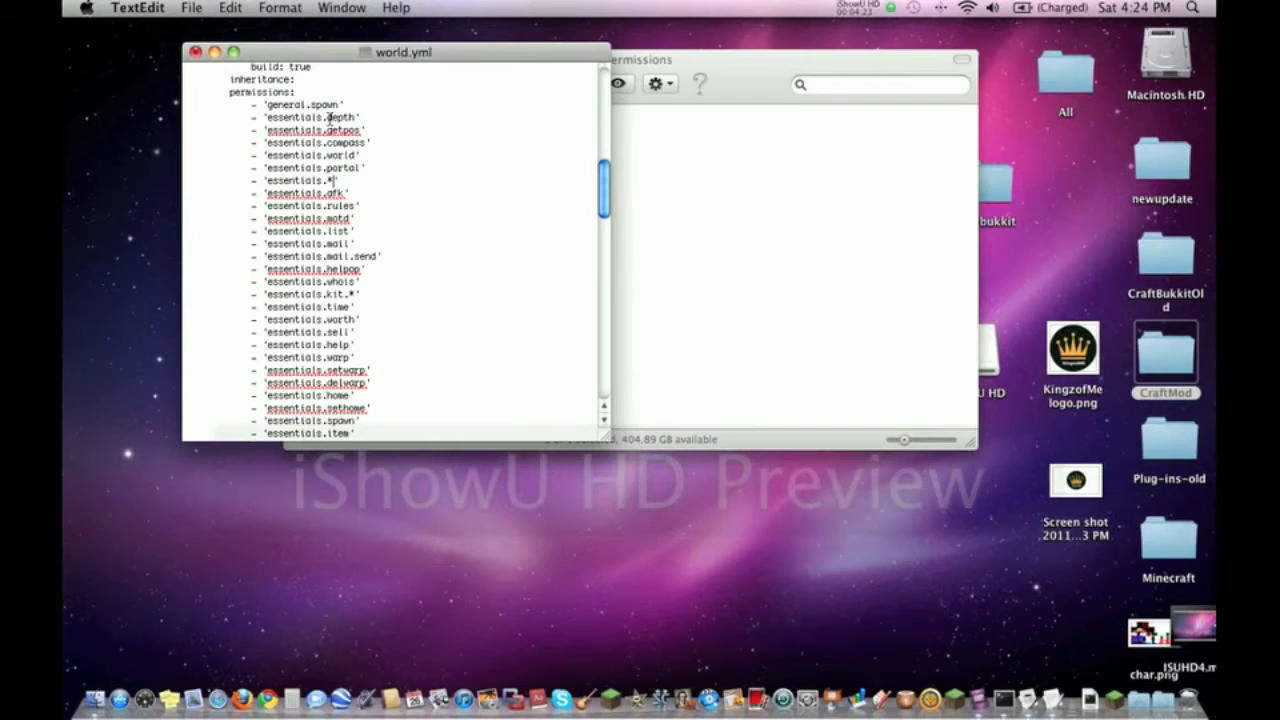
double_click(340, 116)
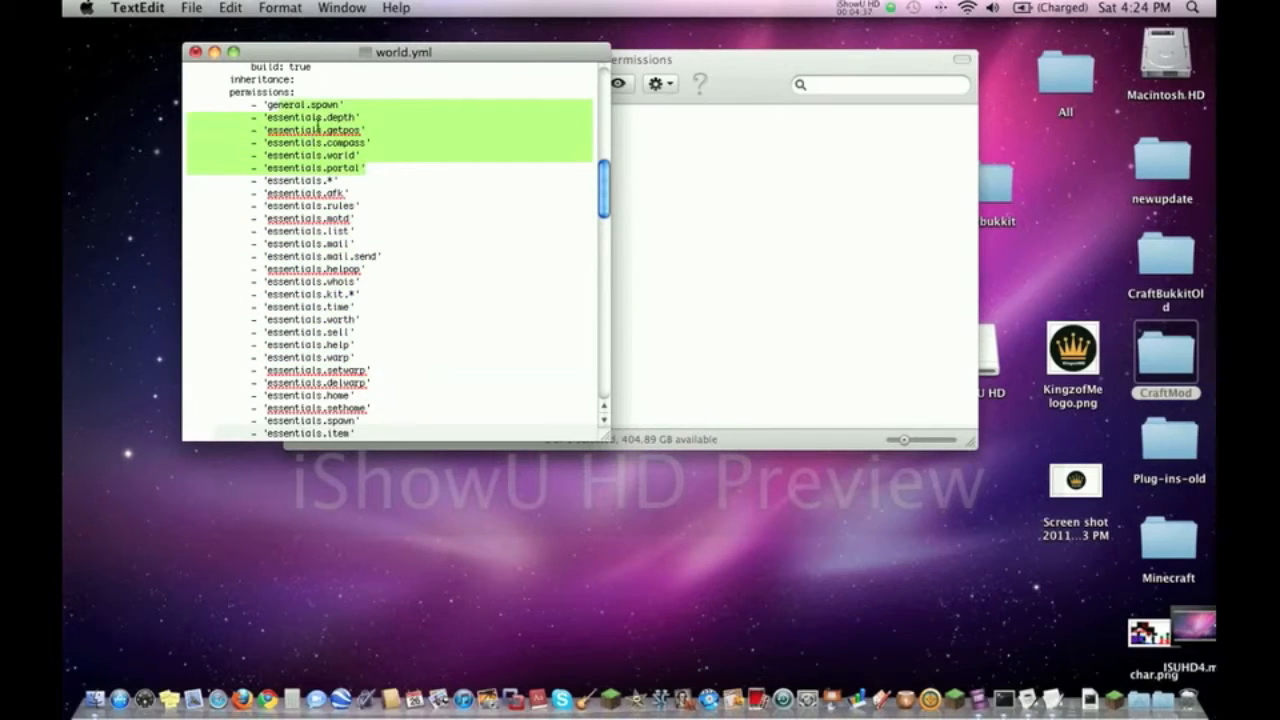
click(332, 180)
text(ms)
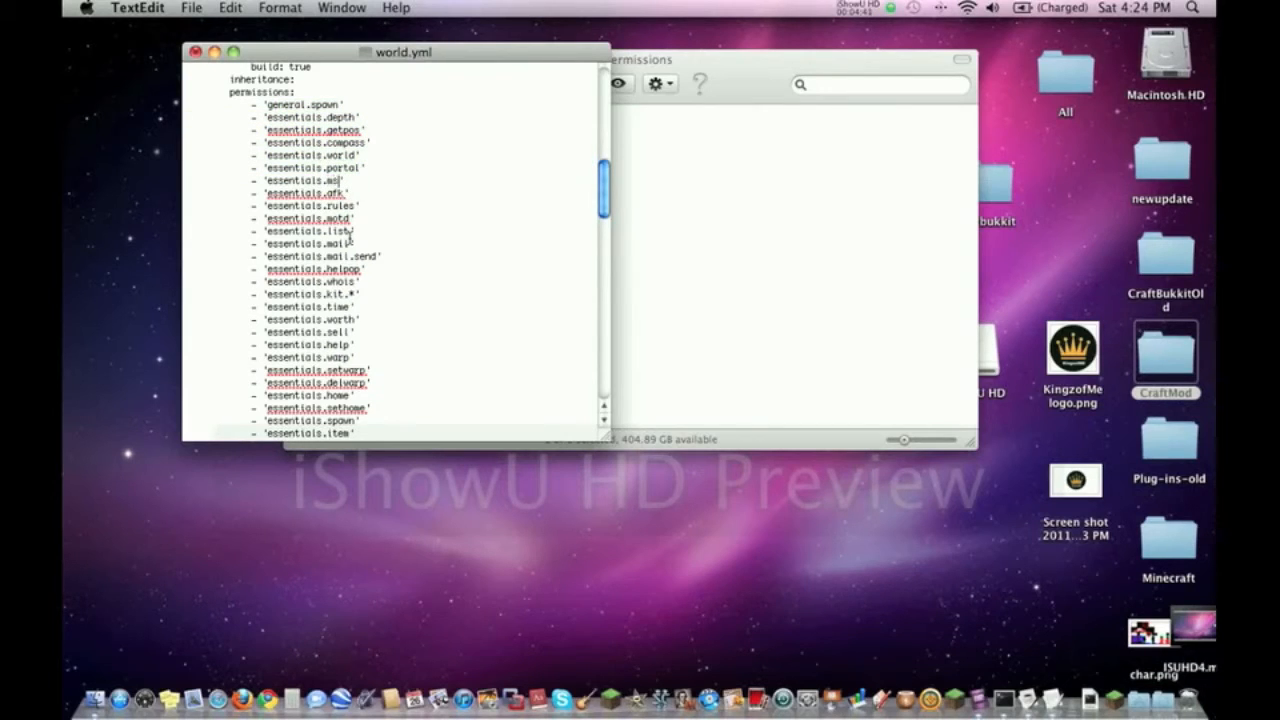
scroll(down, 3)
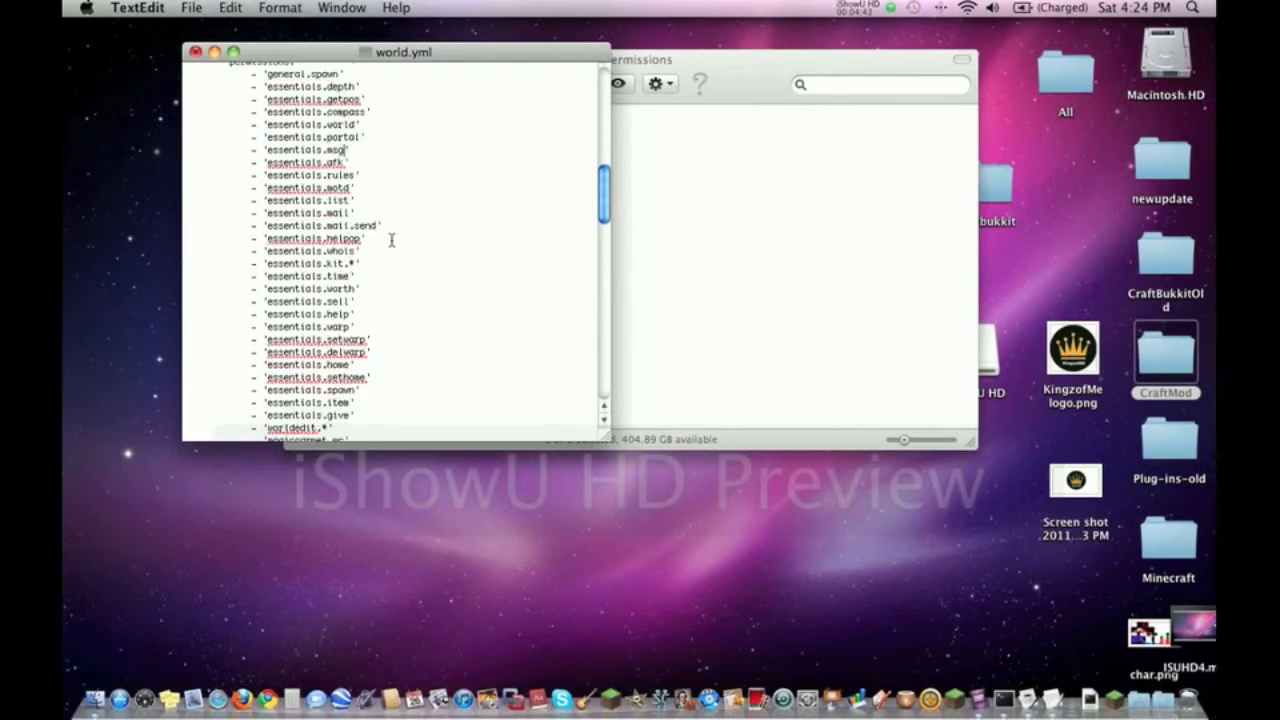
scroll(down, 3)
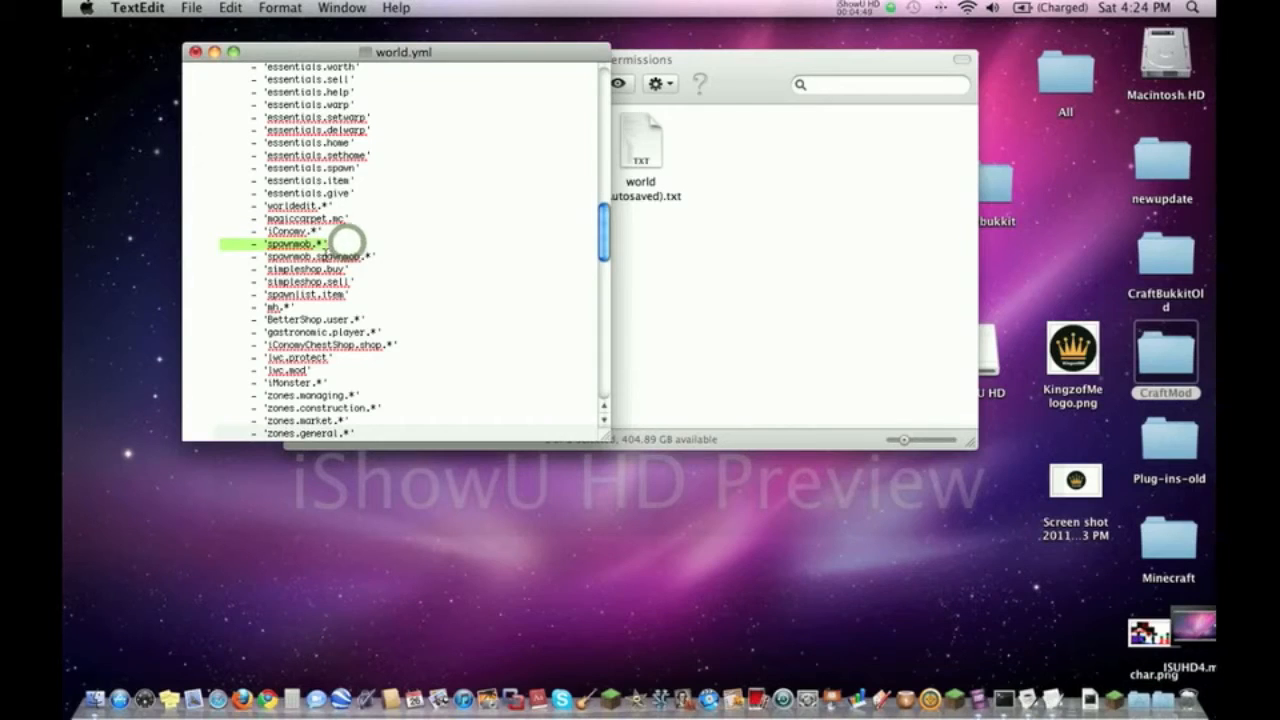
scroll(down, 3)
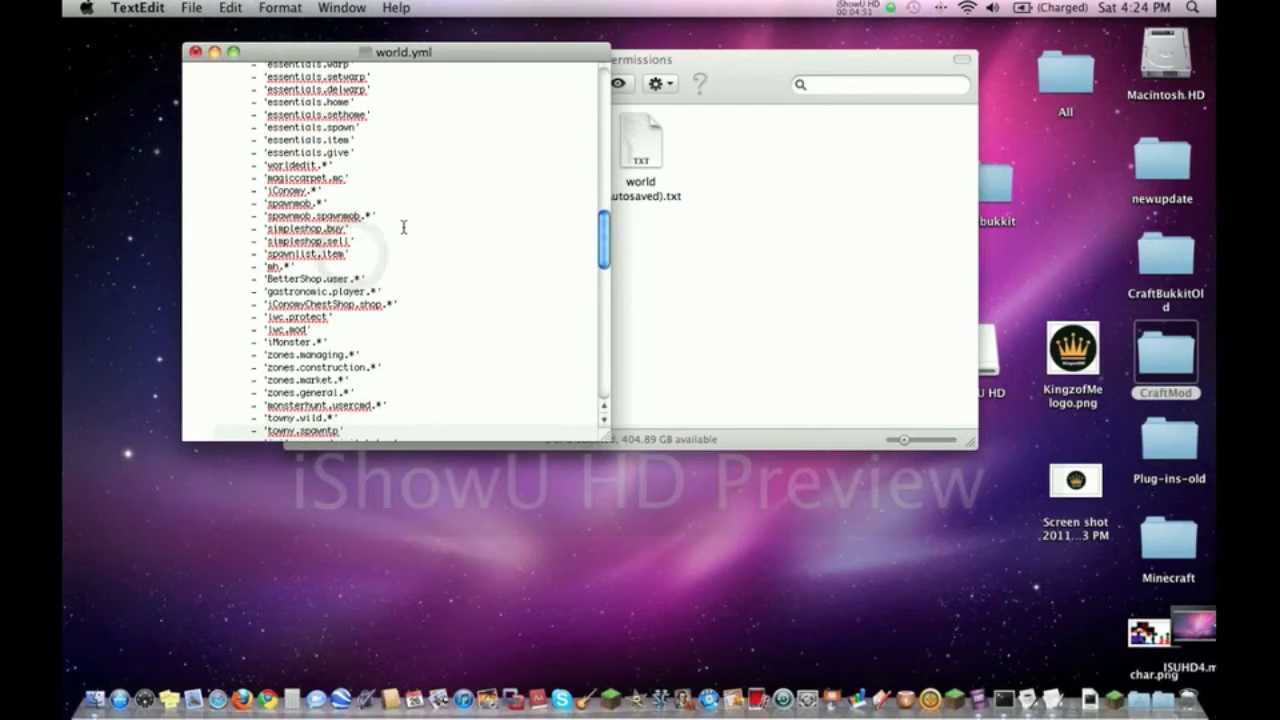
scroll(down, 3)
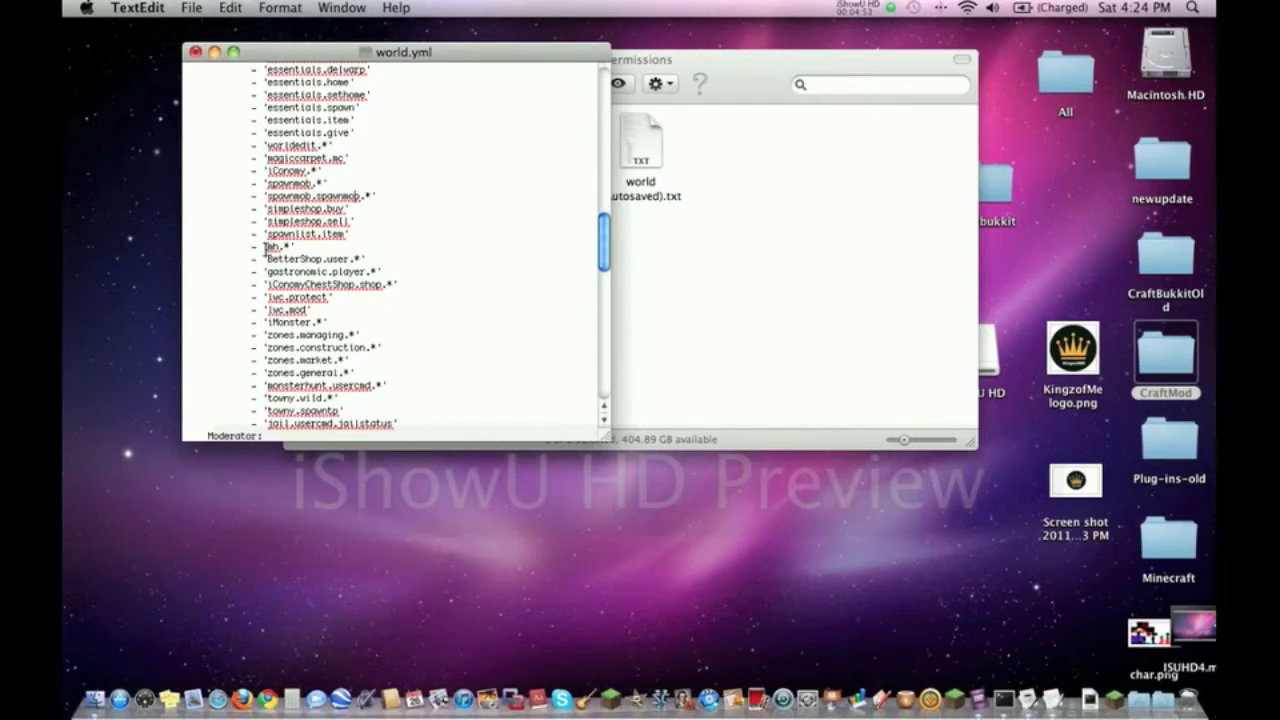
double_click(278, 248)
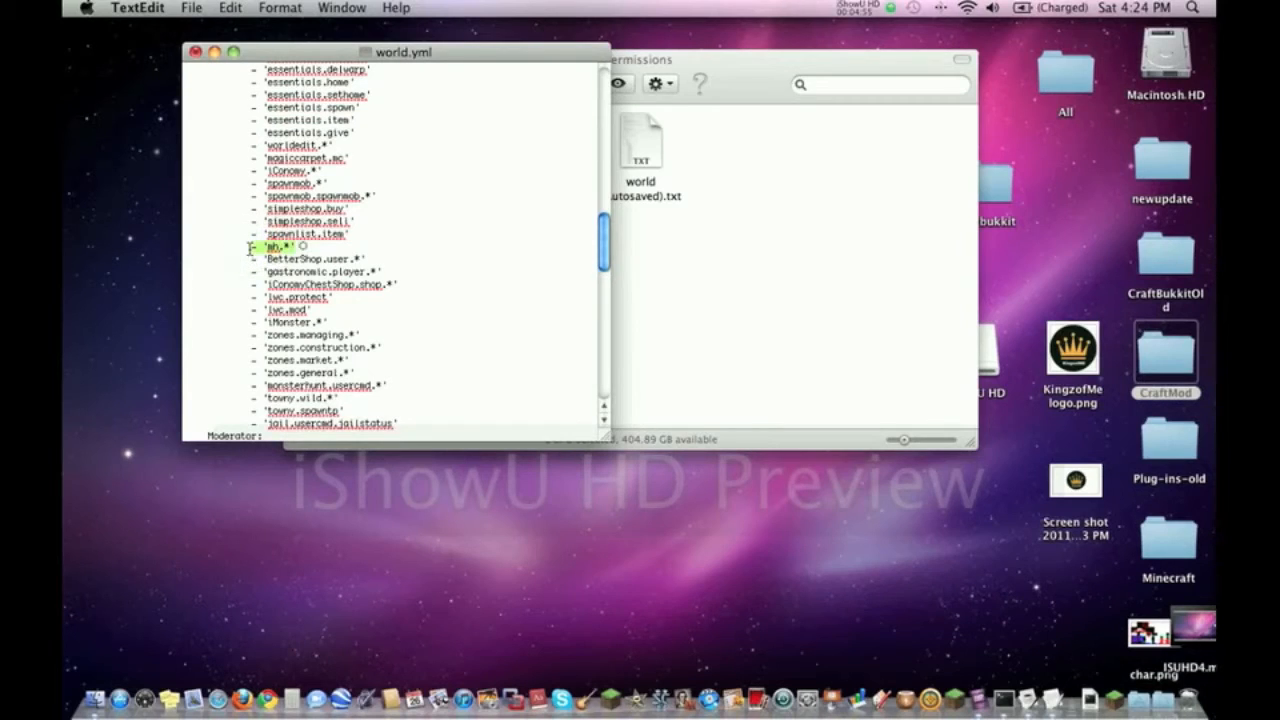
scroll(down, 3)
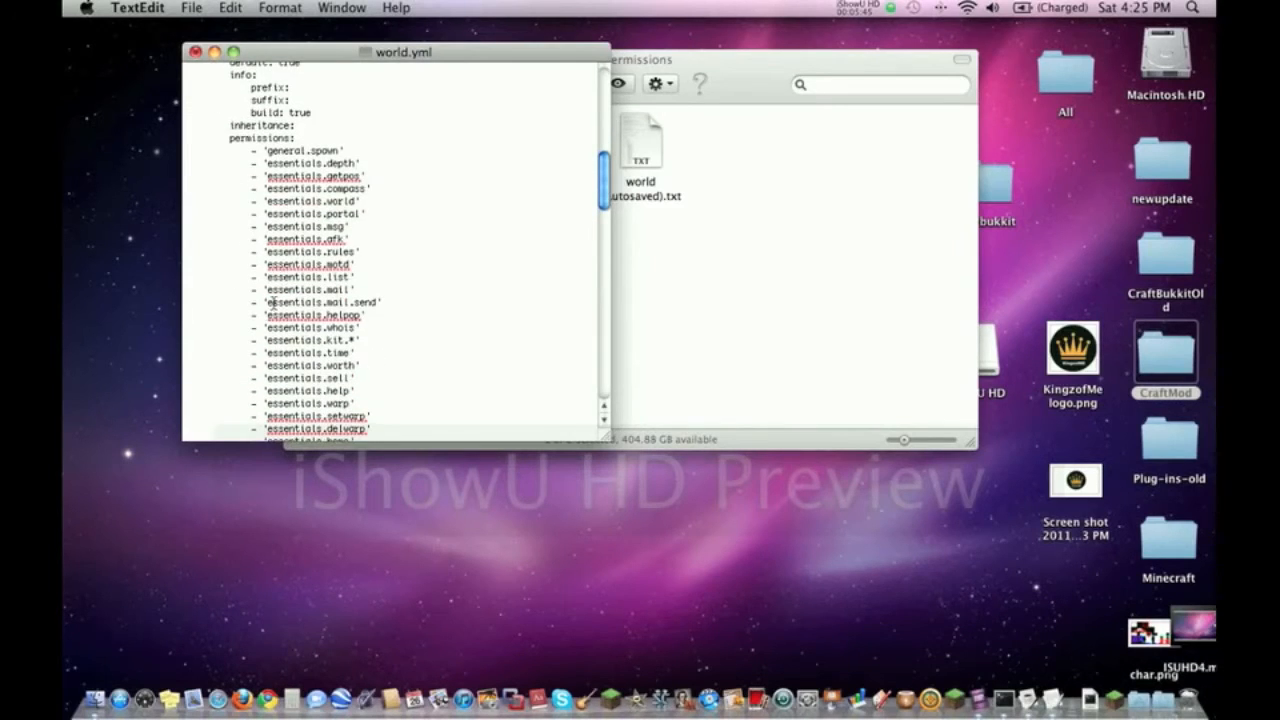
scroll(down, 3)
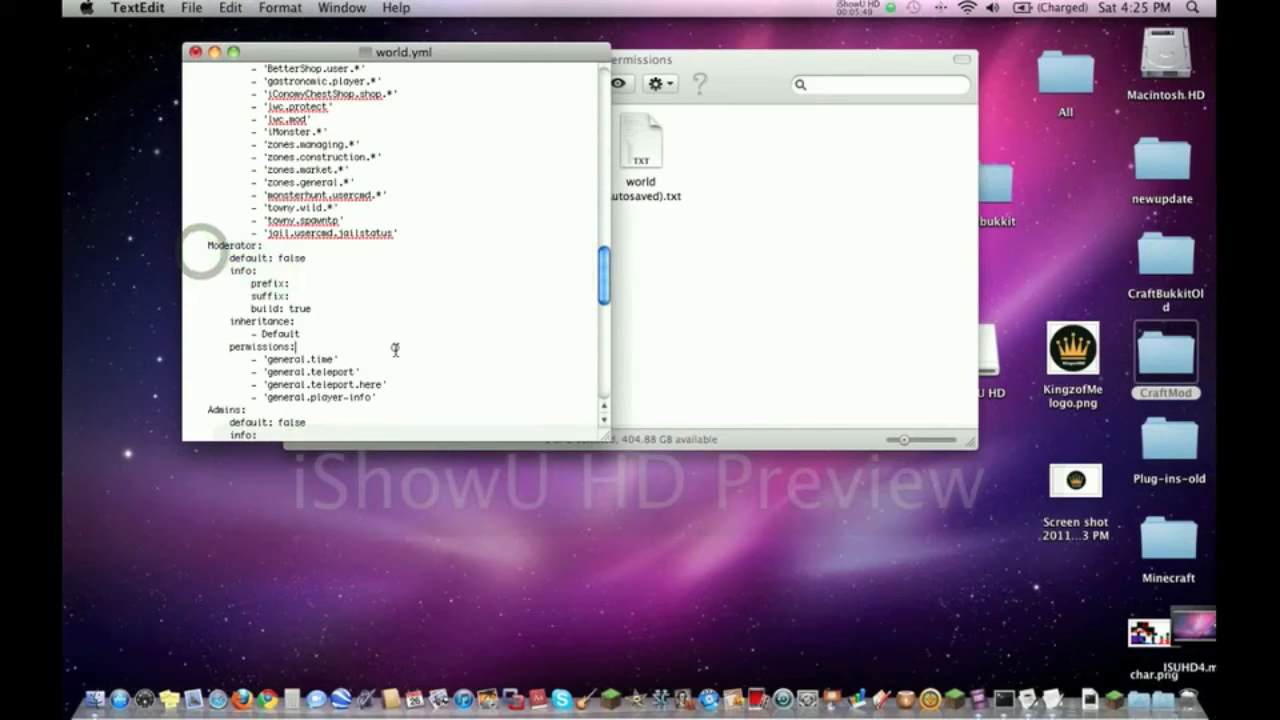
double_click(336, 384)
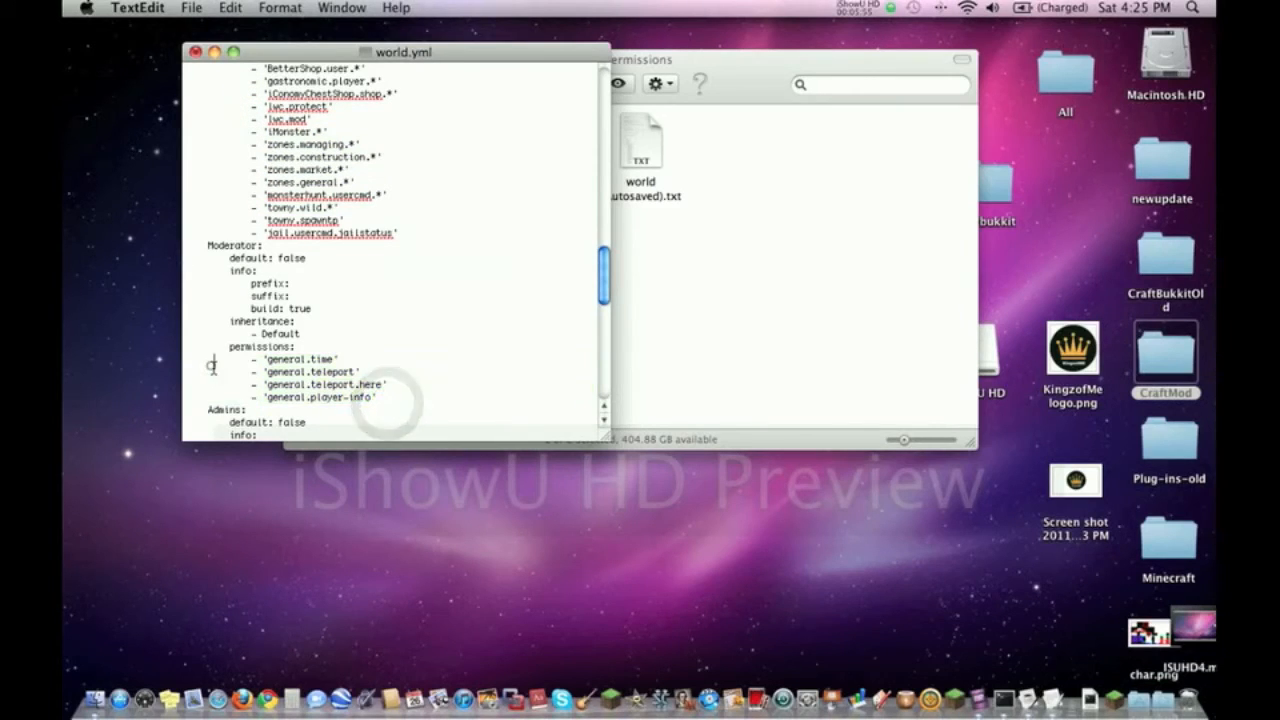
scroll(down, 3)
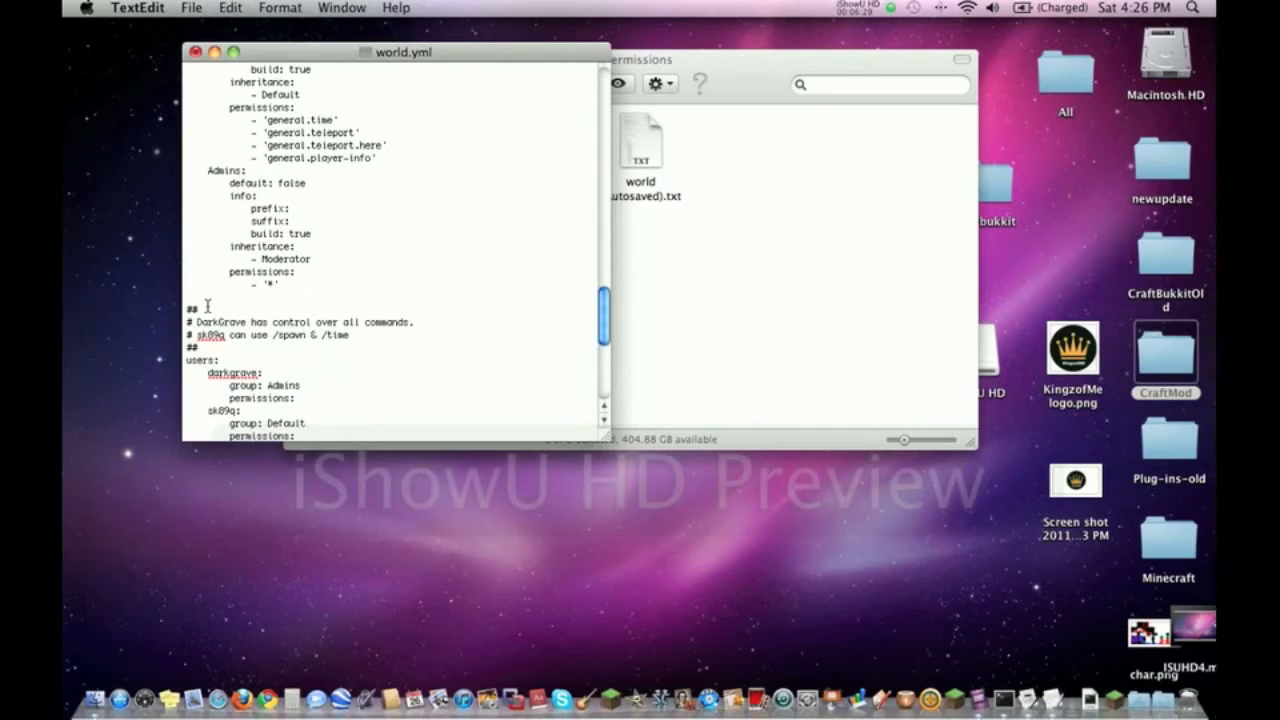
Review the users section's individual player entries, selecting and clearing the first two.
drag(190, 322, 350, 336)
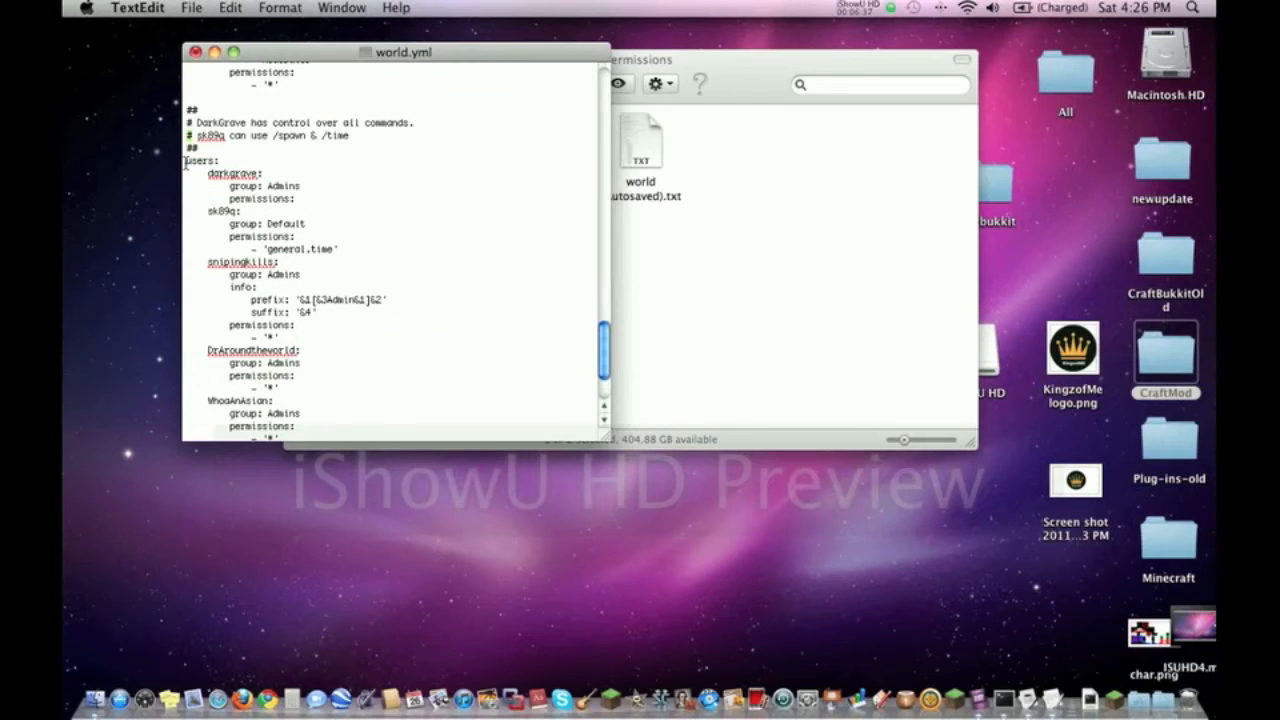
drag(184, 160, 344, 250)
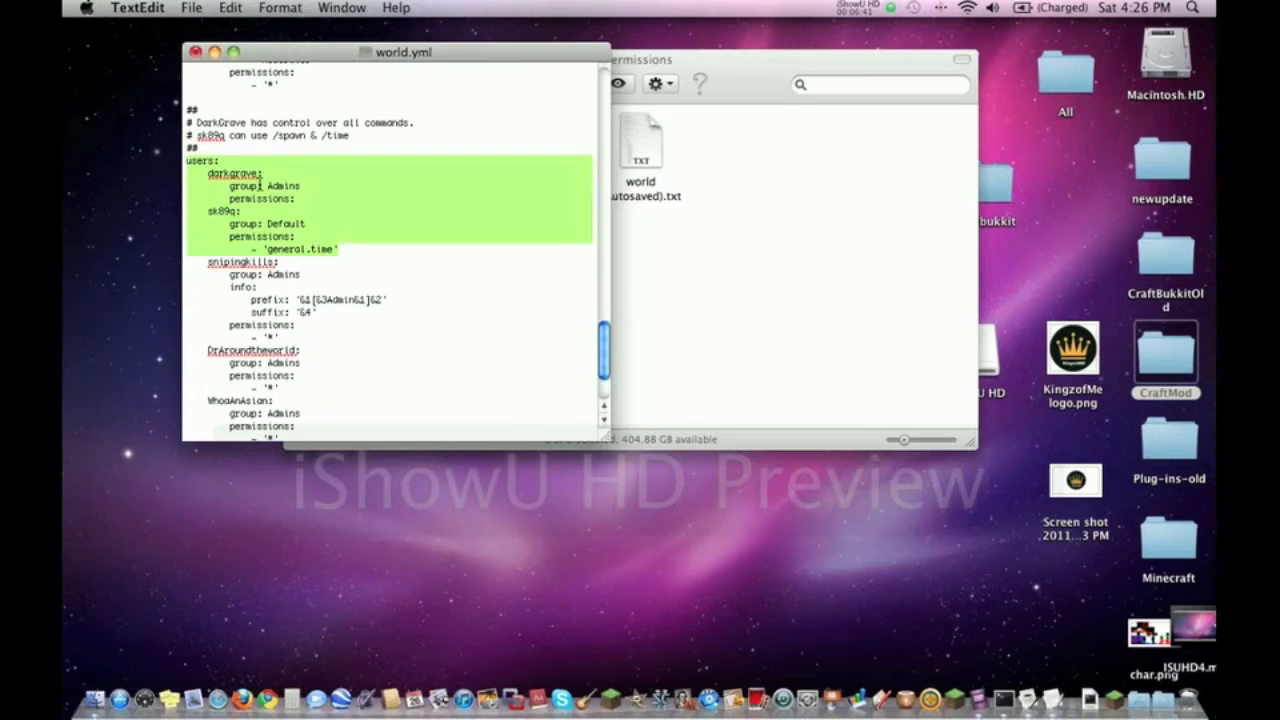
click(264, 180)
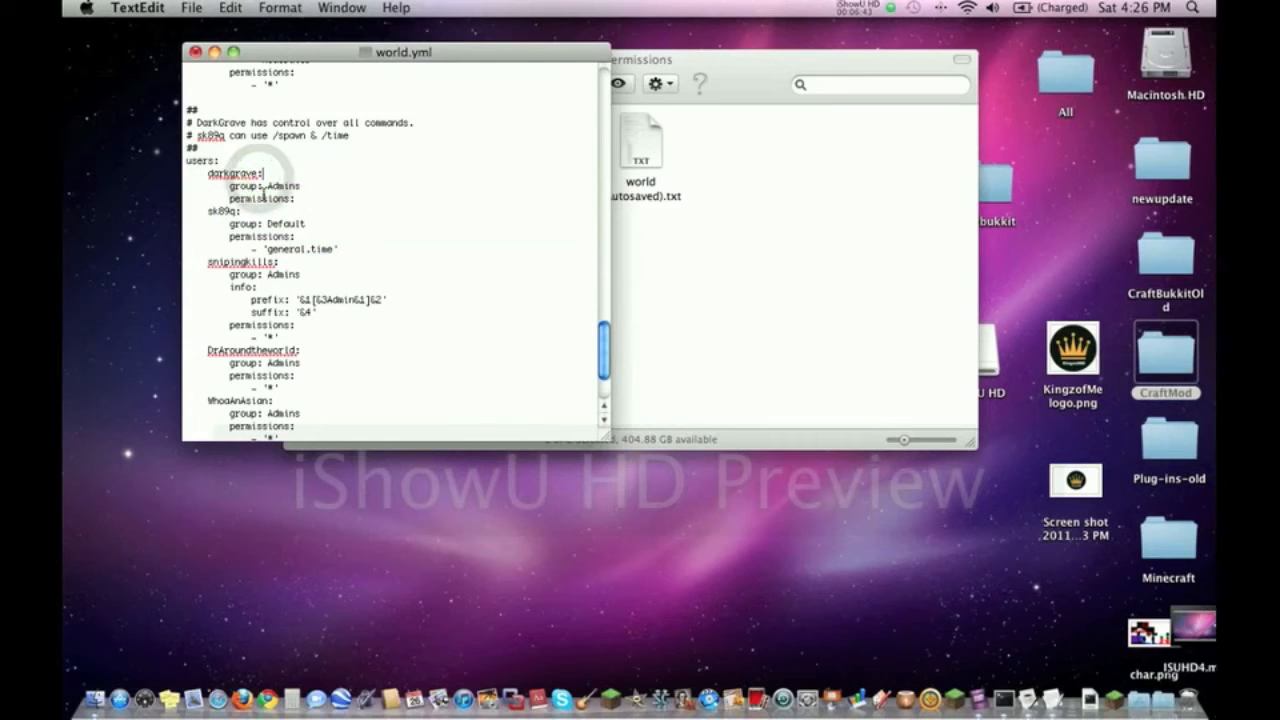
scroll(down, 3)
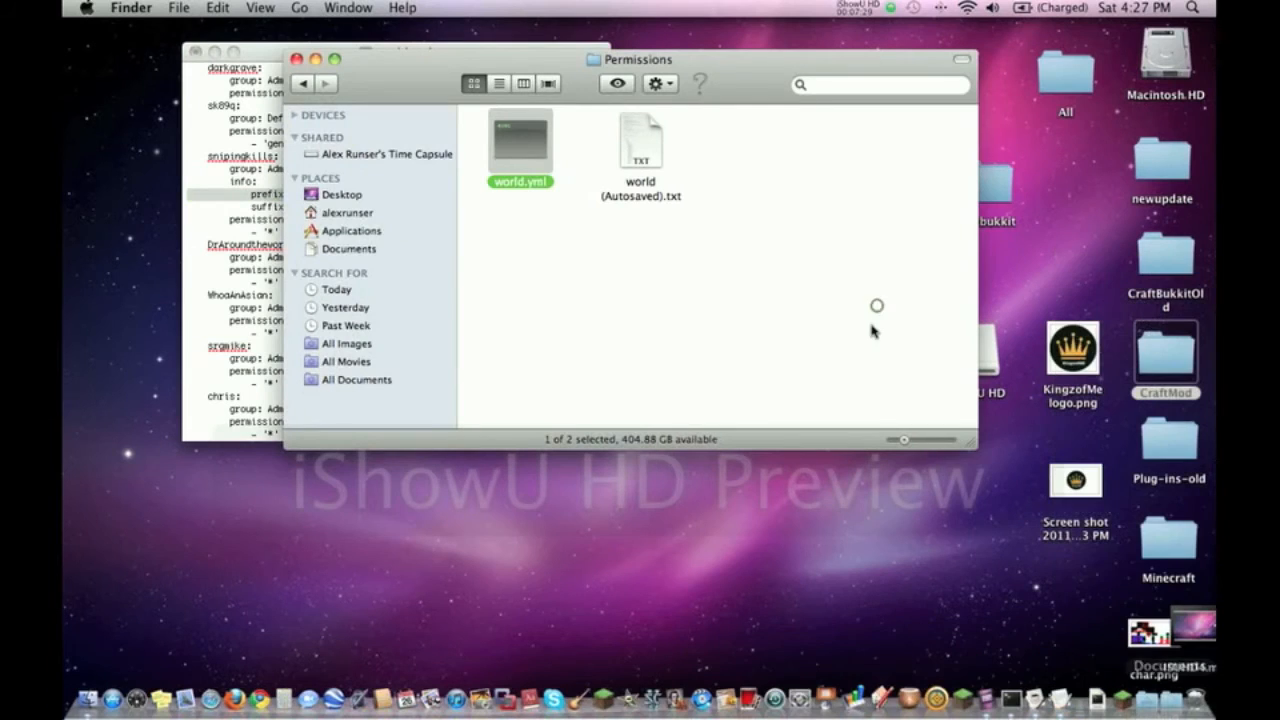
Reopen world.yml from Finder and scroll through its users section once more.
double_click(520, 140)
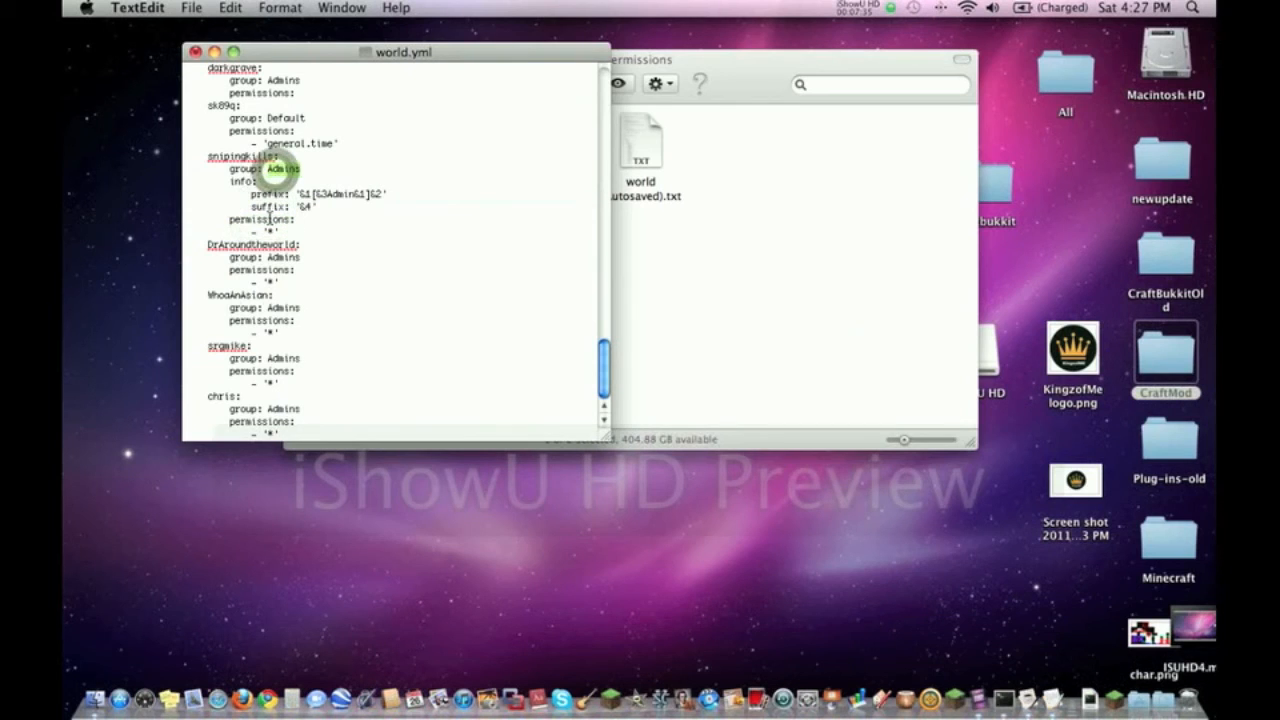
scroll(down, 3)
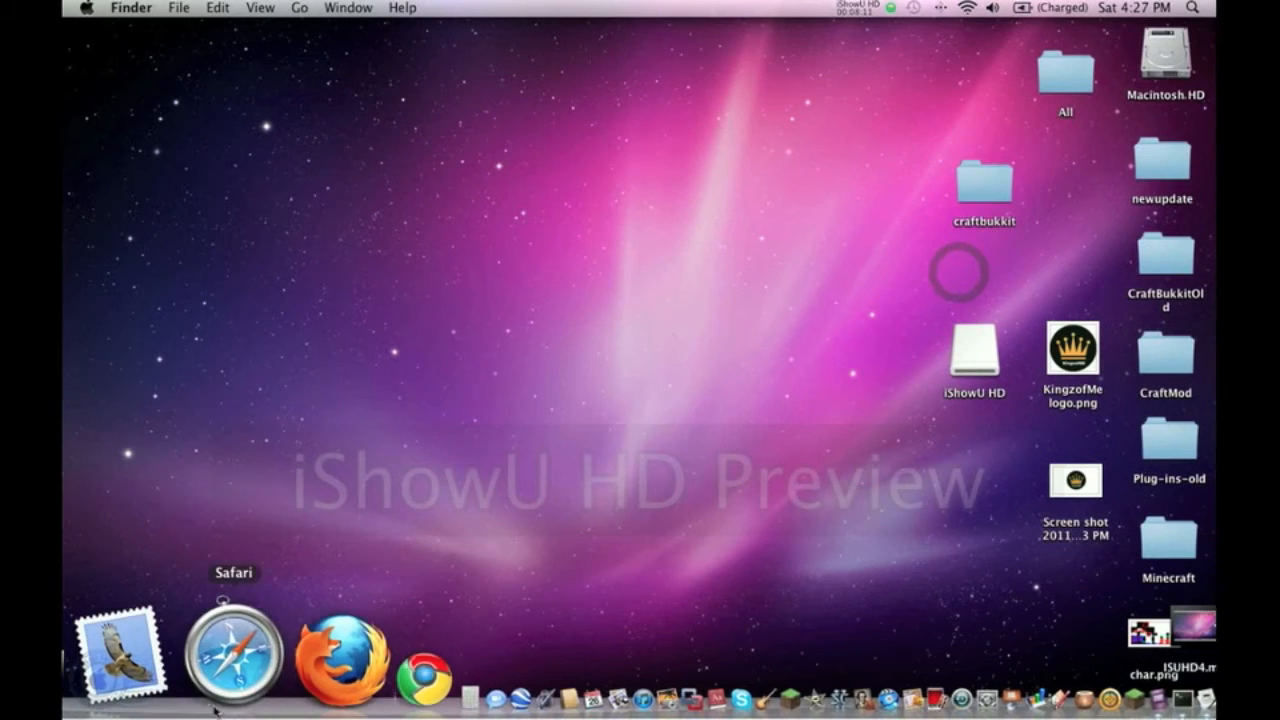
Reach the Bukkit plugin list in Safari and search titles for 'essen'.
click(232, 656)
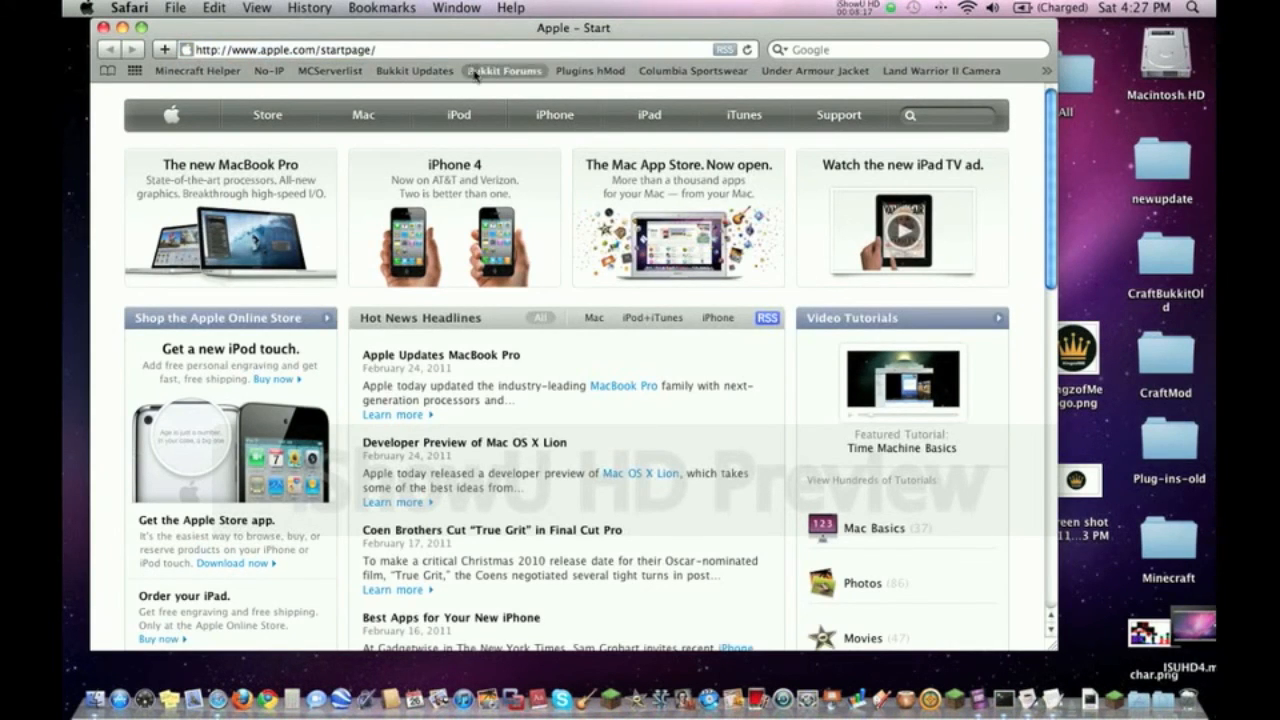
click(504, 70)
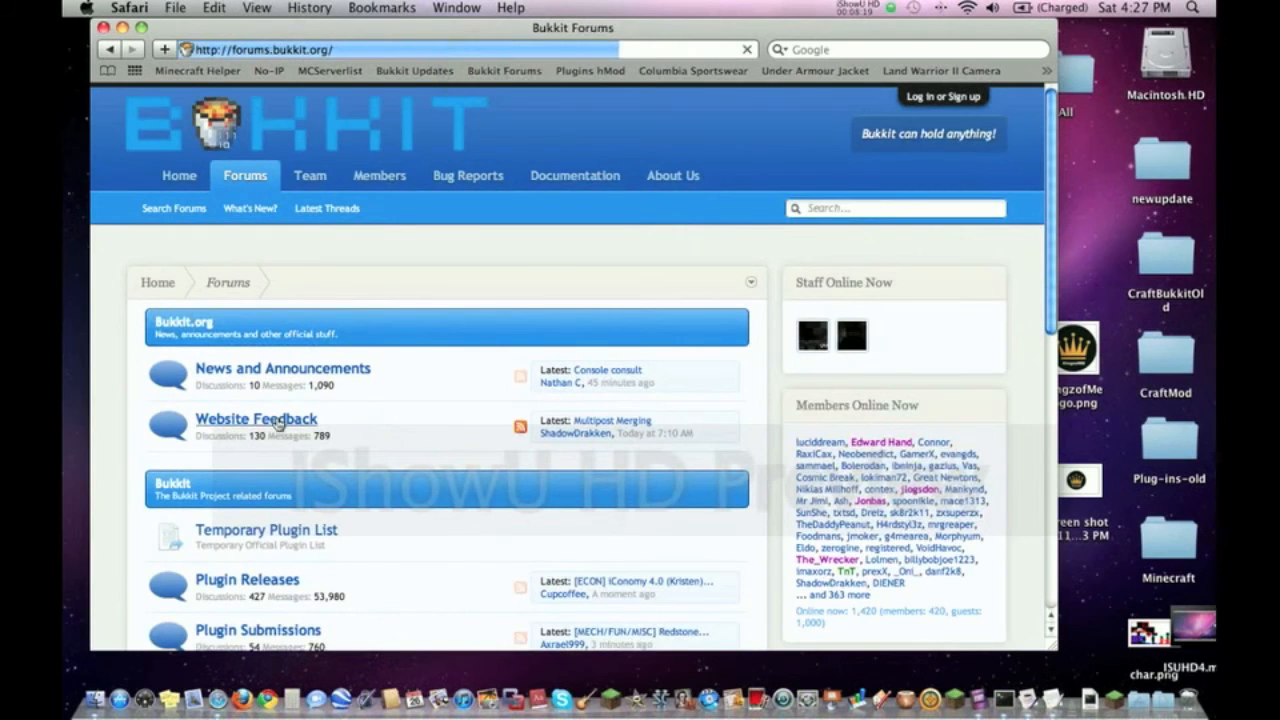
click(266, 528)
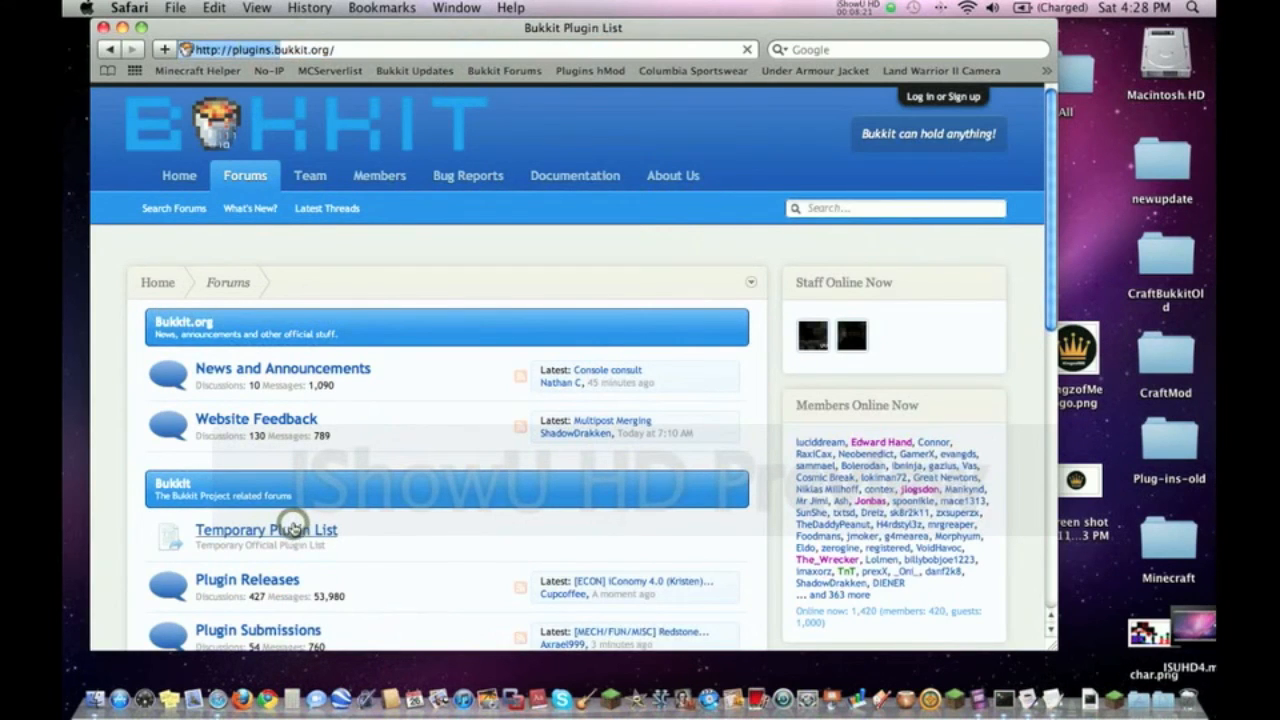
click(268, 528)
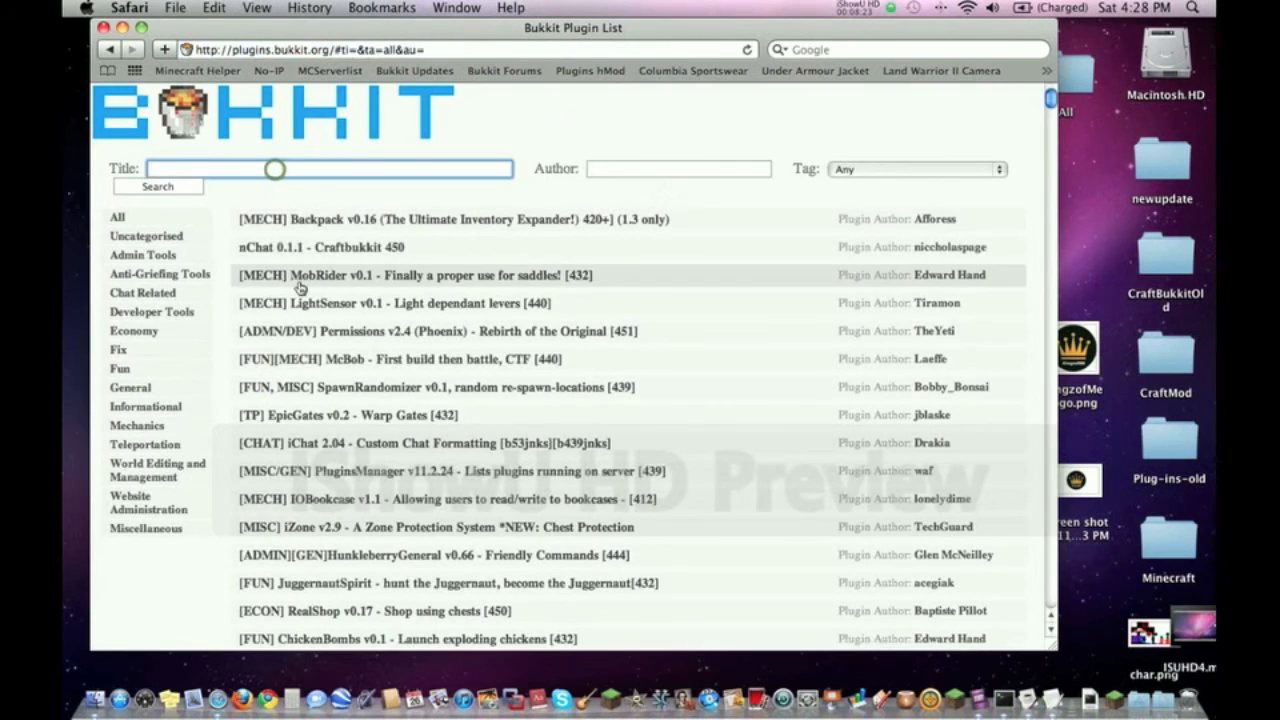
text(essen)
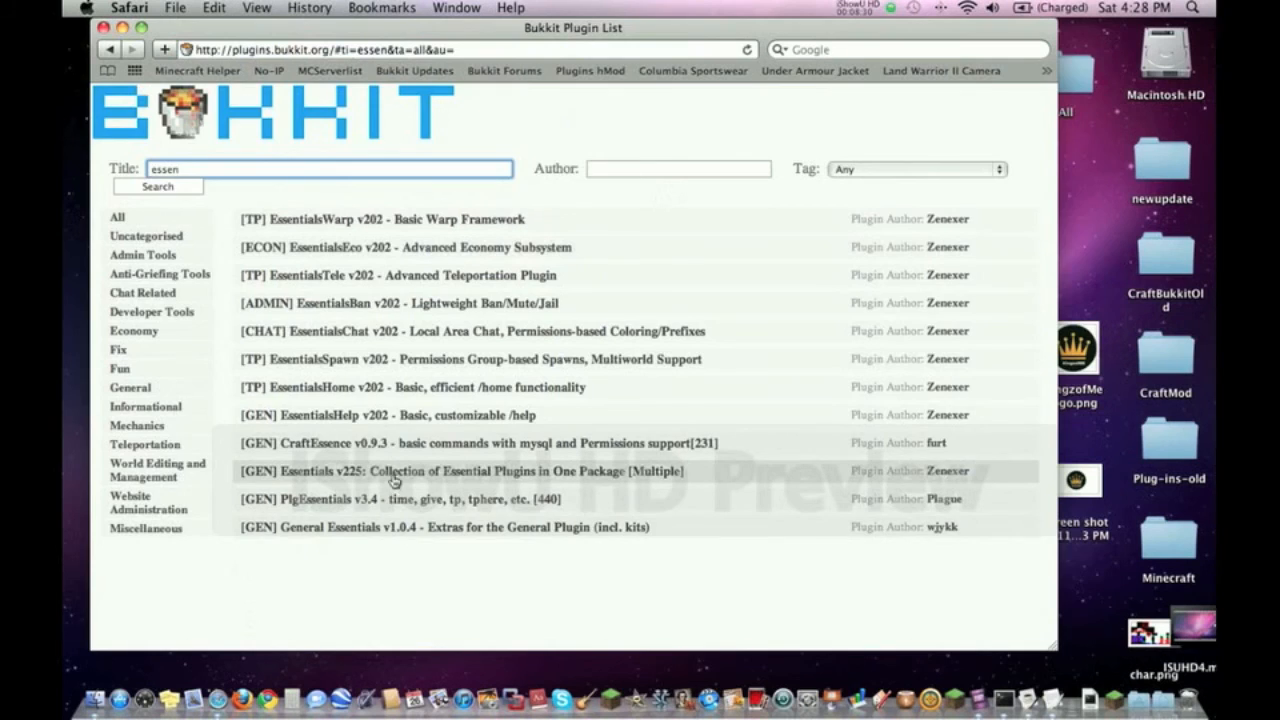
Open the Essentials v225 plugin thread, then start a blank browser window.
click(456, 472)
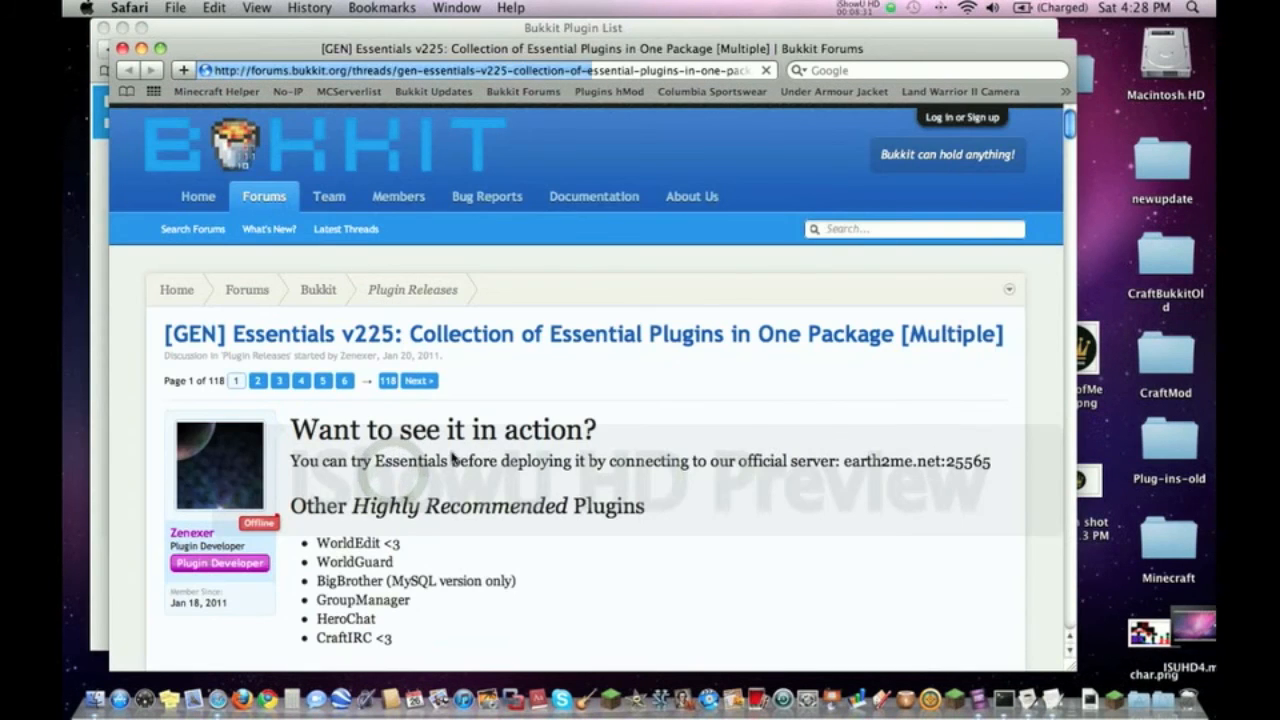
scroll(down, 3)
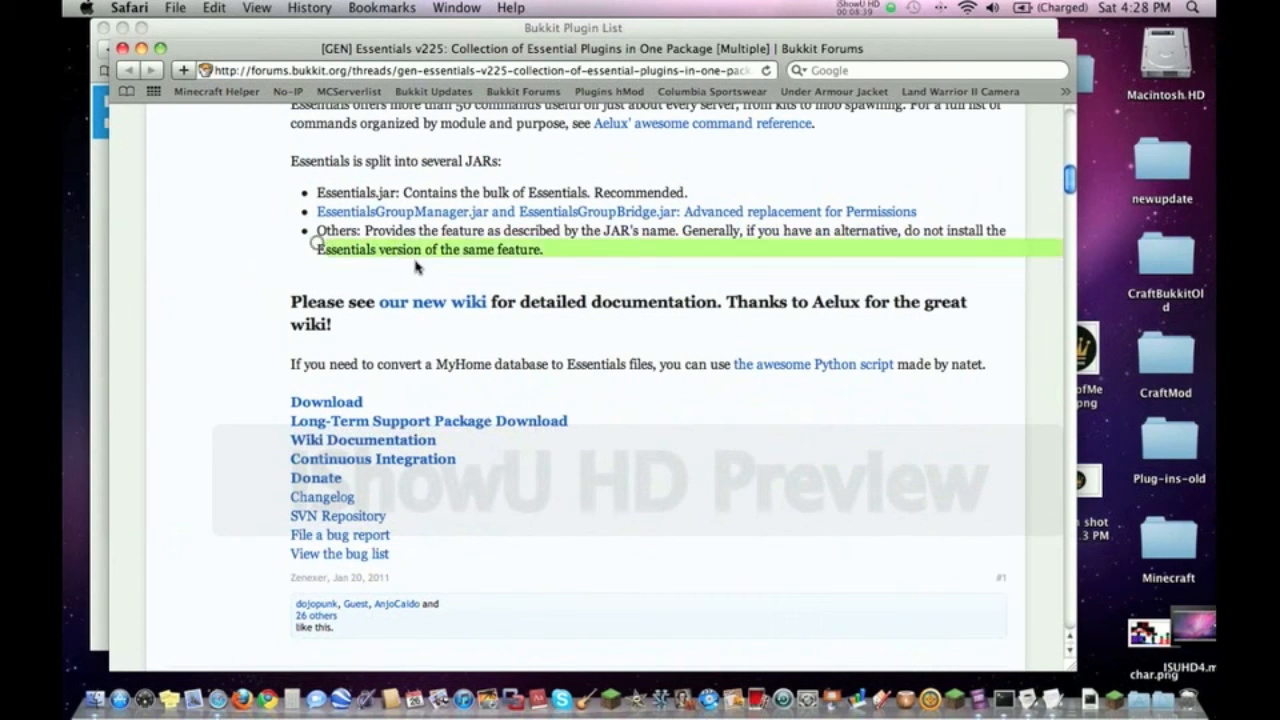
click(372, 458)
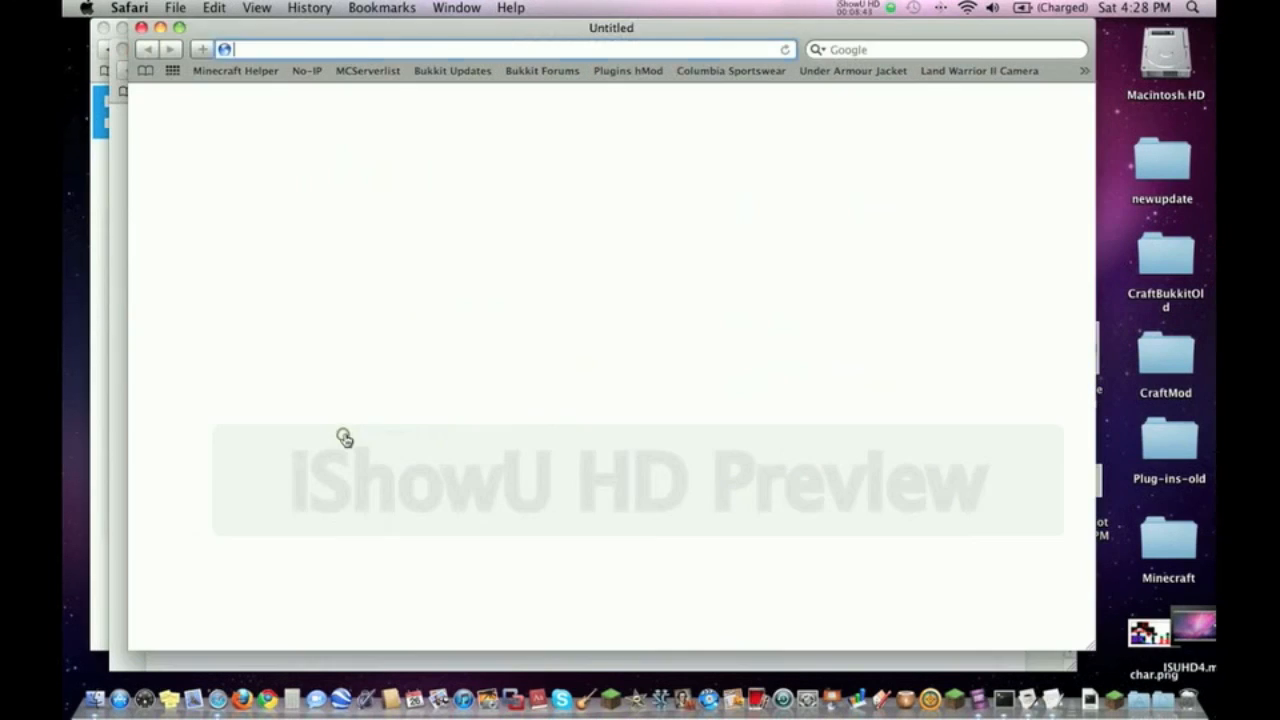
text(http://ess.earth2me.com/index.php/Main_Page)
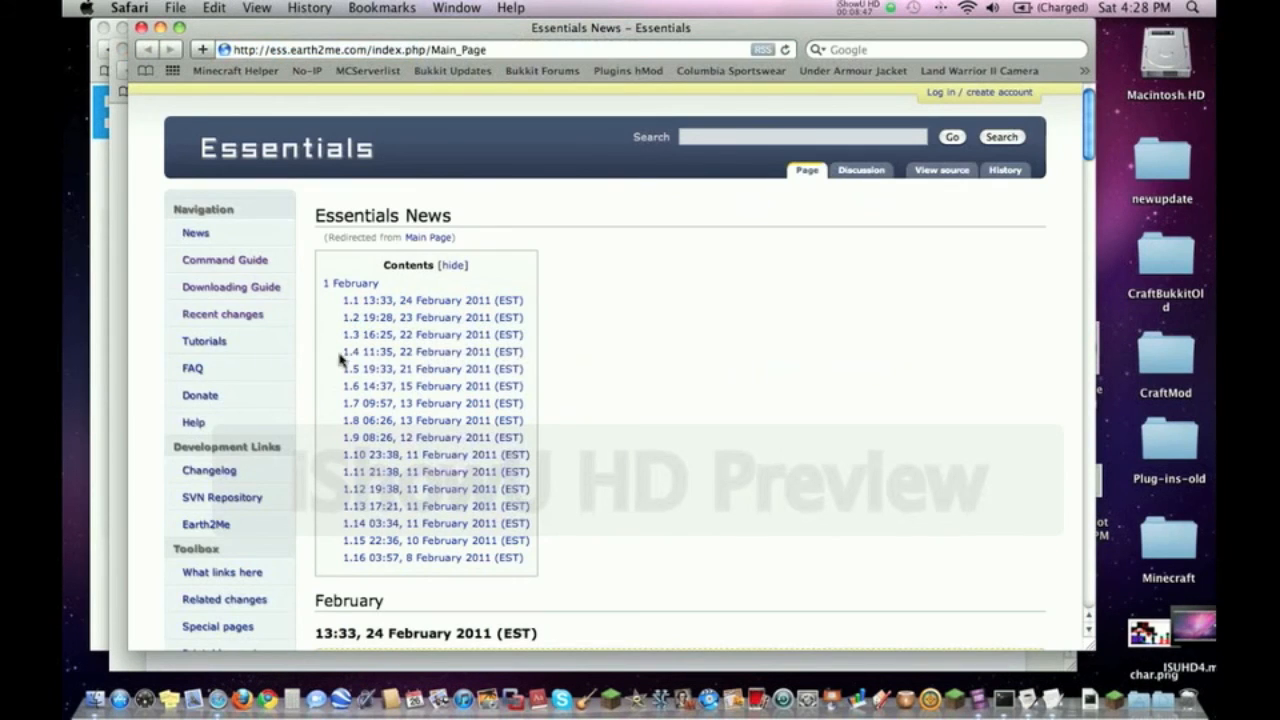
click(224, 260)
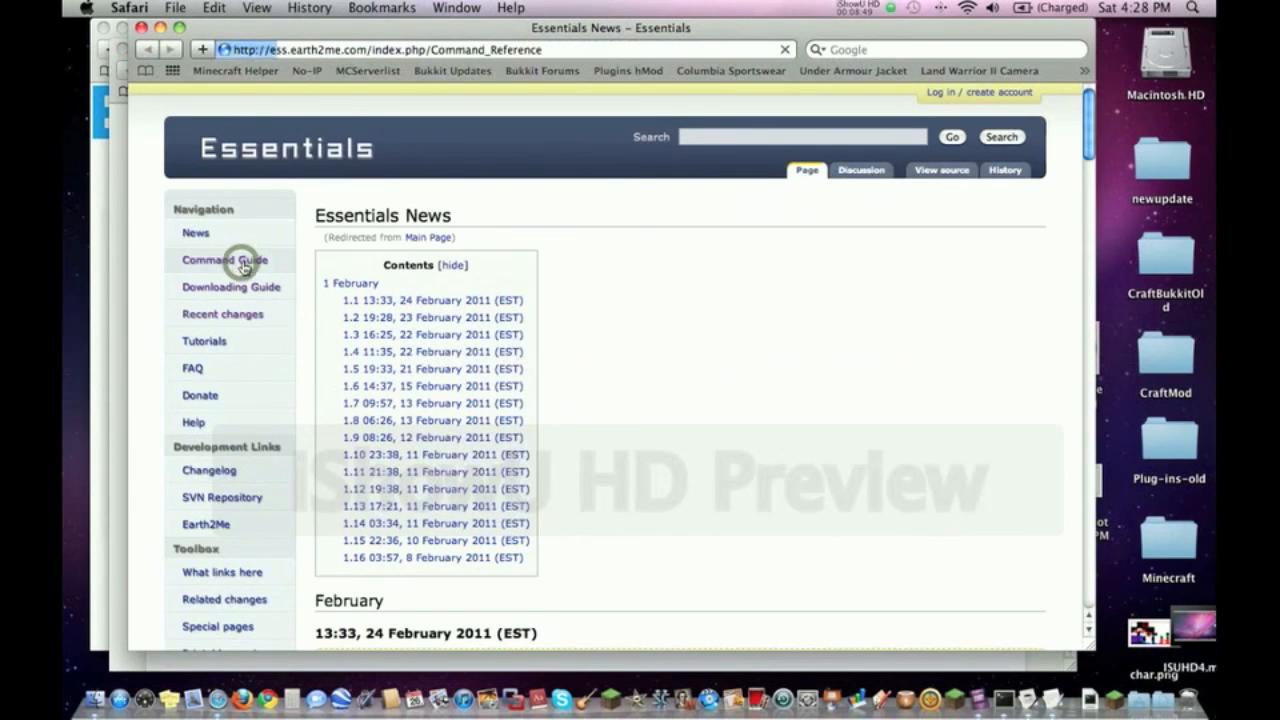
click(224, 260)
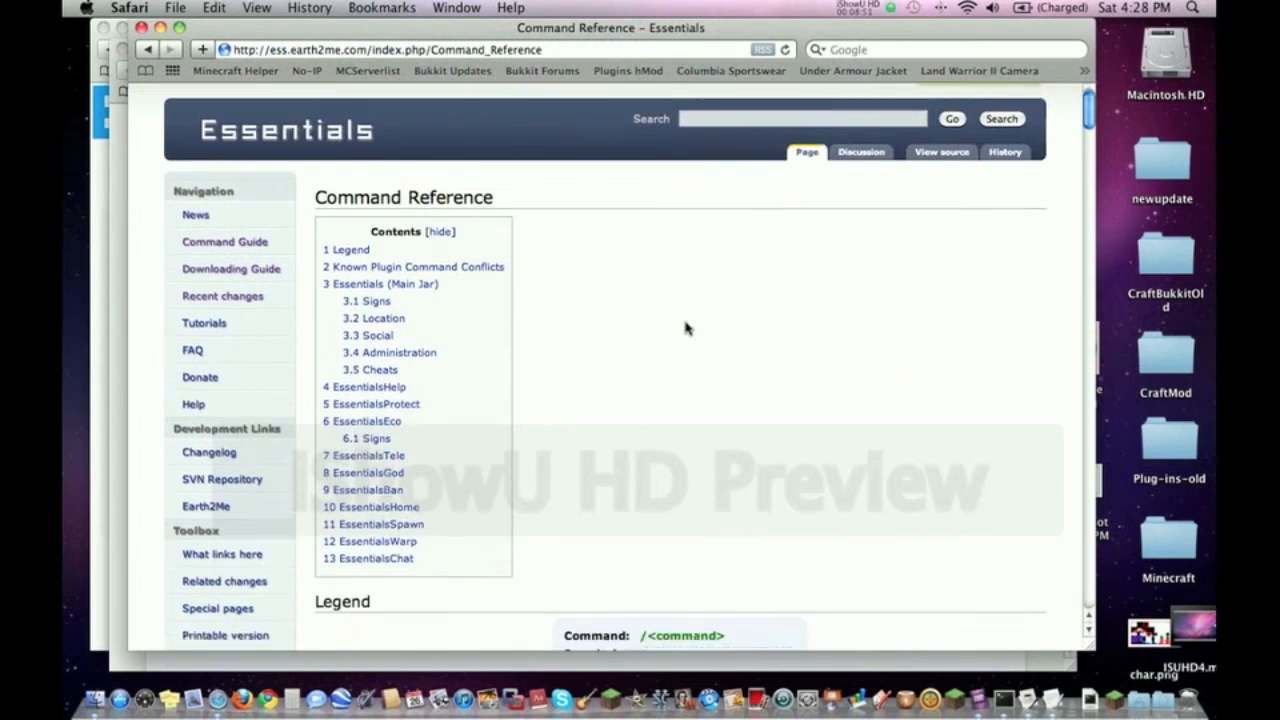
Scroll the Command Reference's permission nodes from Signs through Location, Social, Administration to Cheats.
scroll(down, 3)
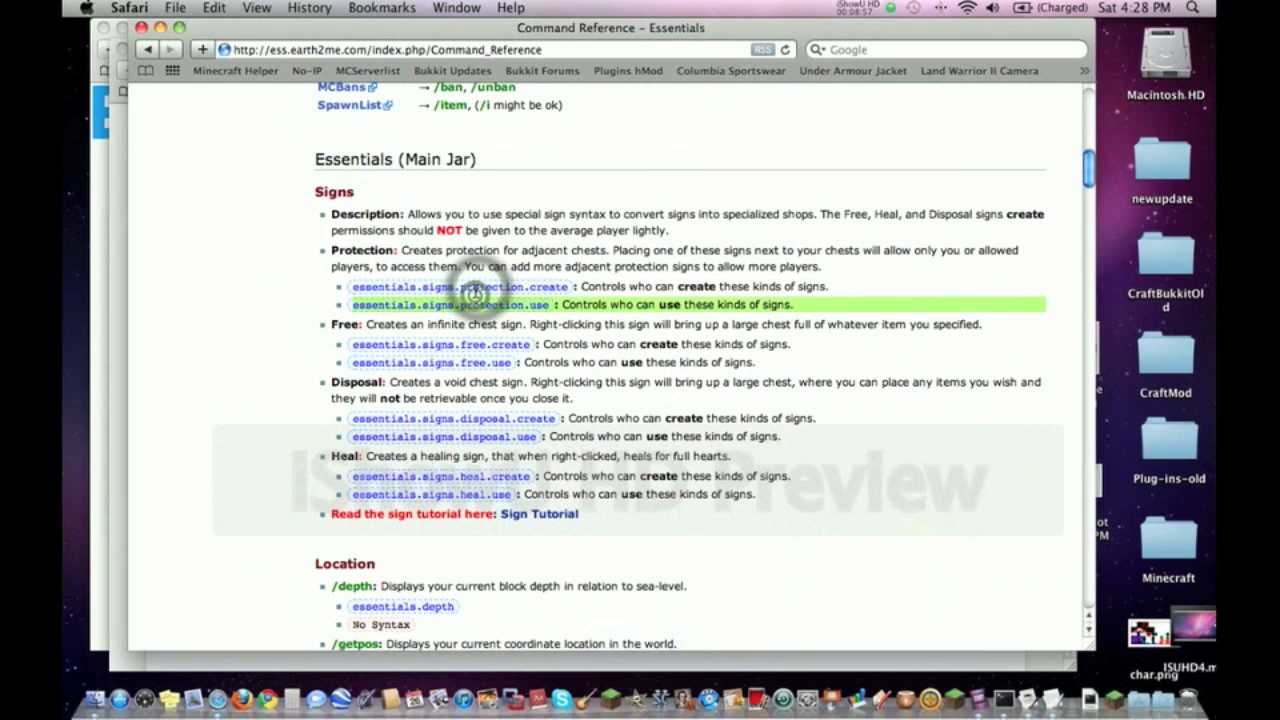
scroll(down, 3)
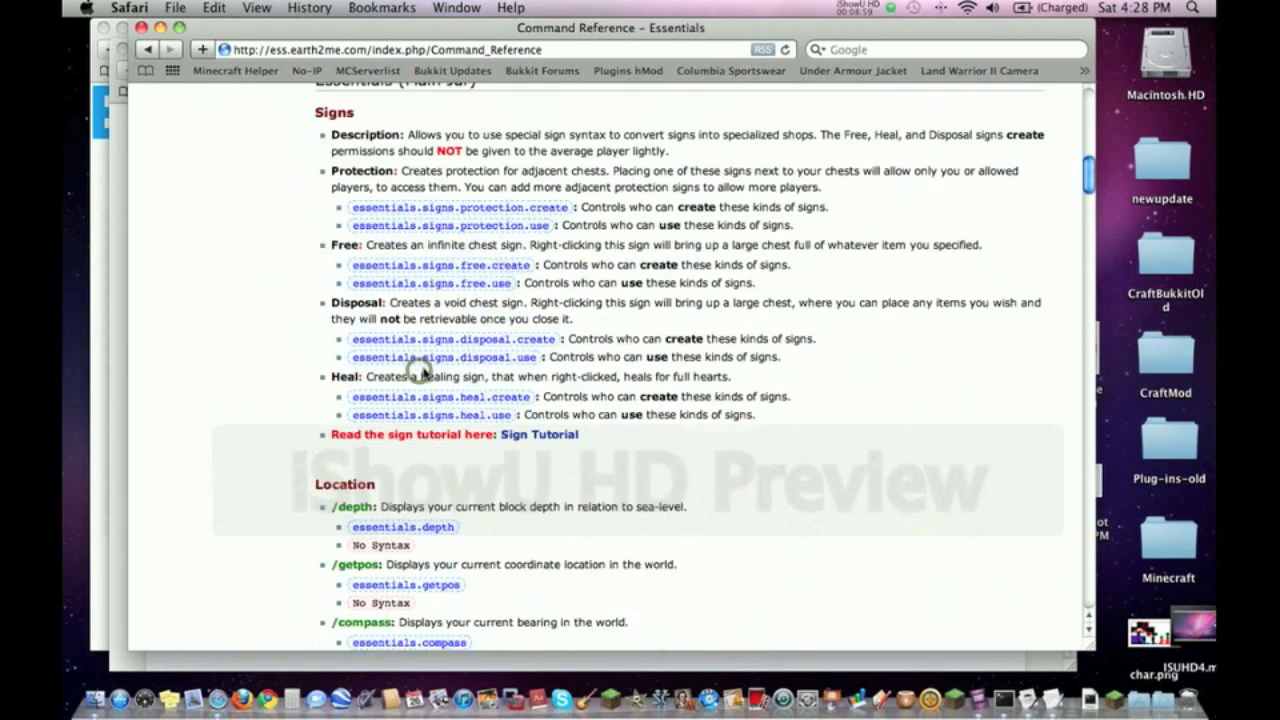
scroll(down, 3)
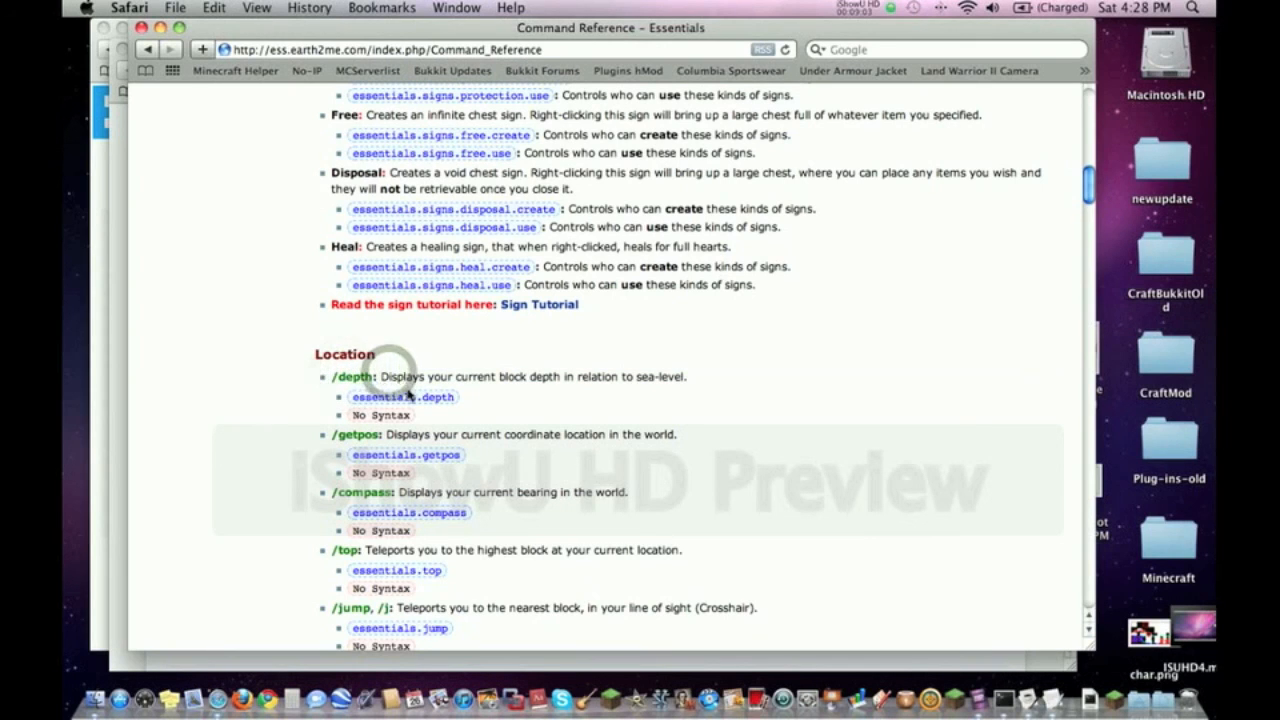
scroll(down, 3)
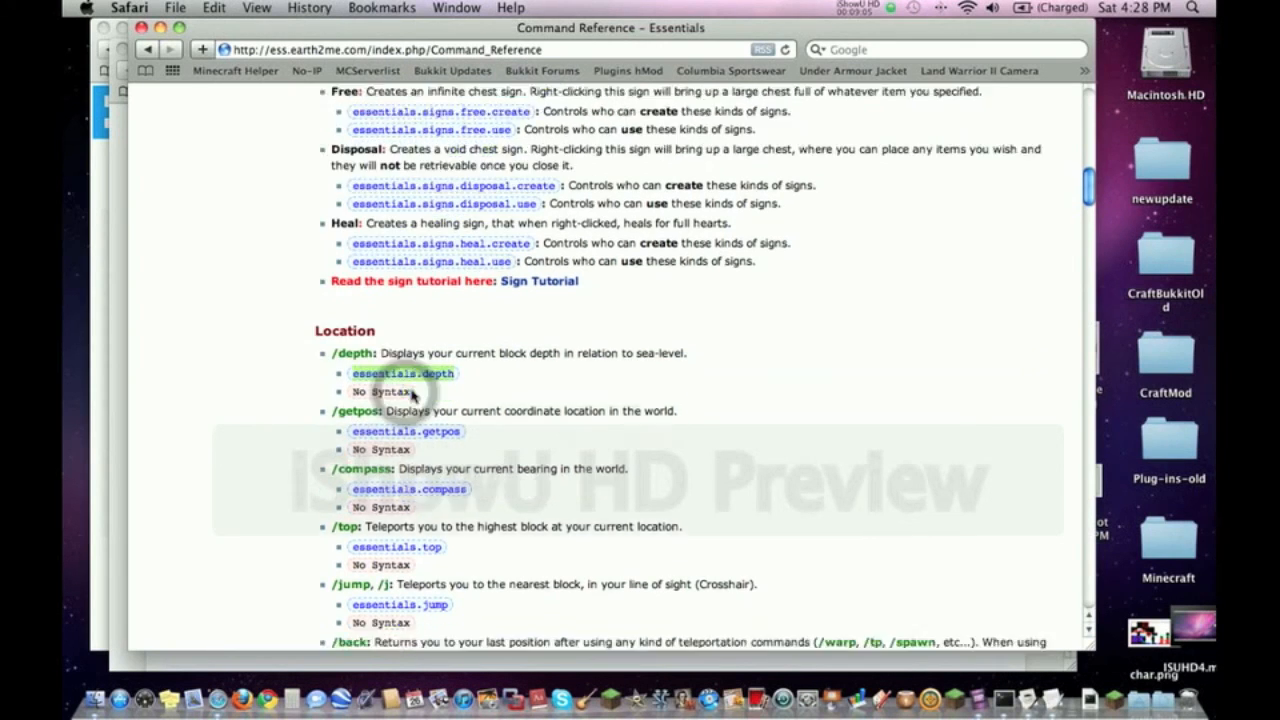
scroll(down, 3)
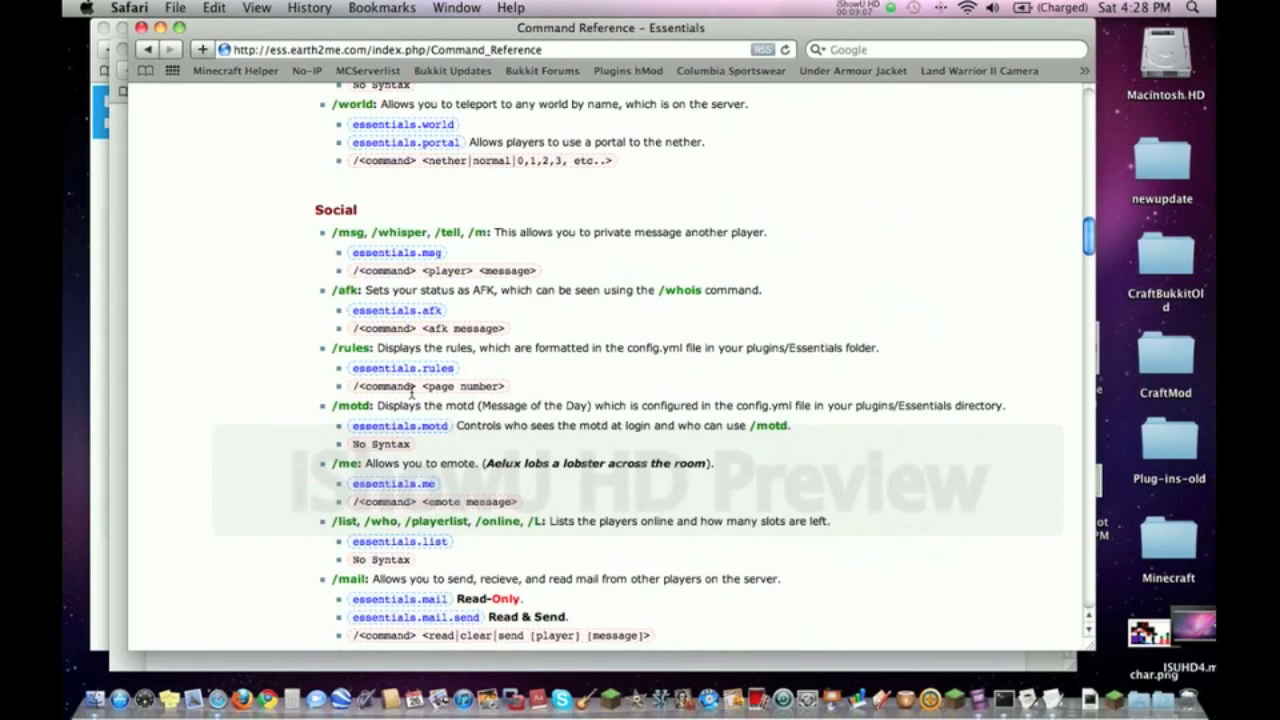
scroll(down, 3)
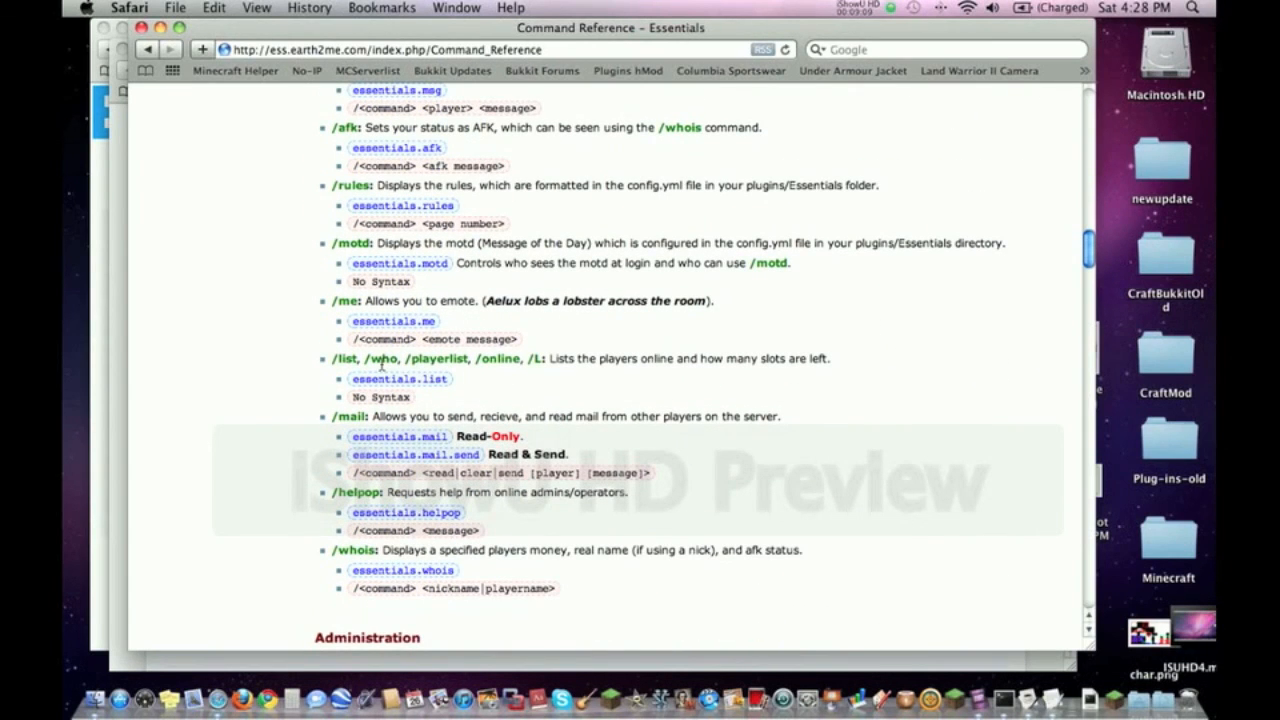
scroll(down, 3)
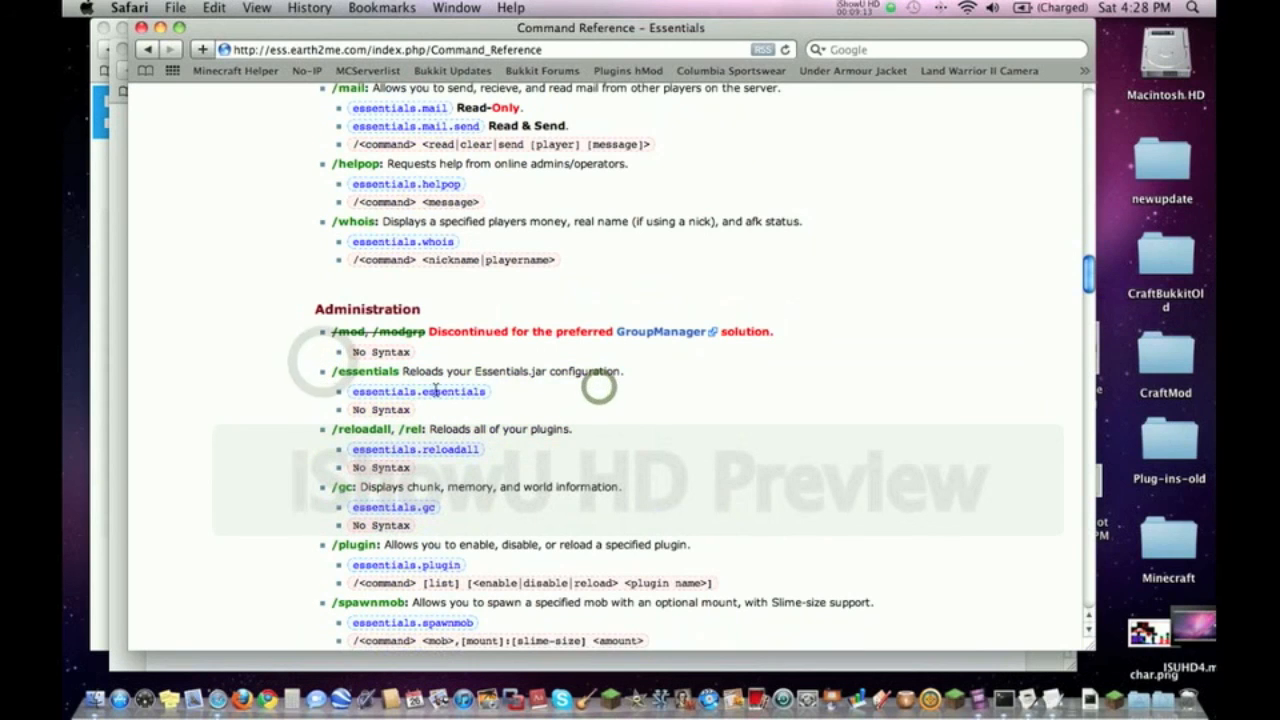
scroll(down, 3)
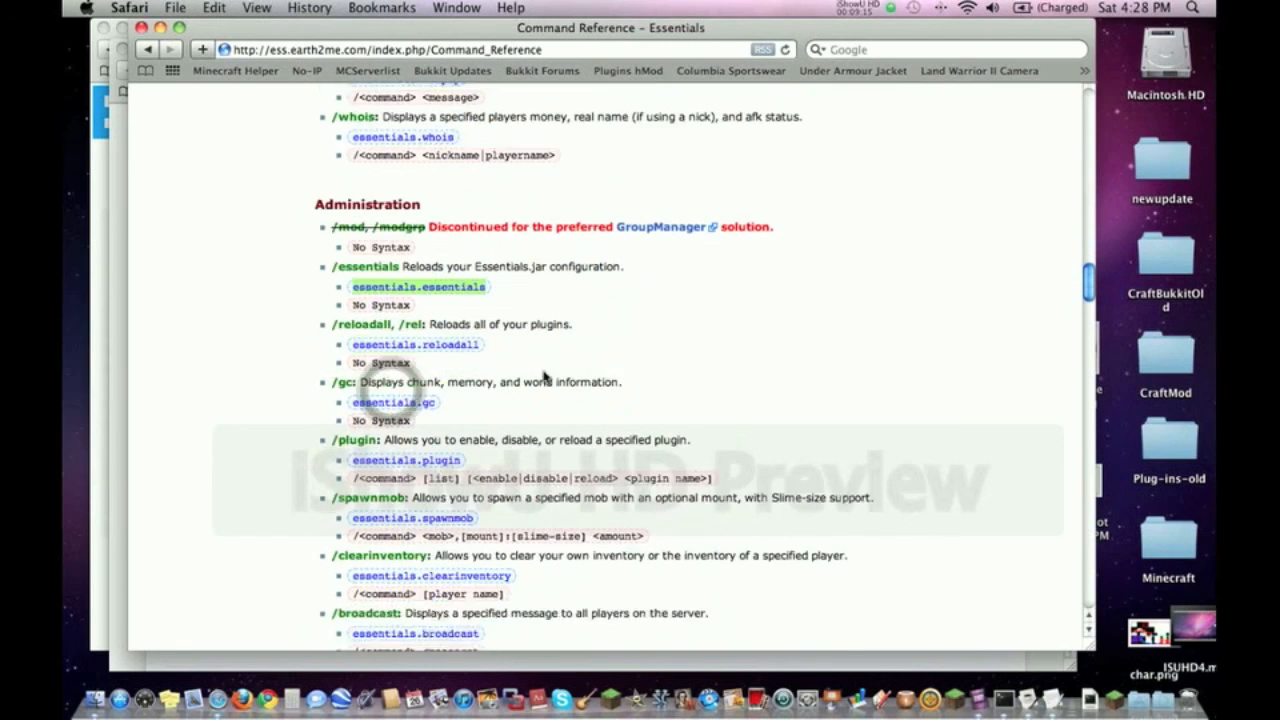
scroll(down, 3)
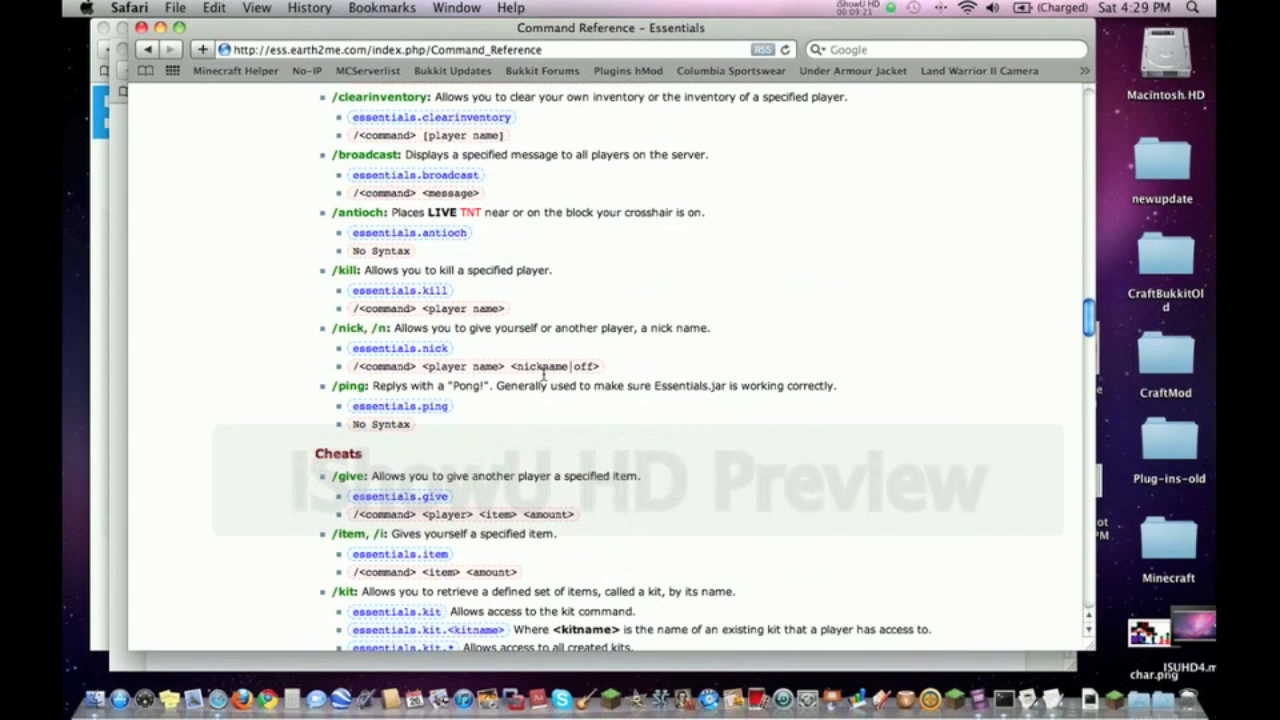
mouse_move(600, 450)
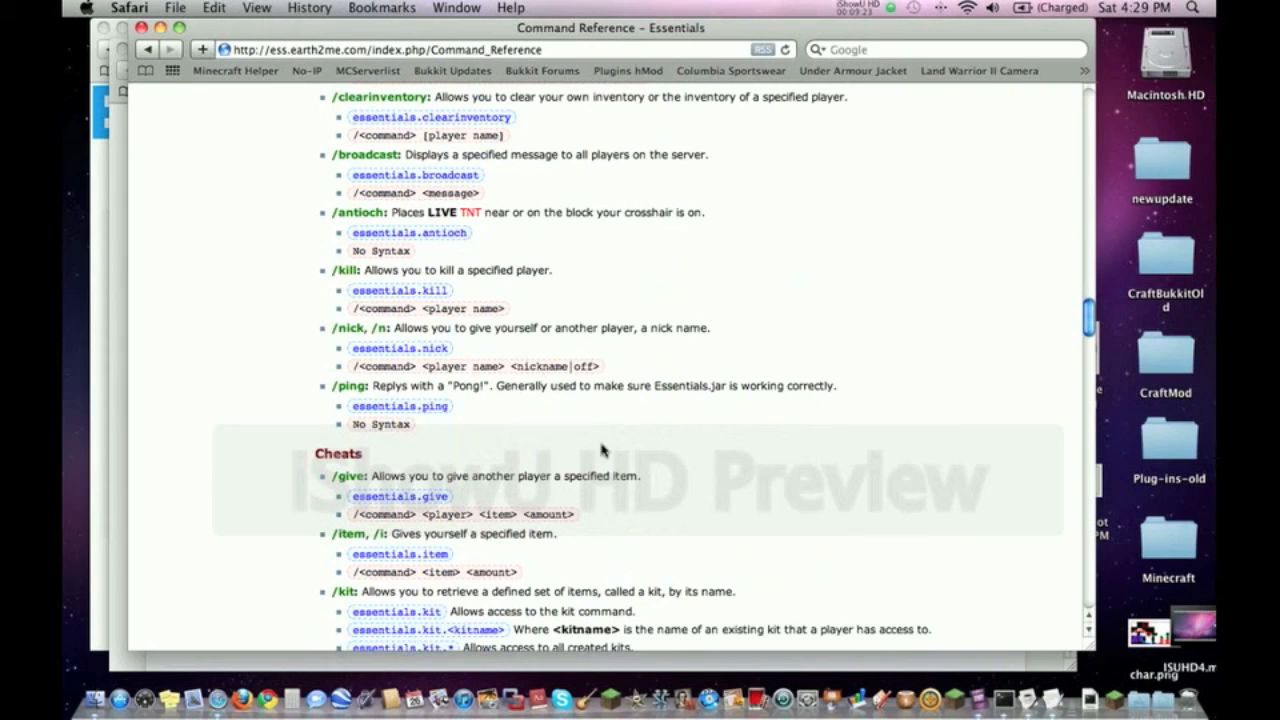